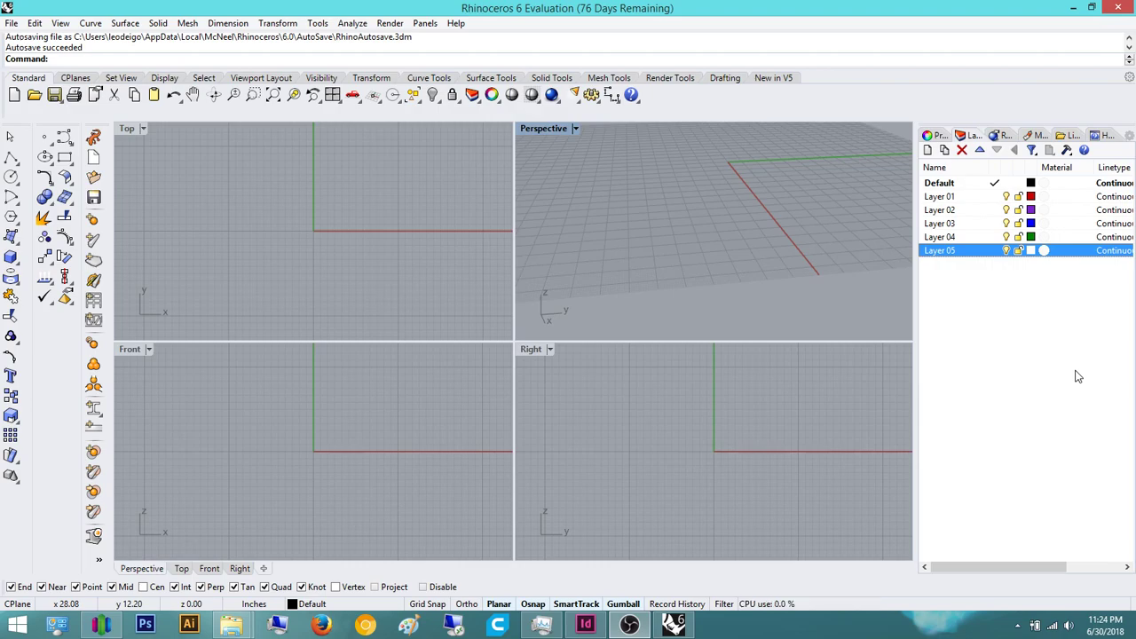
mouse_move(685, 7)
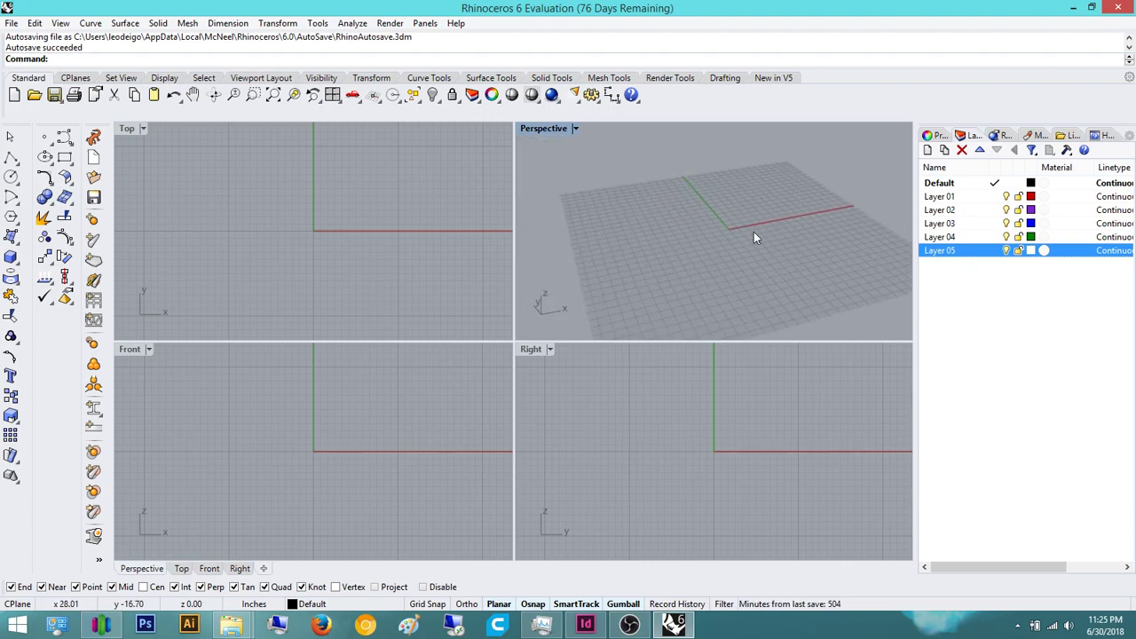
mouse_move(728, 273)
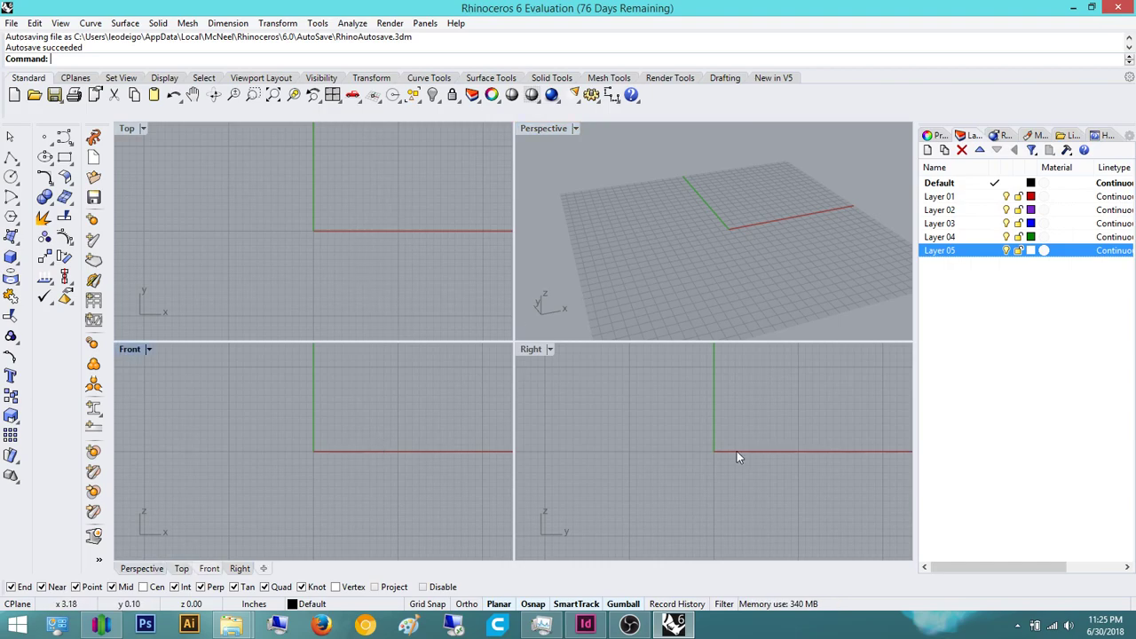
mouse_move(348, 435)
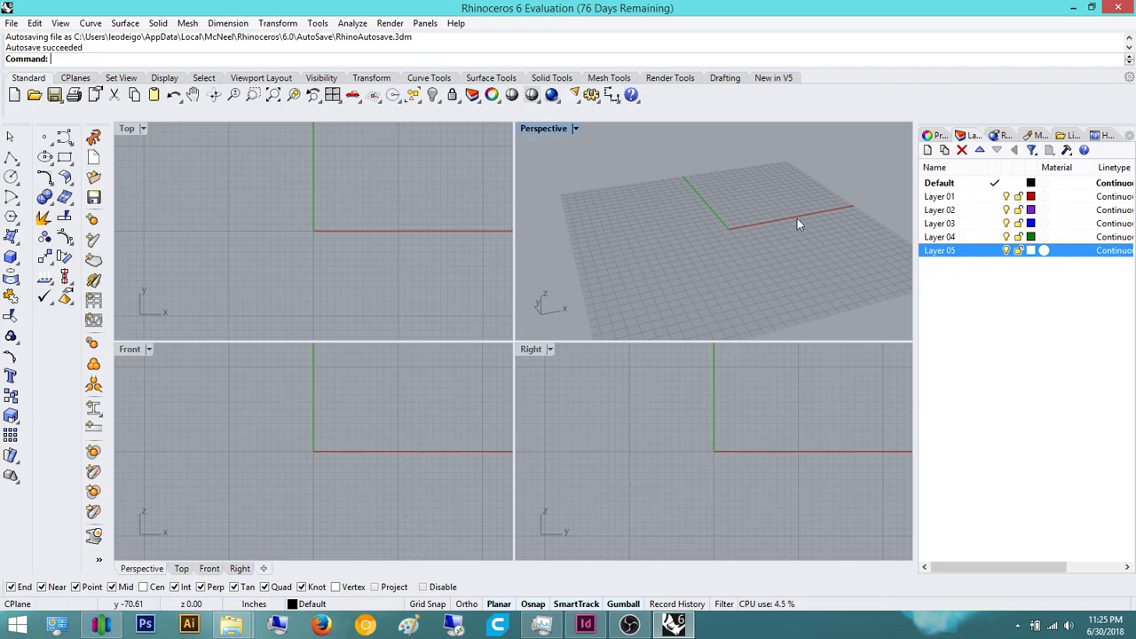
mouse_move(866, 259)
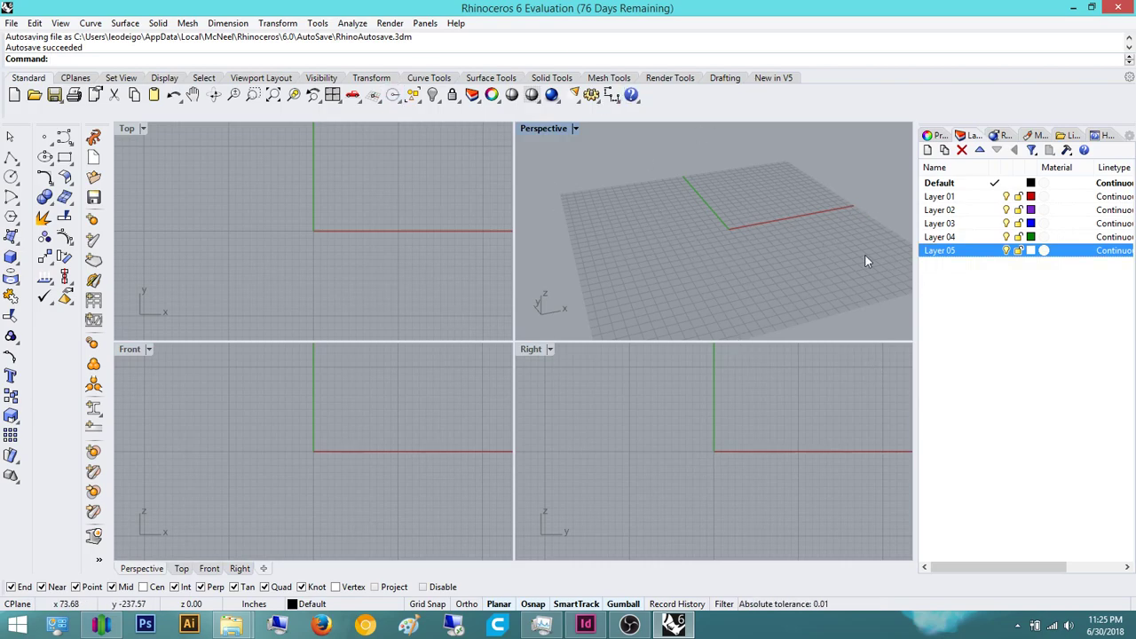
mouse_move(781, 300)
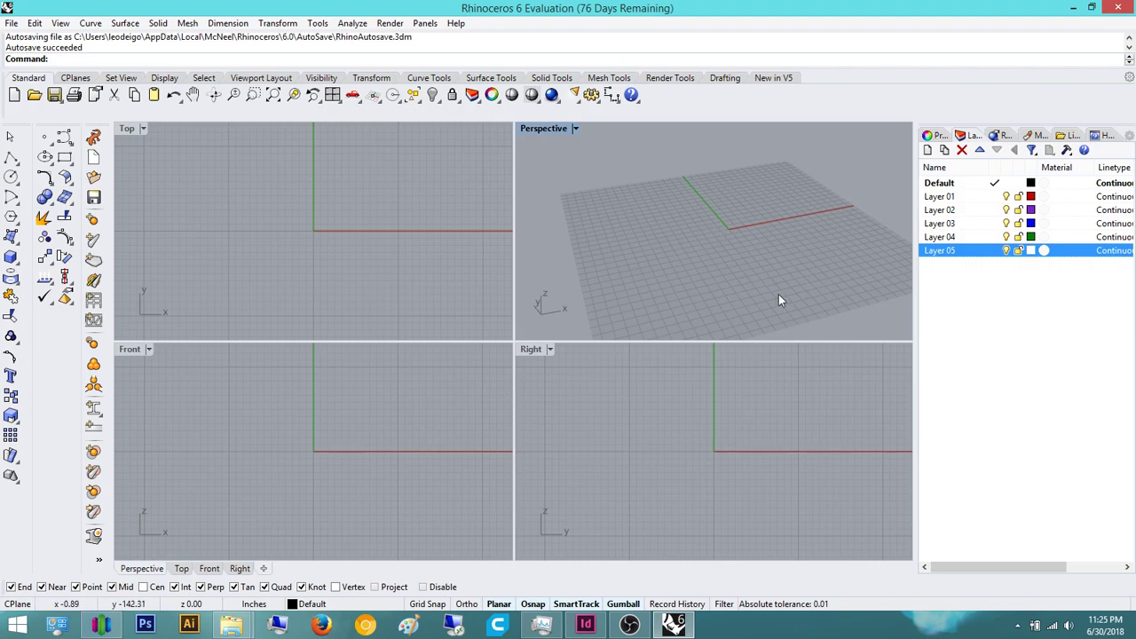
mouse_move(110, 143)
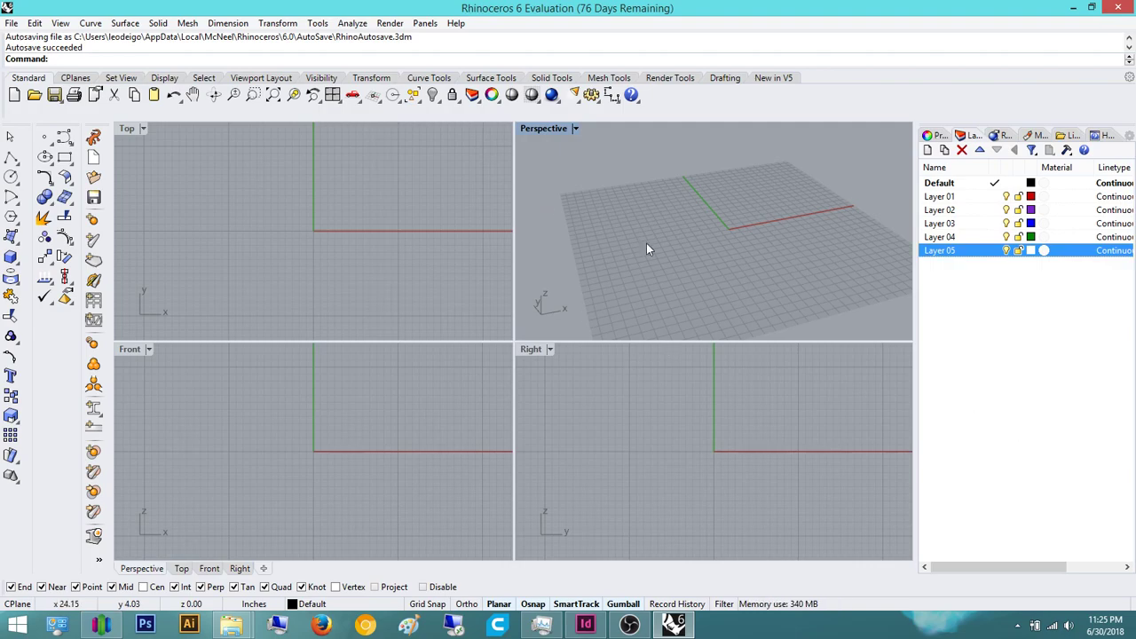
mouse_move(734, 259)
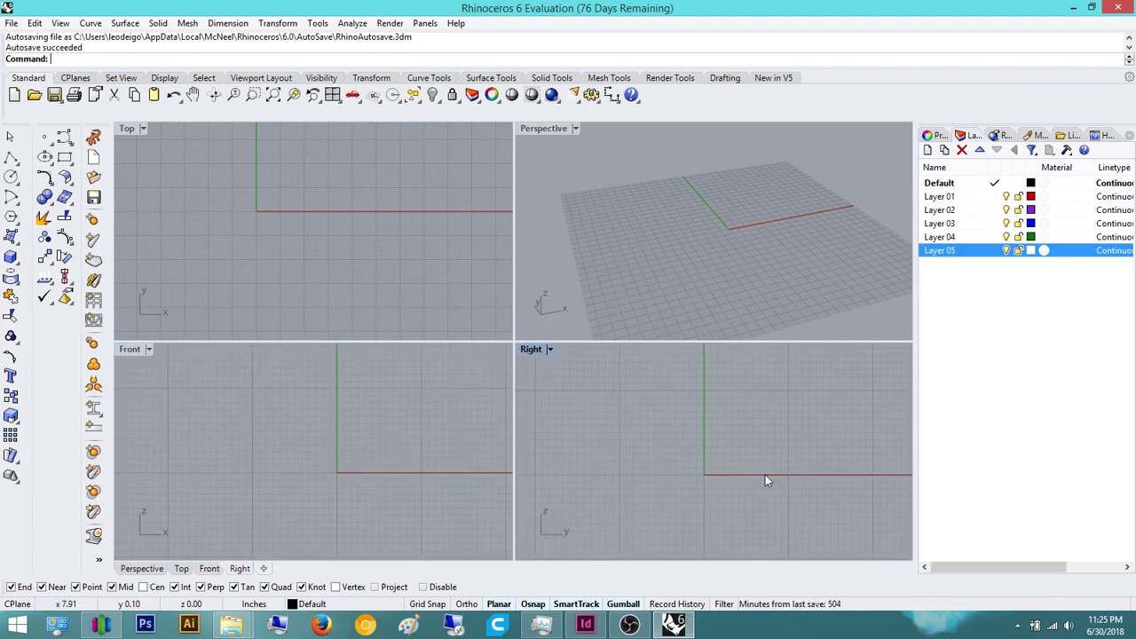
mouse_move(378, 458)
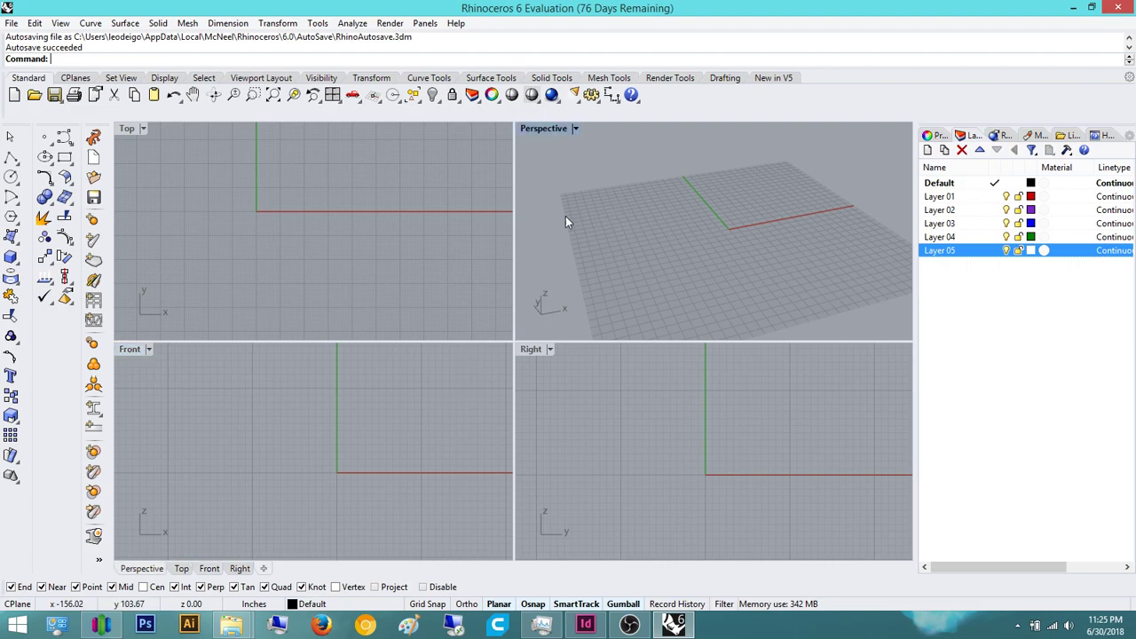
mouse_move(422, 271)
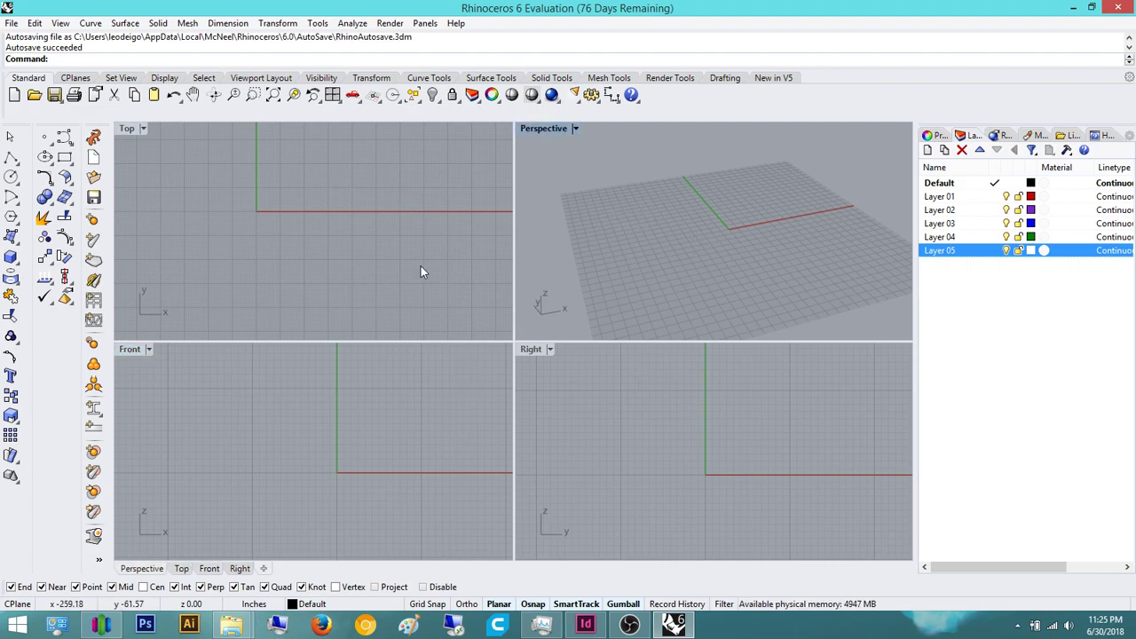
mouse_move(482, 511)
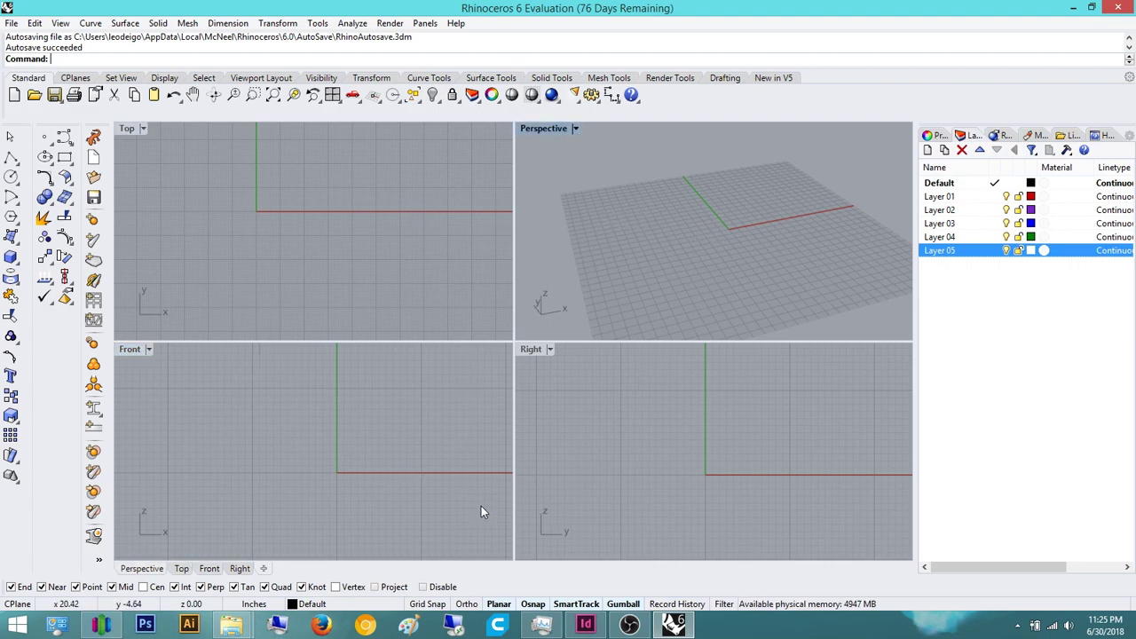
mouse_move(426, 571)
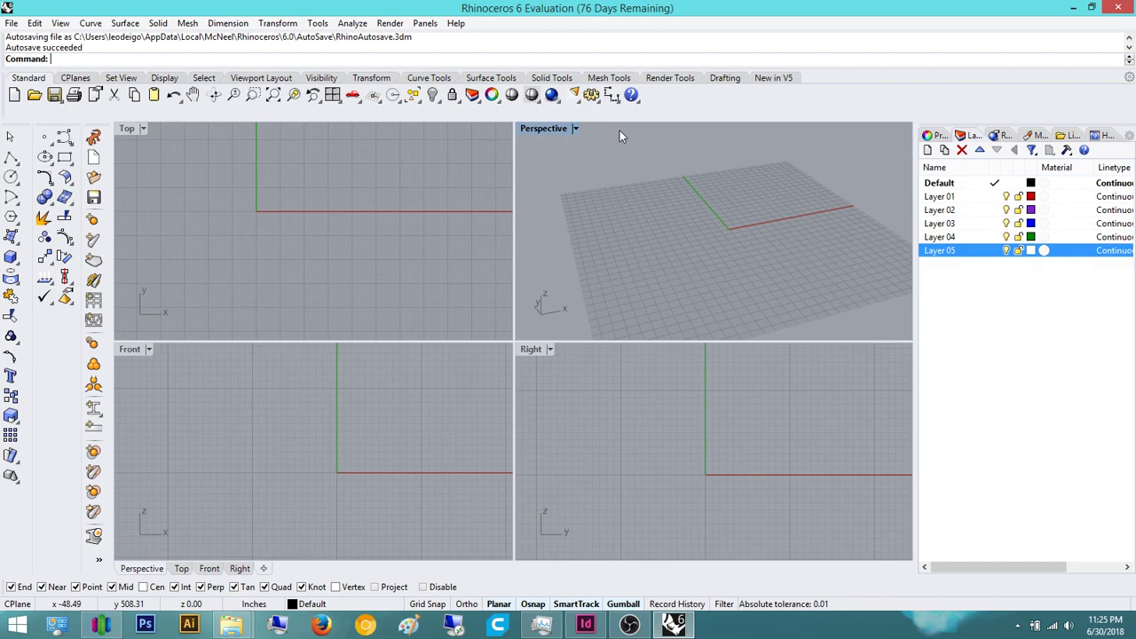
mouse_move(317, 169)
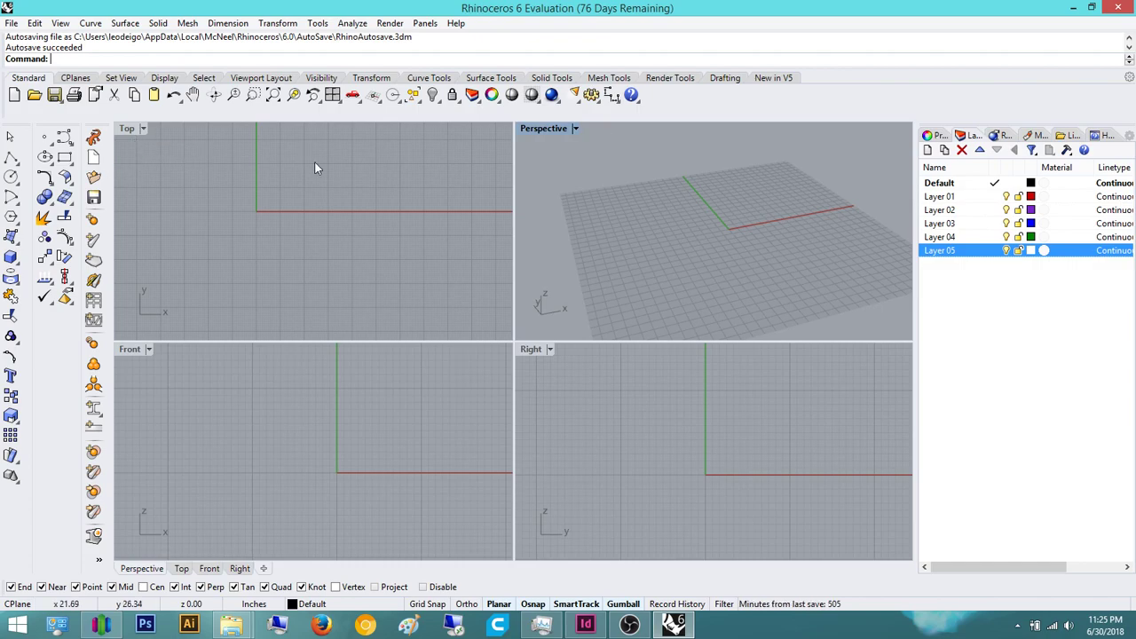
mouse_move(341, 243)
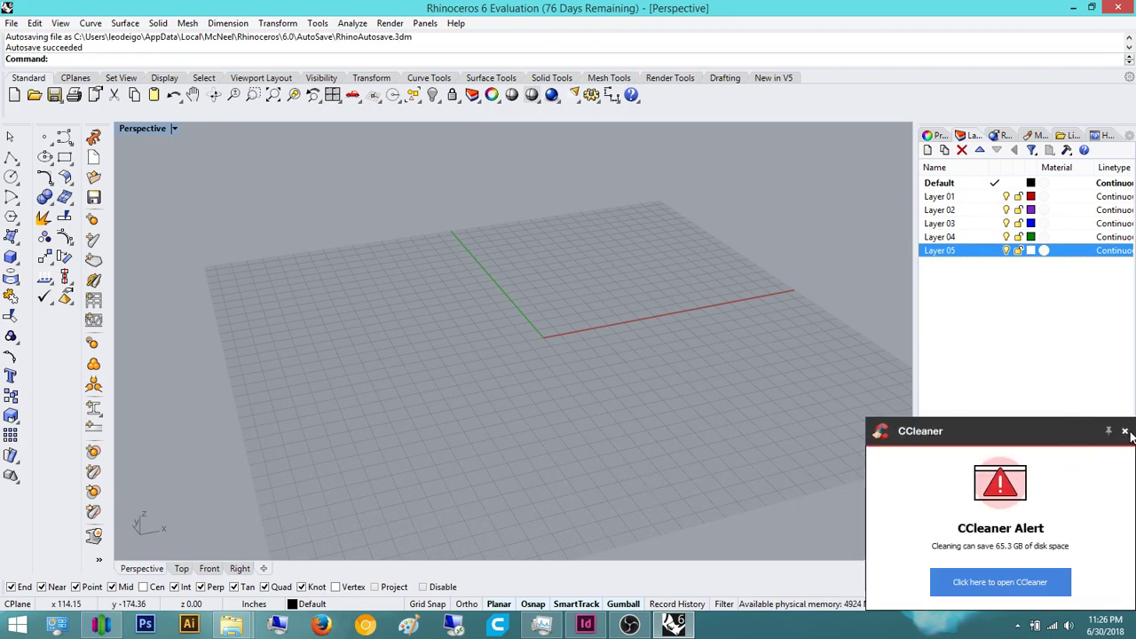
Dismiss the CCleaner disk-space notification covering the maximized Perspective view
click(1125, 431)
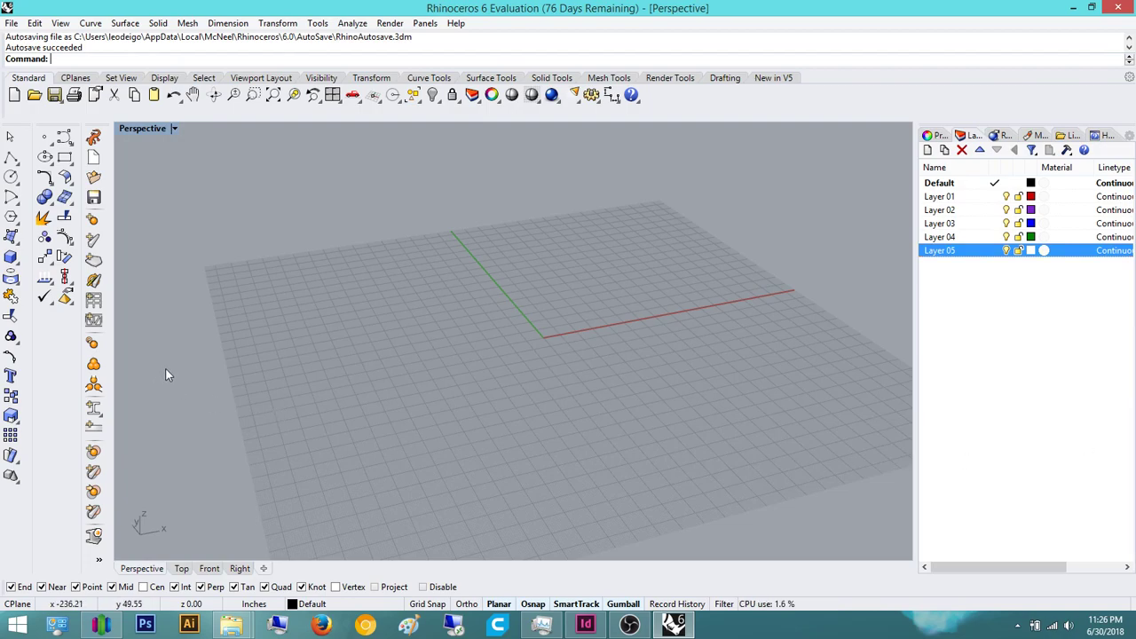
mouse_move(621, 604)
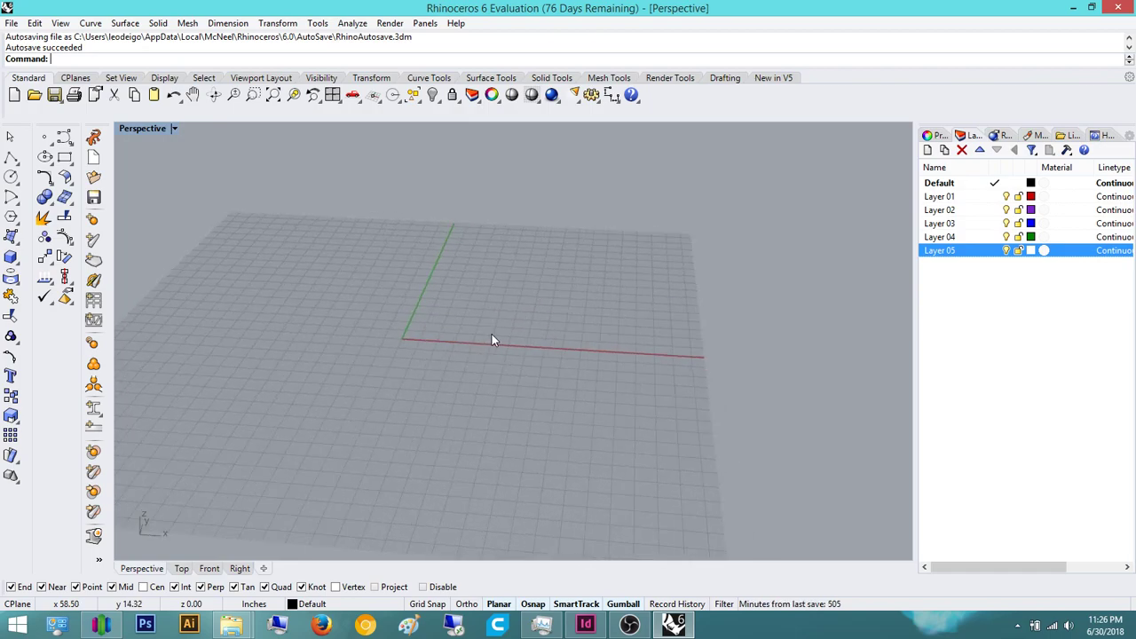
drag(493, 341, 454, 387)
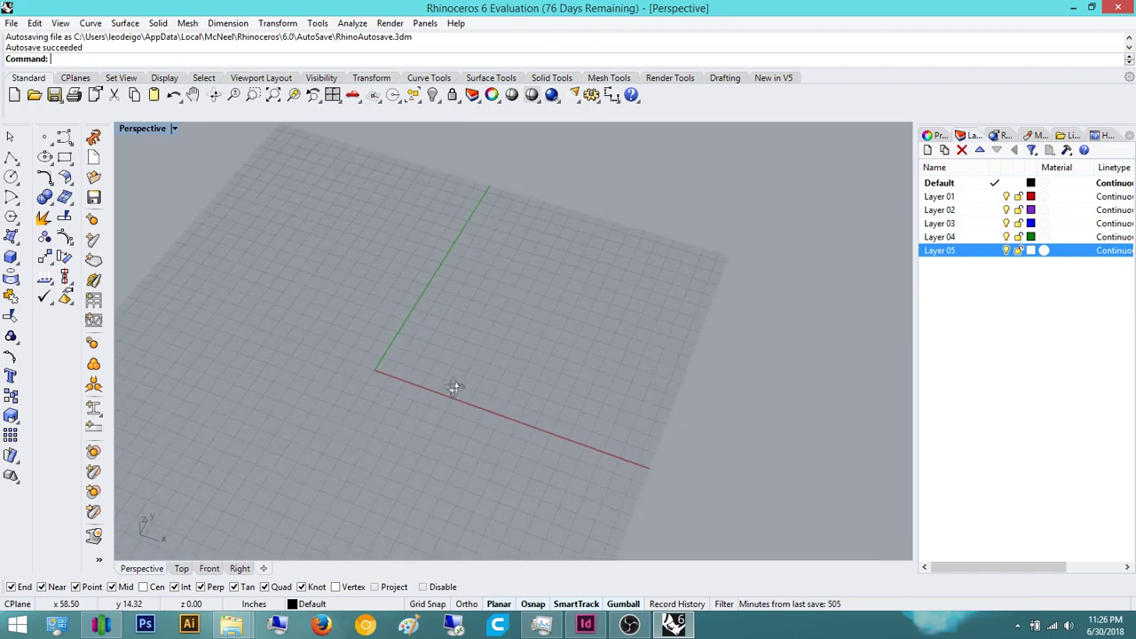
drag(454, 387, 433, 316)
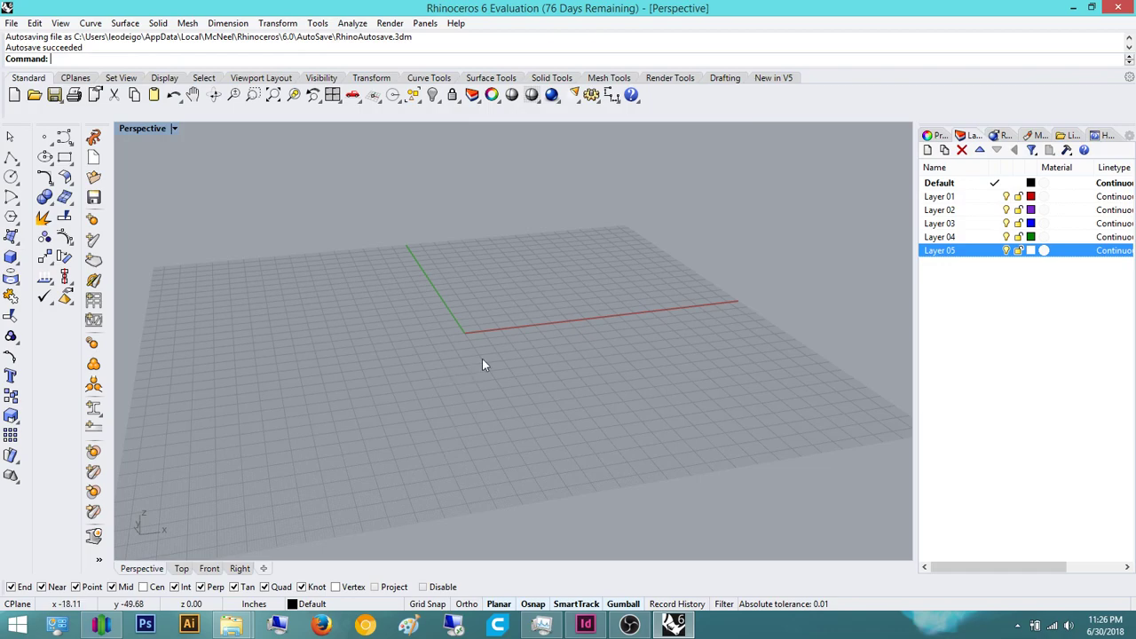
mouse_move(461, 329)
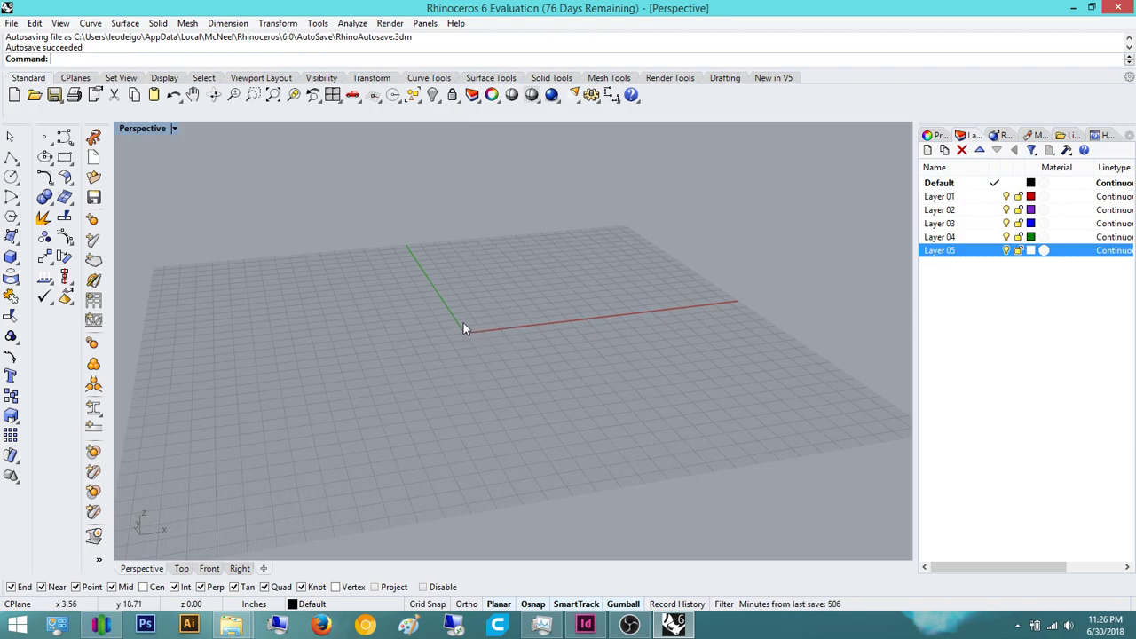
drag(461, 328, 590, 394)
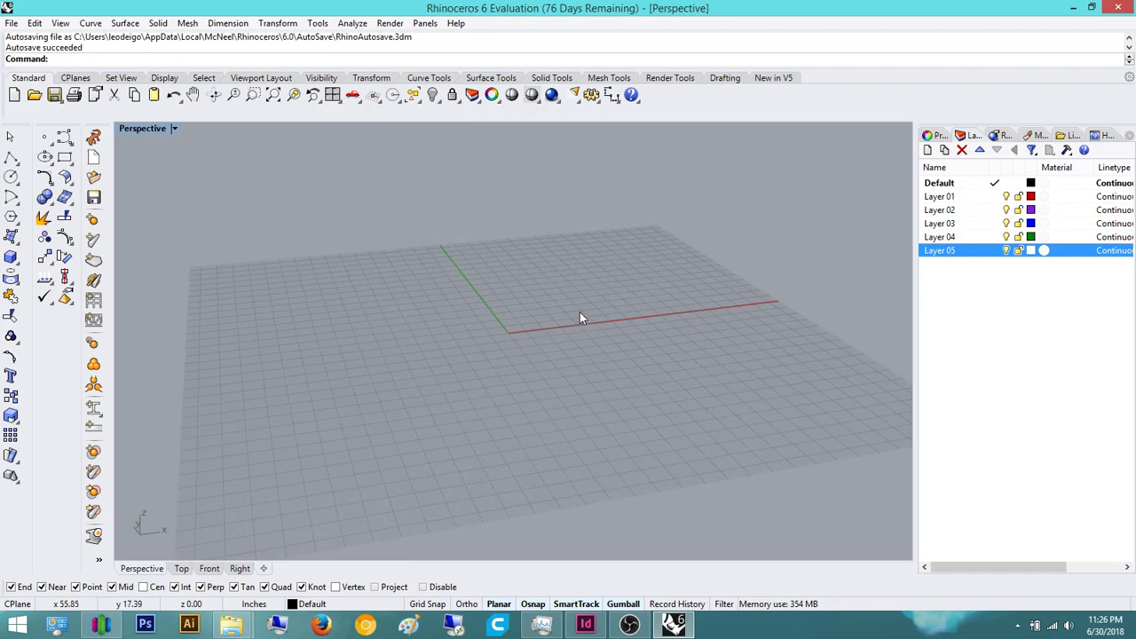
drag(582, 318, 617, 279)
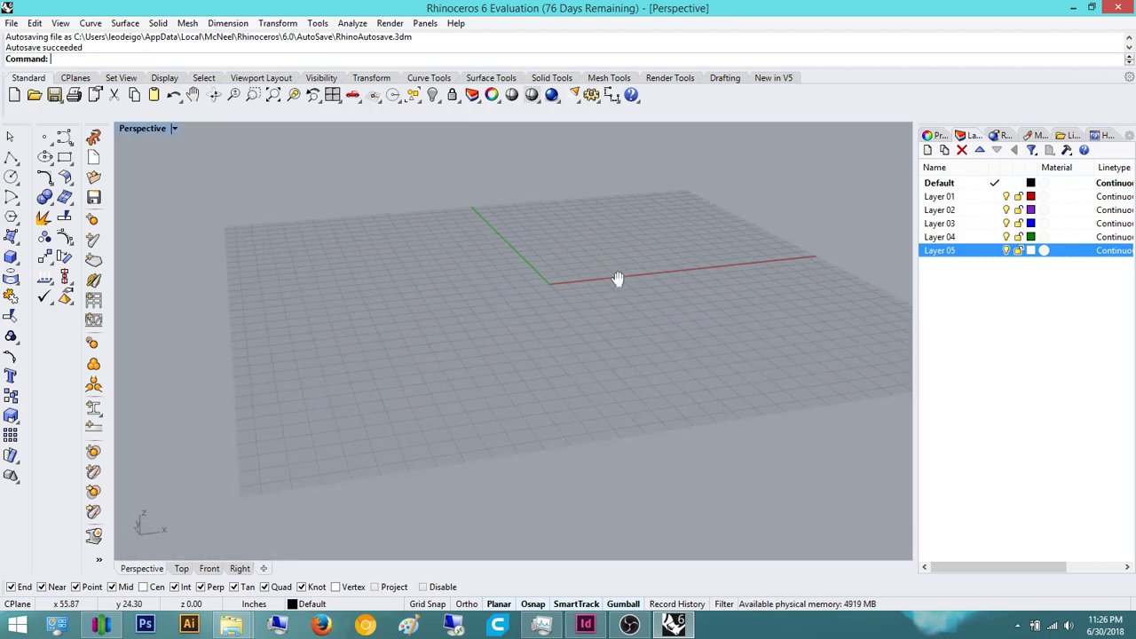
drag(618, 279, 593, 343)
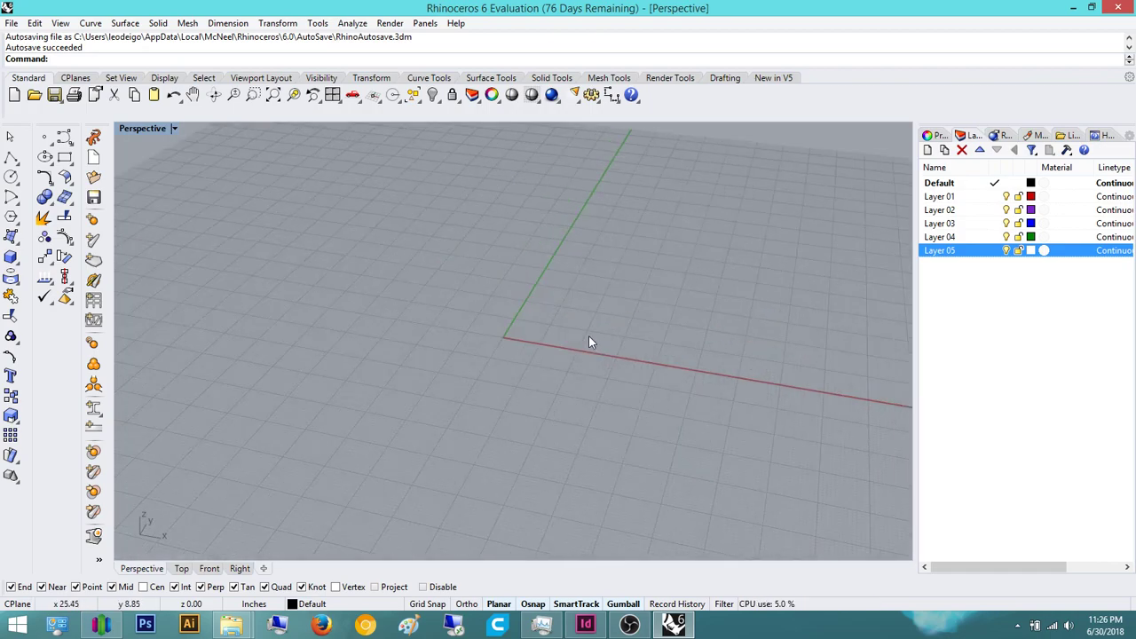
drag(593, 340, 501, 373)
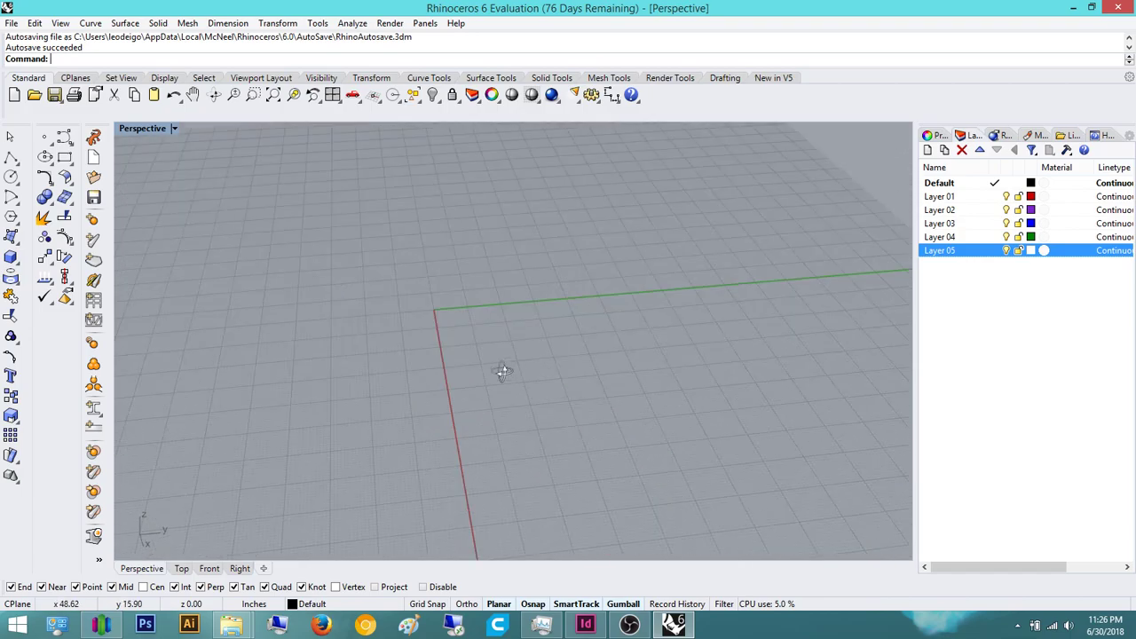
drag(504, 371, 505, 398)
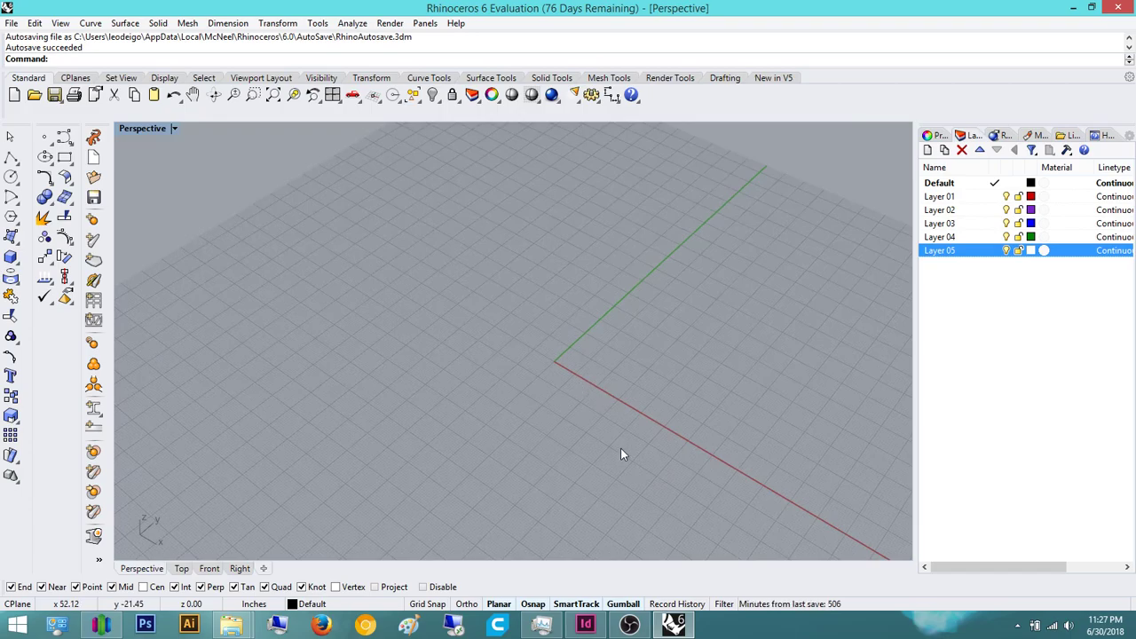
drag(621, 454, 649, 461)
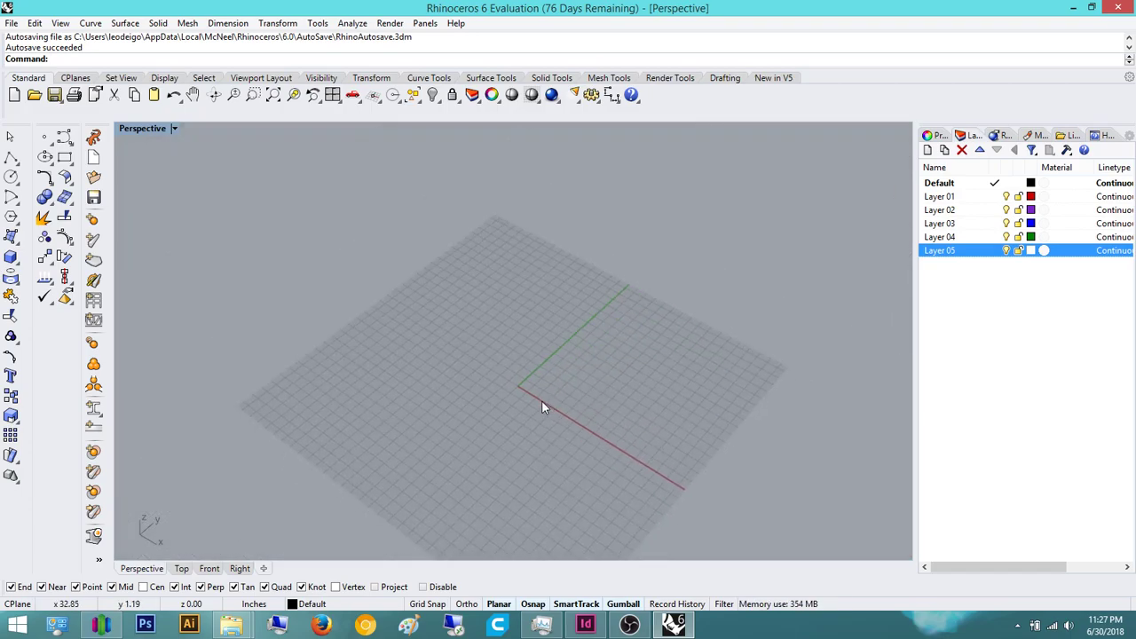
mouse_move(566, 417)
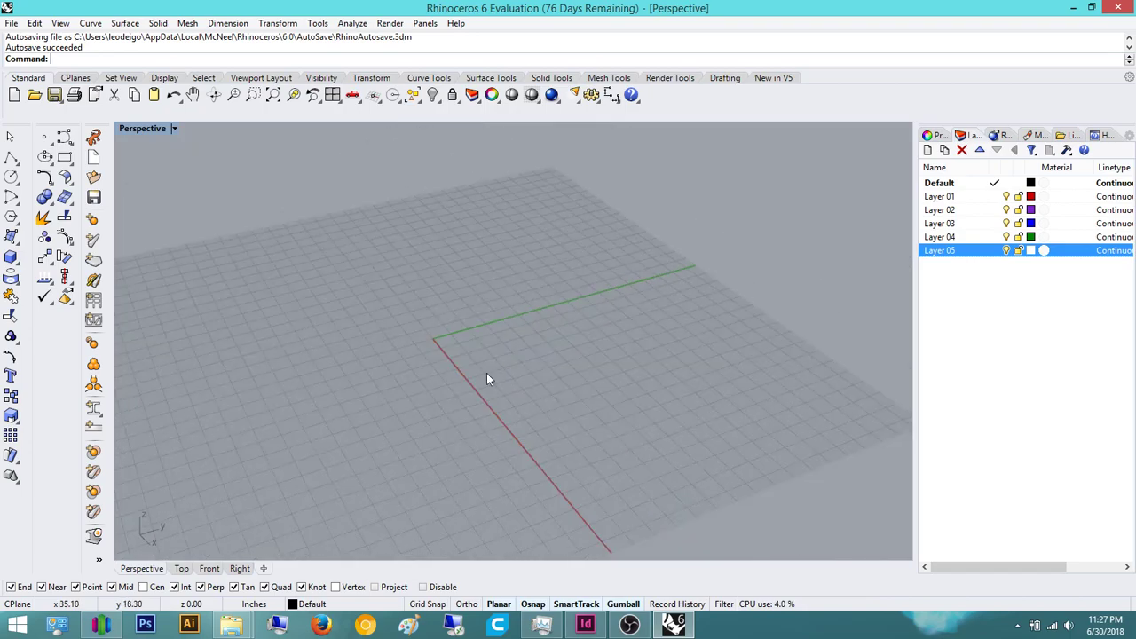
drag(487, 377, 273, 382)
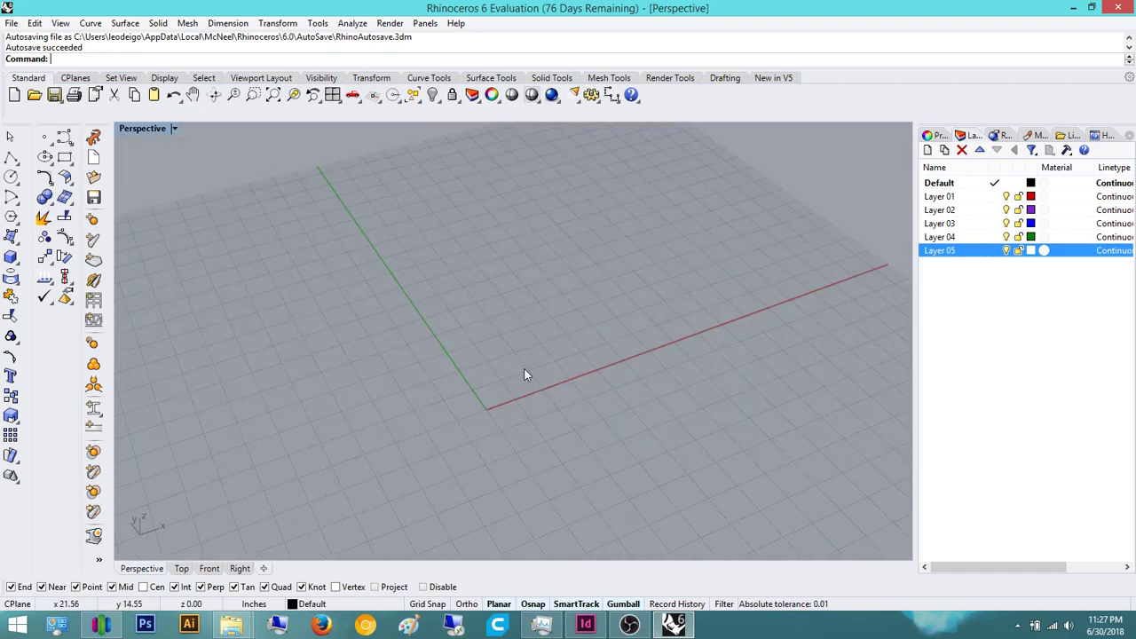
drag(523, 373, 472, 348)
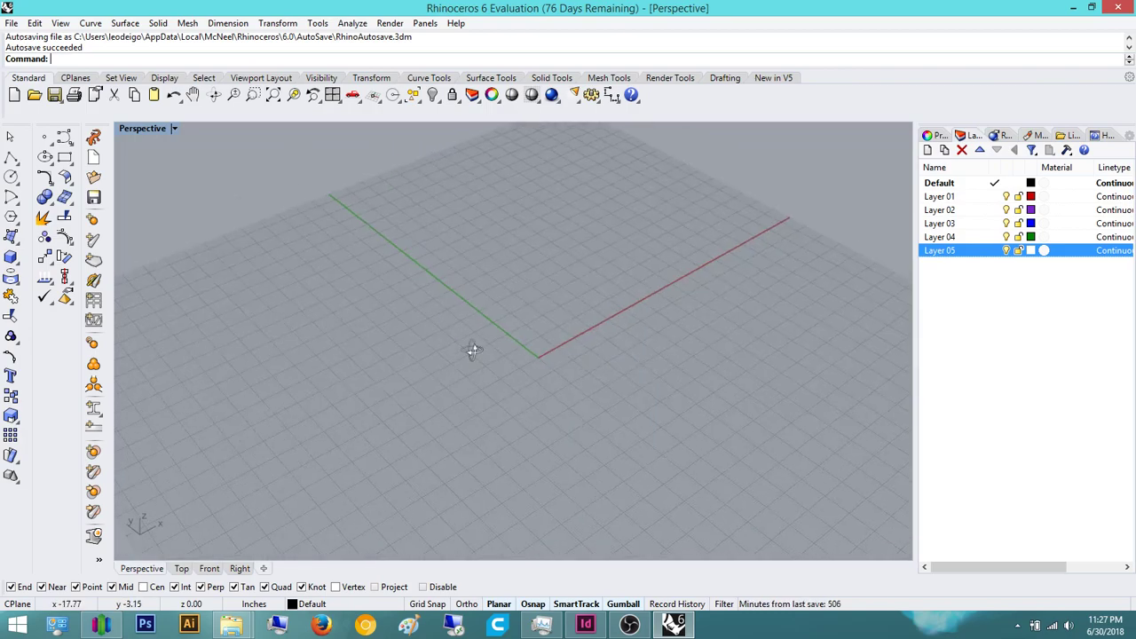
drag(472, 348, 430, 352)
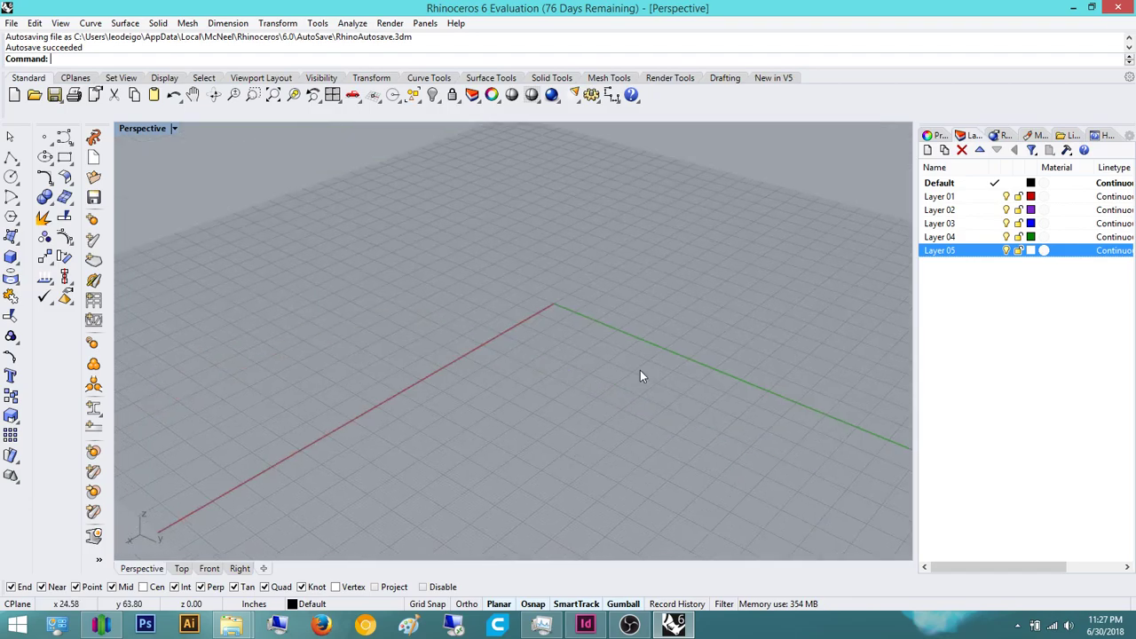
drag(642, 377, 326, 316)
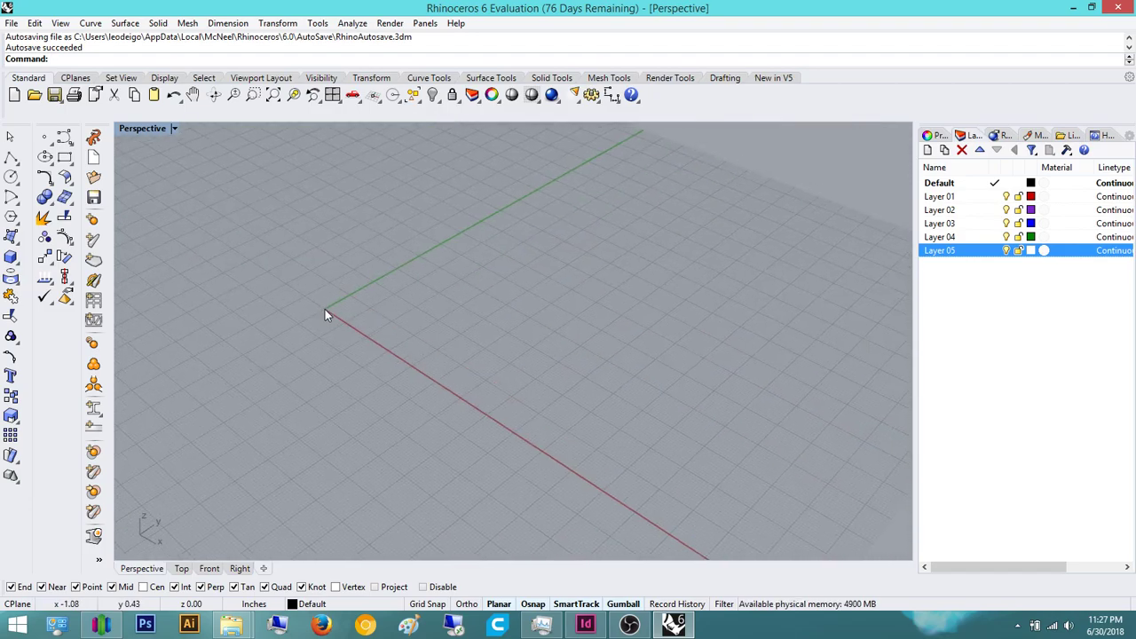
drag(327, 314, 504, 346)
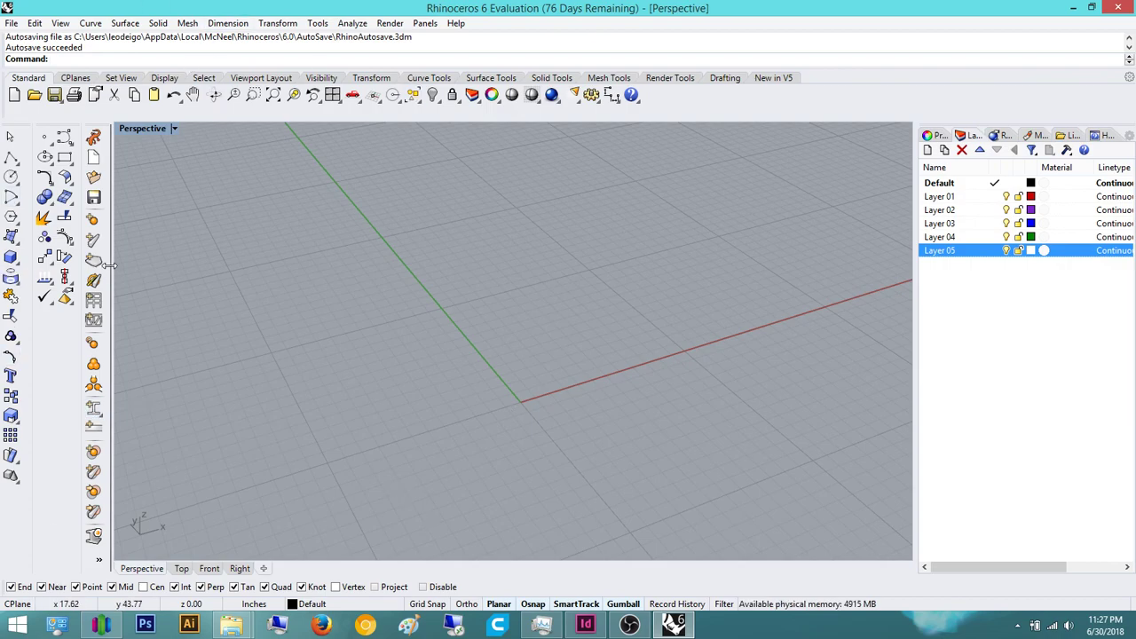
mouse_move(34, 96)
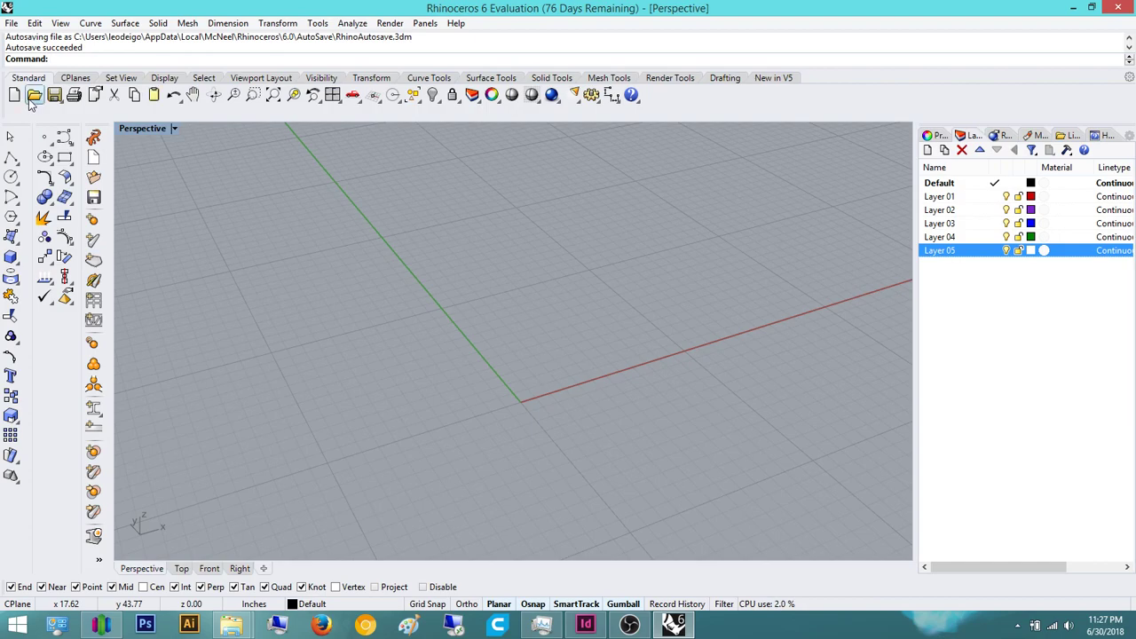
mouse_move(35, 96)
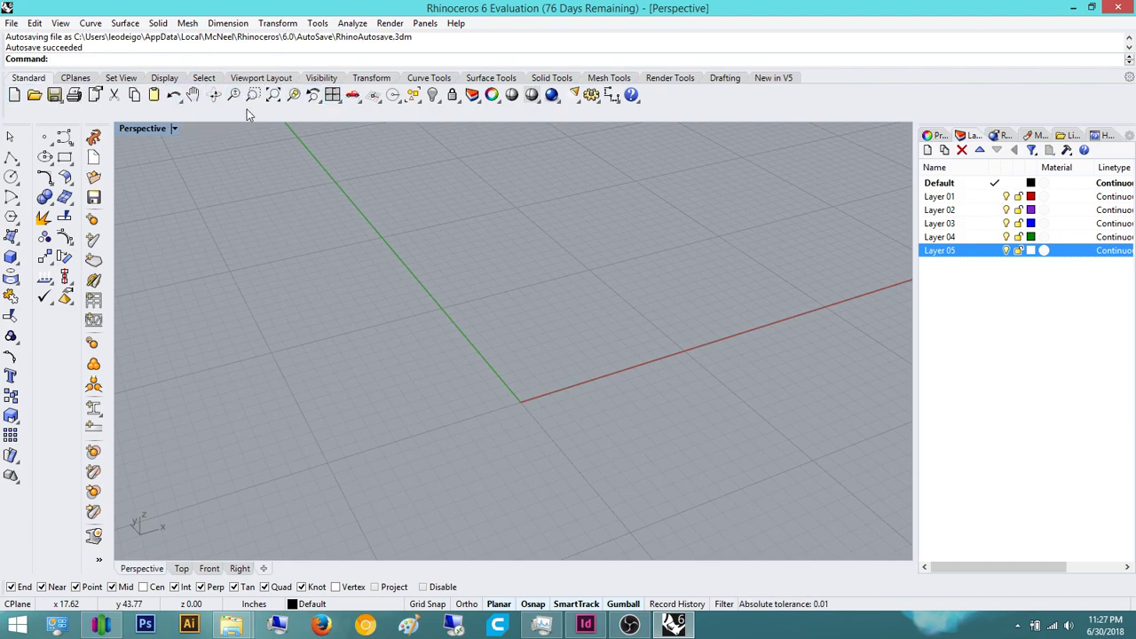
mouse_move(595, 249)
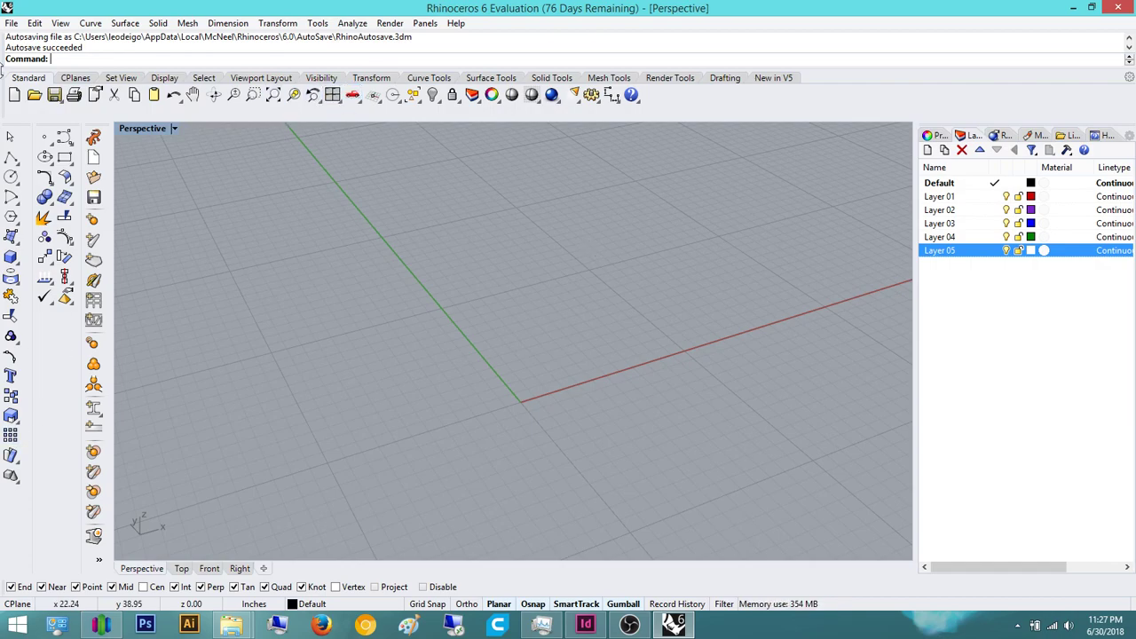
click(74, 78)
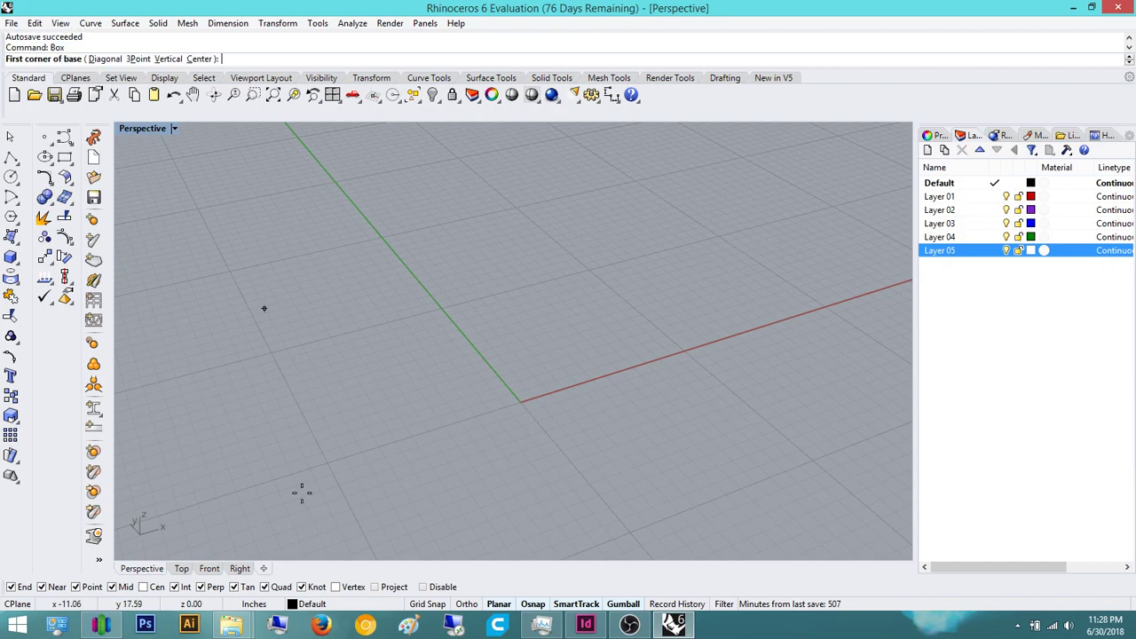
Finish the box's height, delete it, undo to restore it, and frame it in the viewport
click(762, 384)
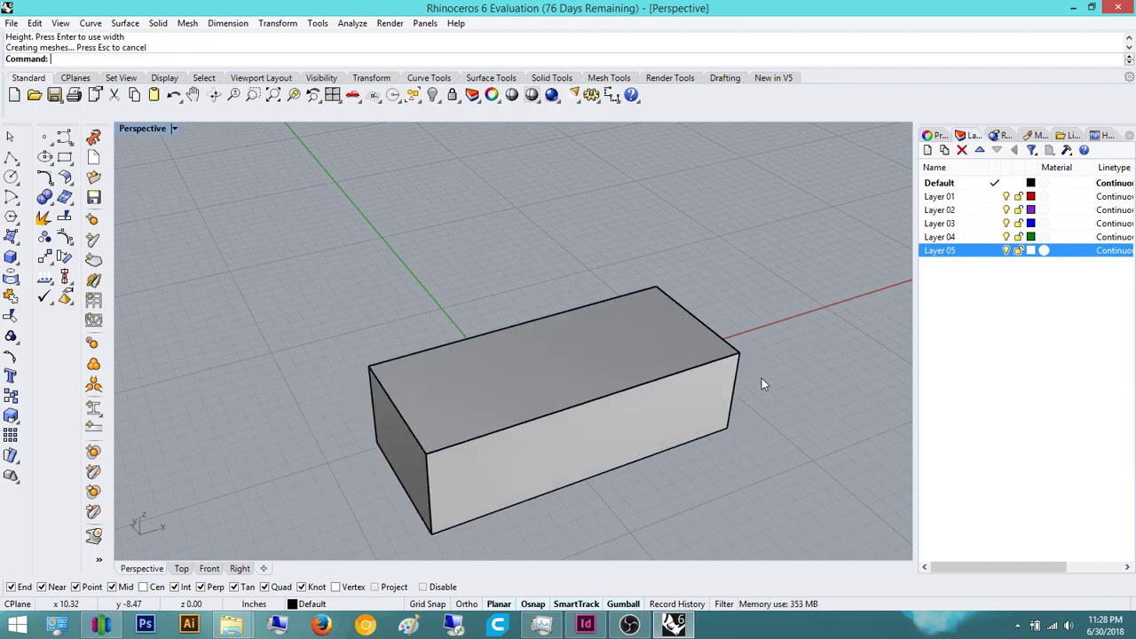
key(Delete)
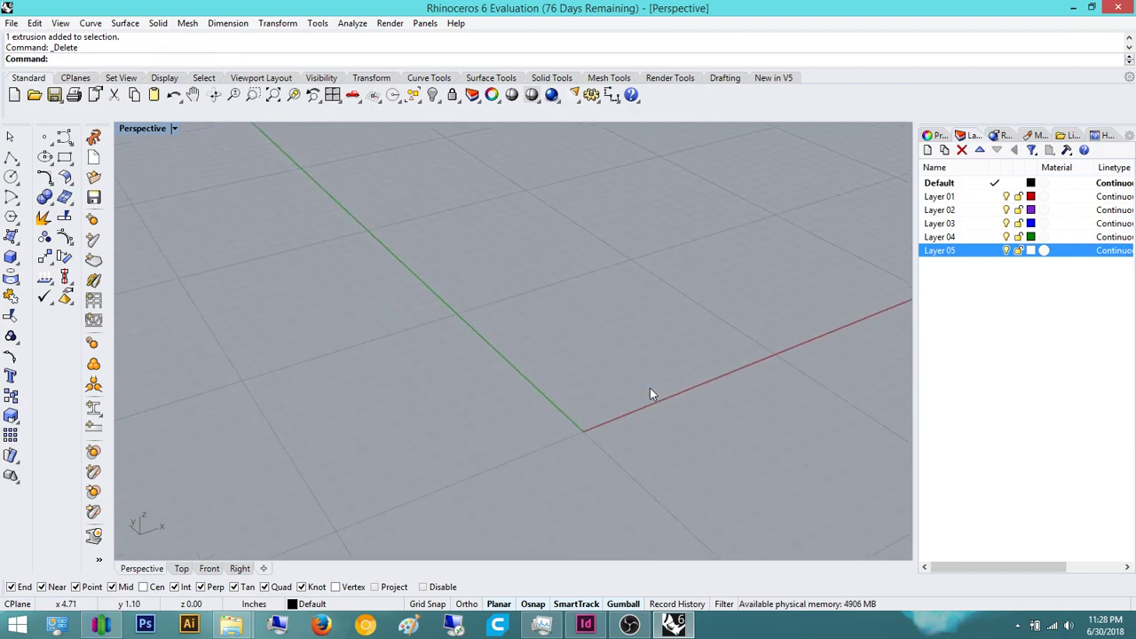
mouse_move(495, 245)
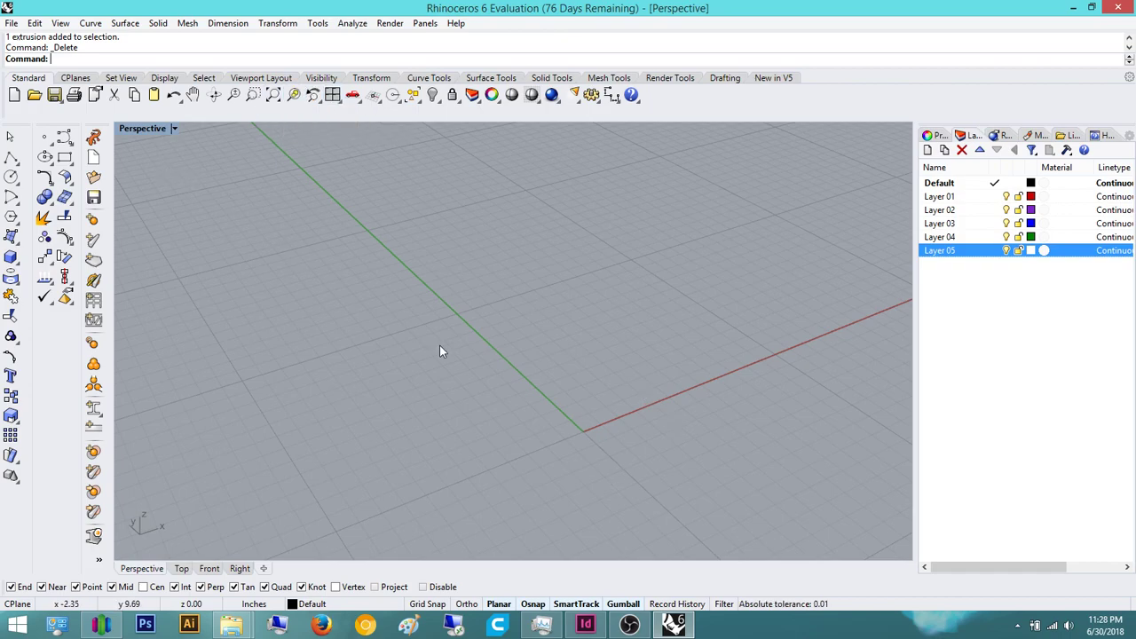
key(ctrl+z)
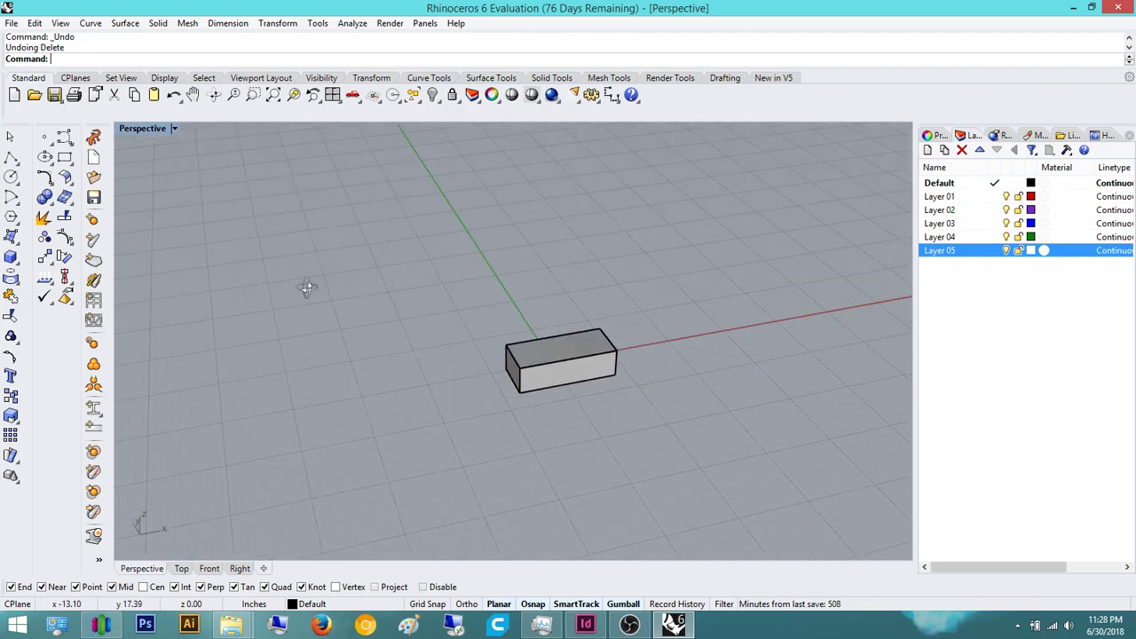
drag(306, 288, 548, 392)
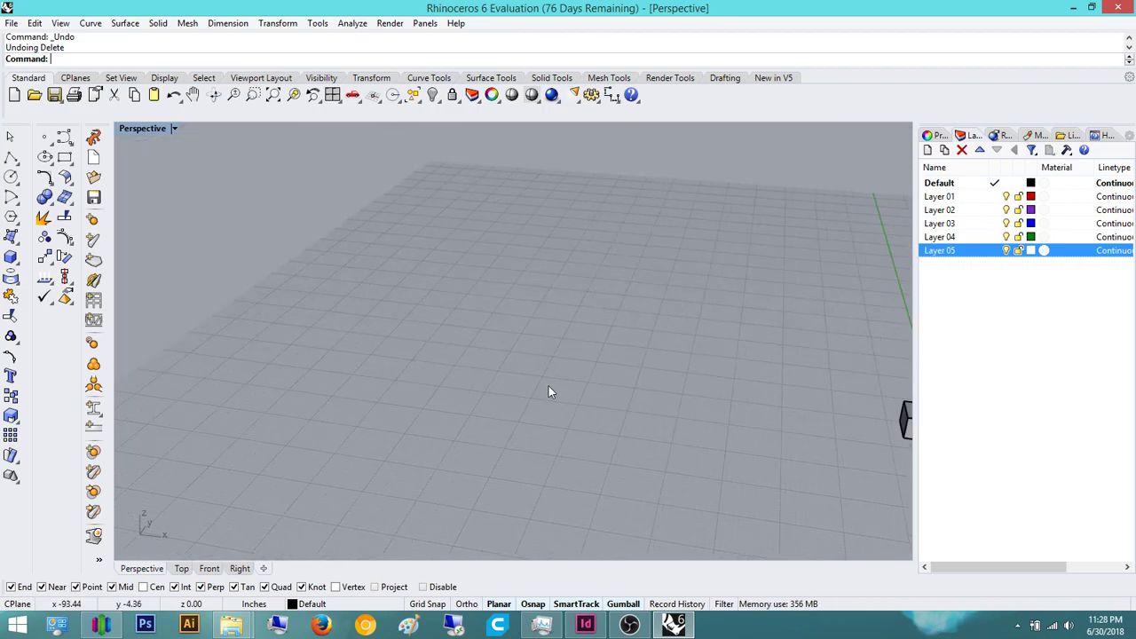
key(ctrl+z)
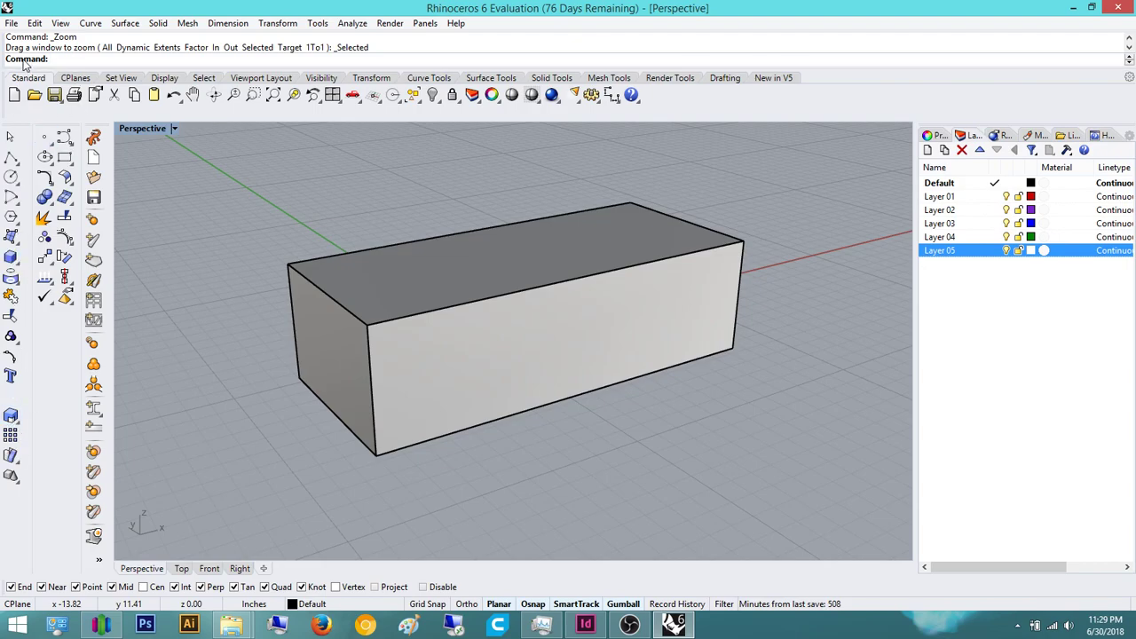
mouse_move(461, 312)
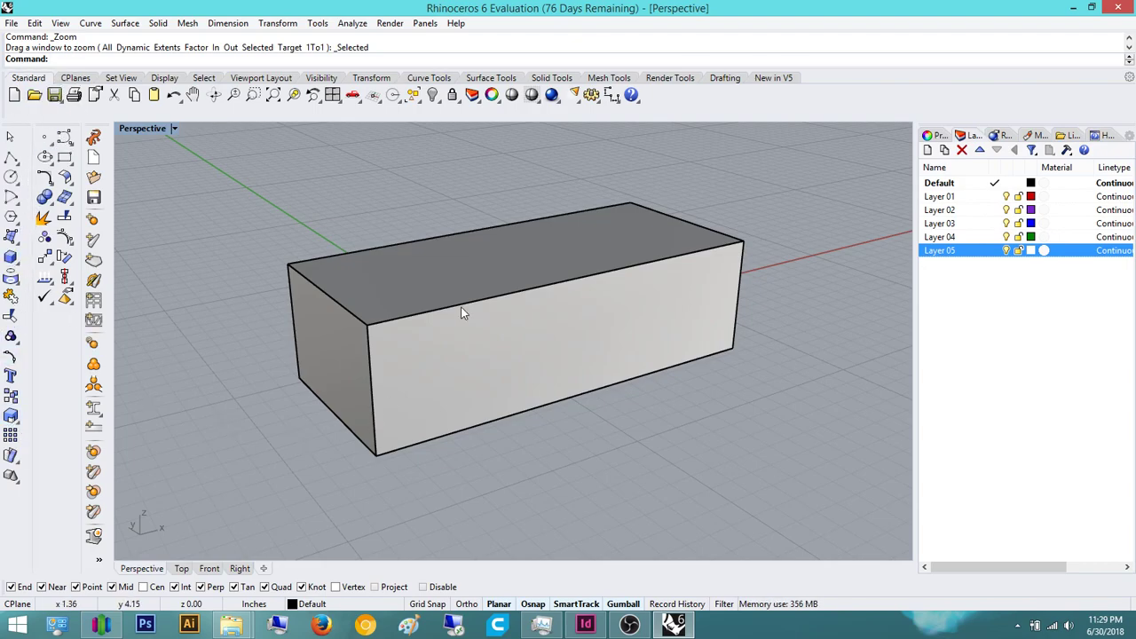
mouse_move(440, 240)
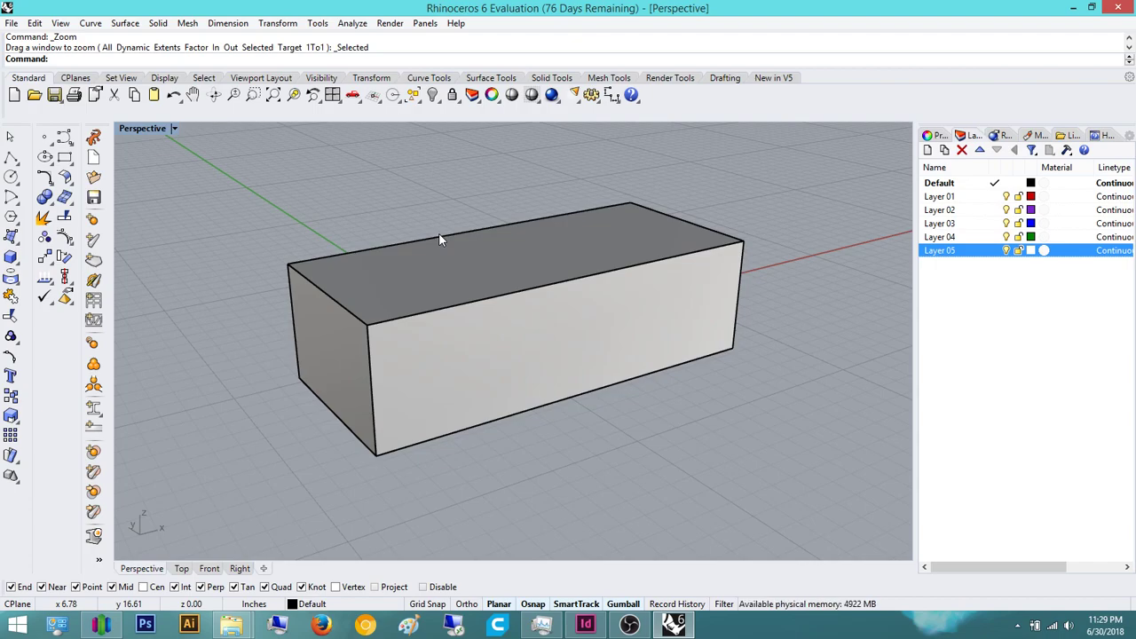
mouse_move(454, 175)
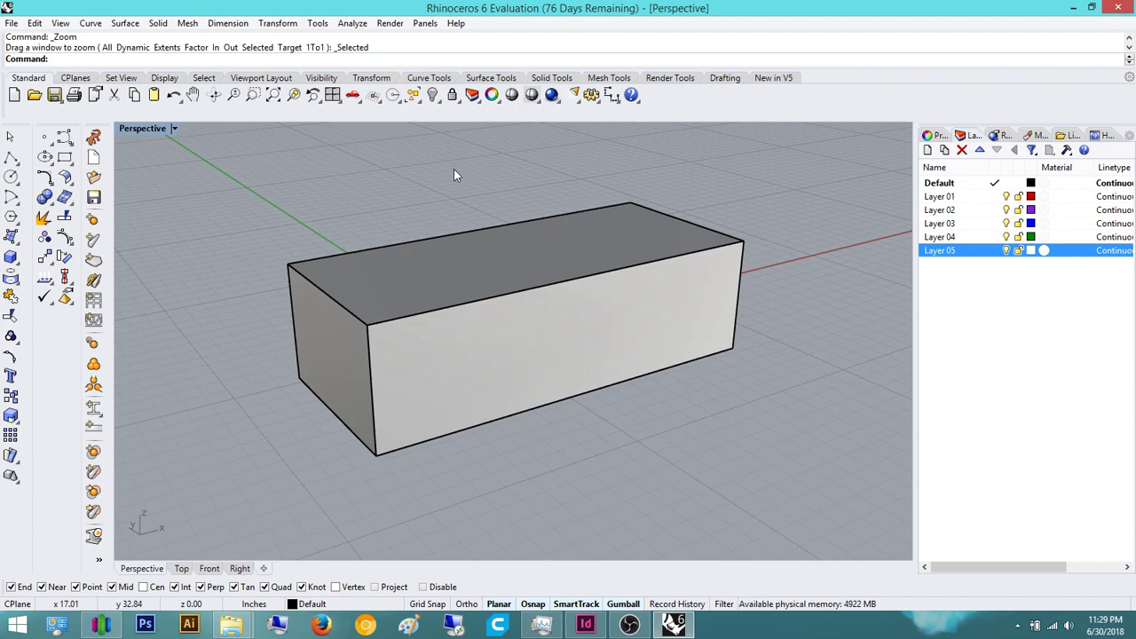
mouse_move(926, 270)
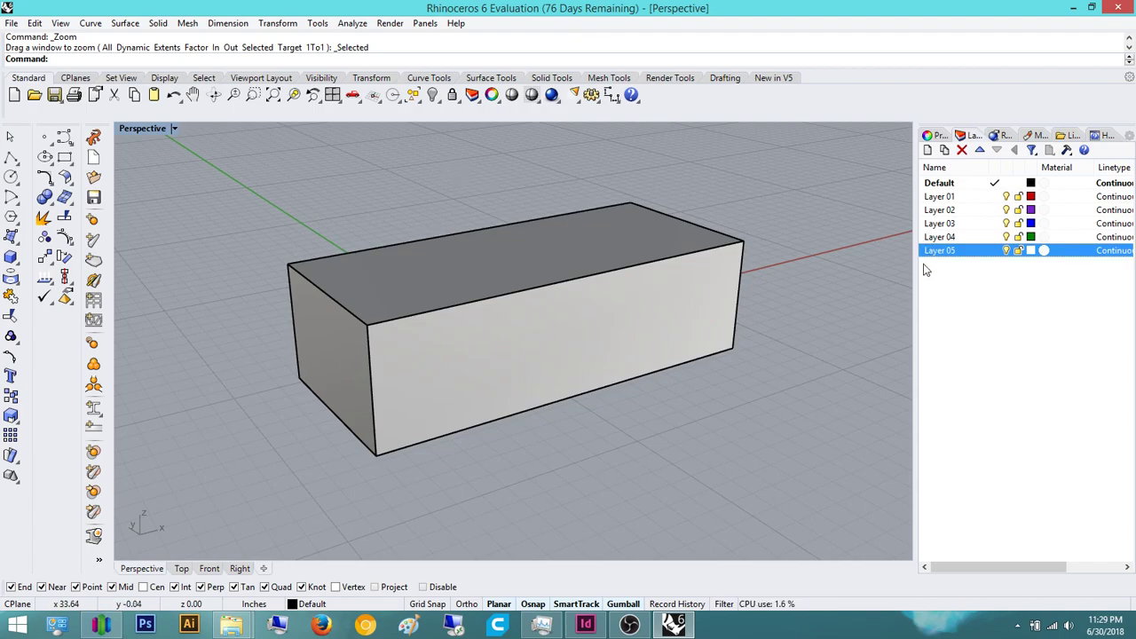
Show the Perspective viewport's camera, target and wallpaper properties in the side panel
click(937, 135)
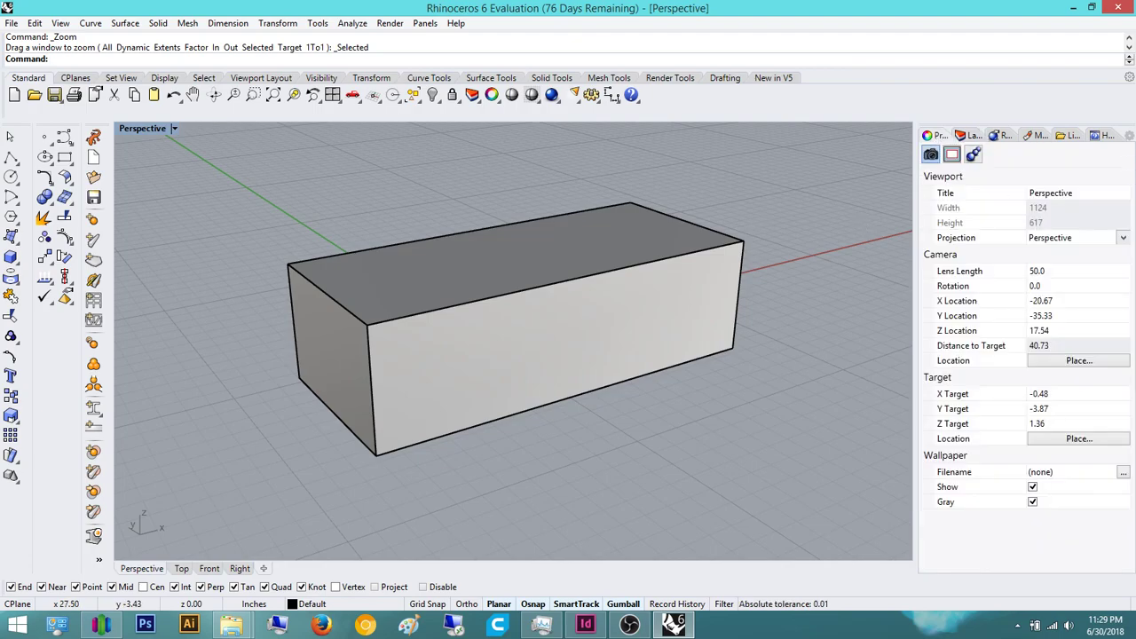
mouse_move(1123, 302)
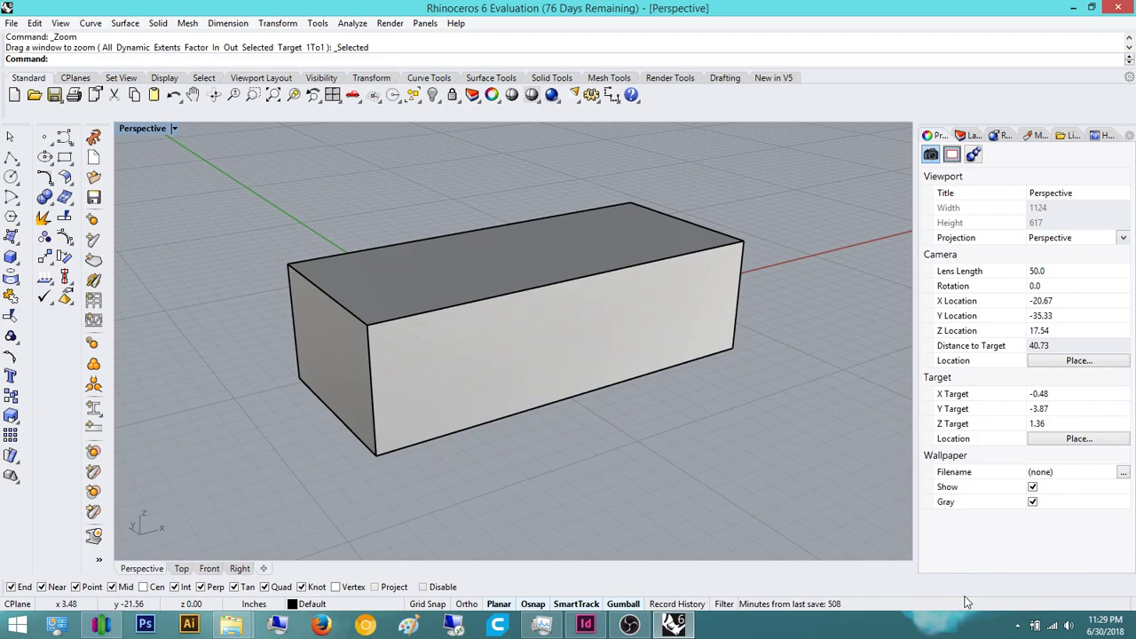
mouse_move(1081, 118)
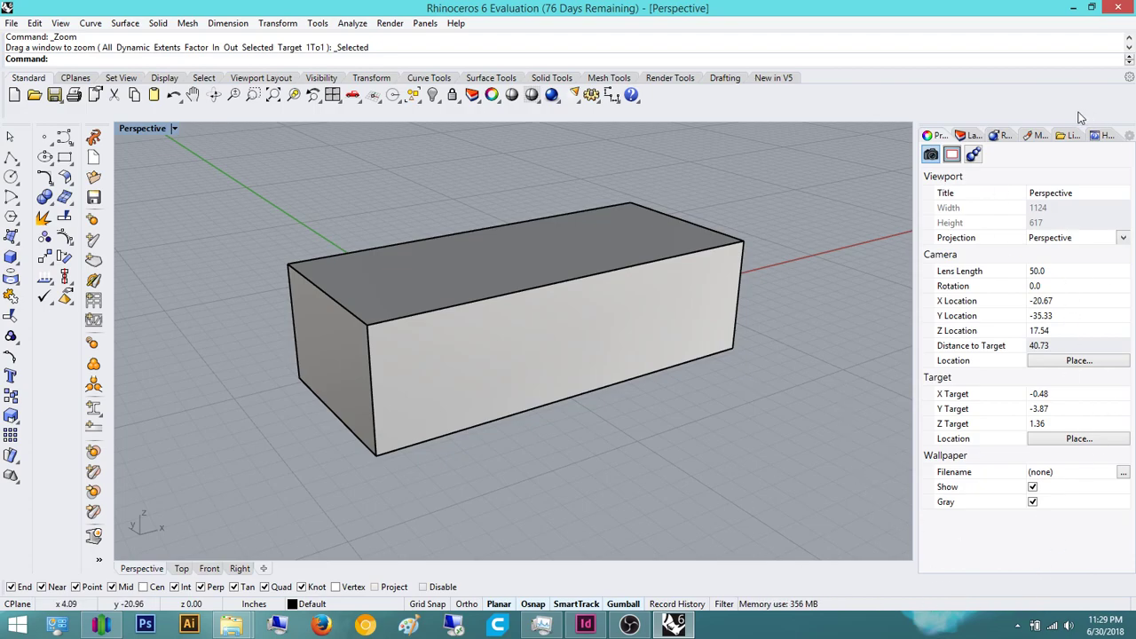
mouse_move(907, 518)
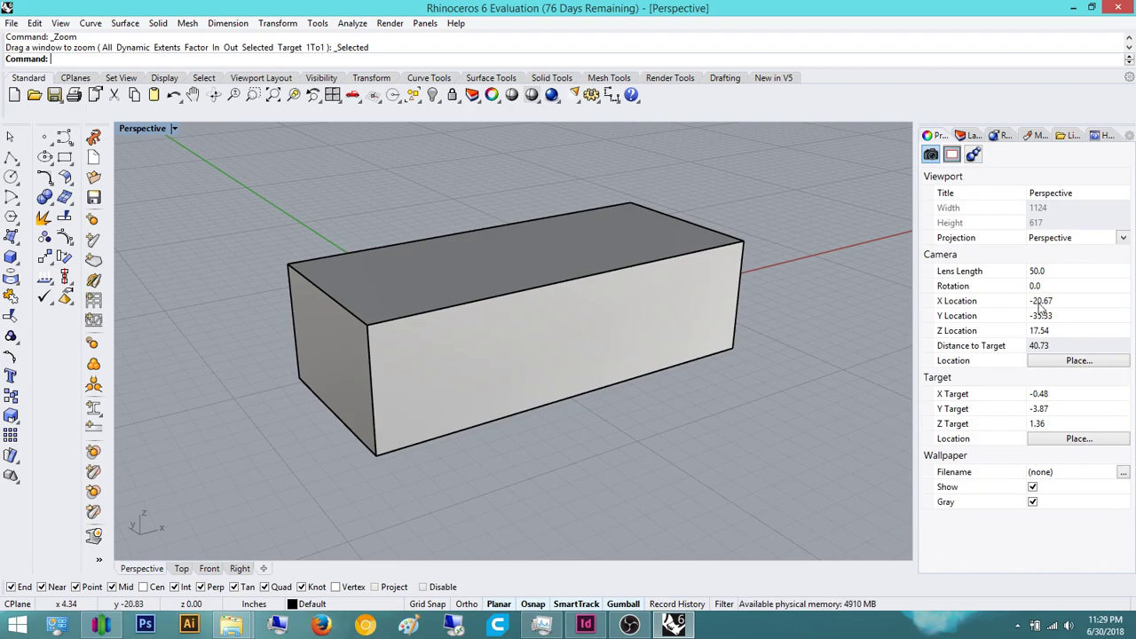
mouse_move(937, 217)
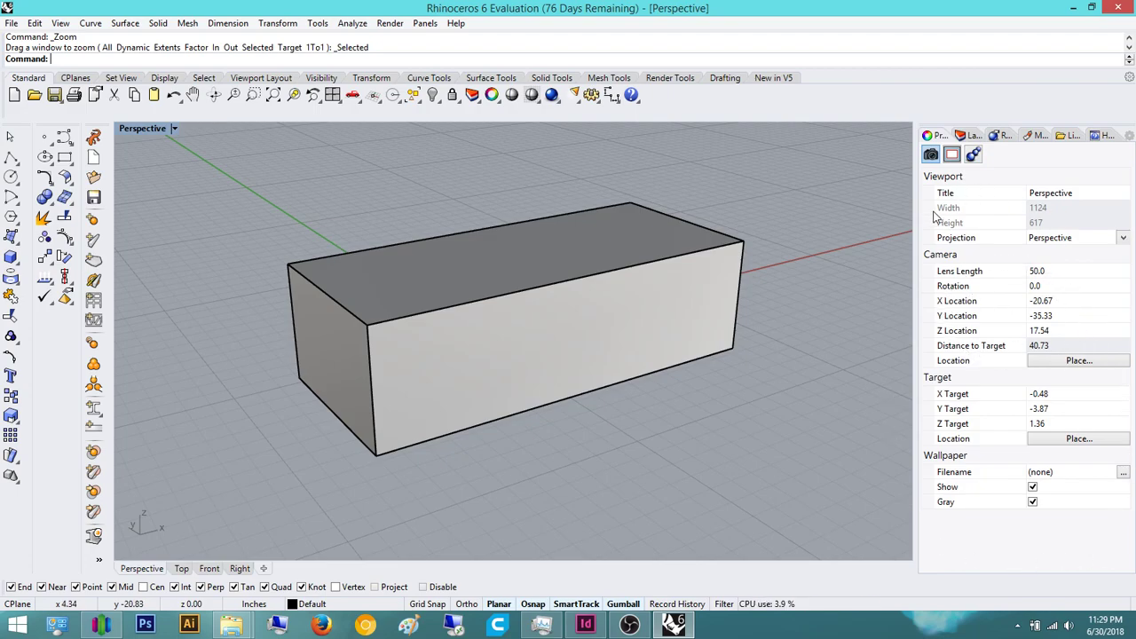
mouse_move(1001, 427)
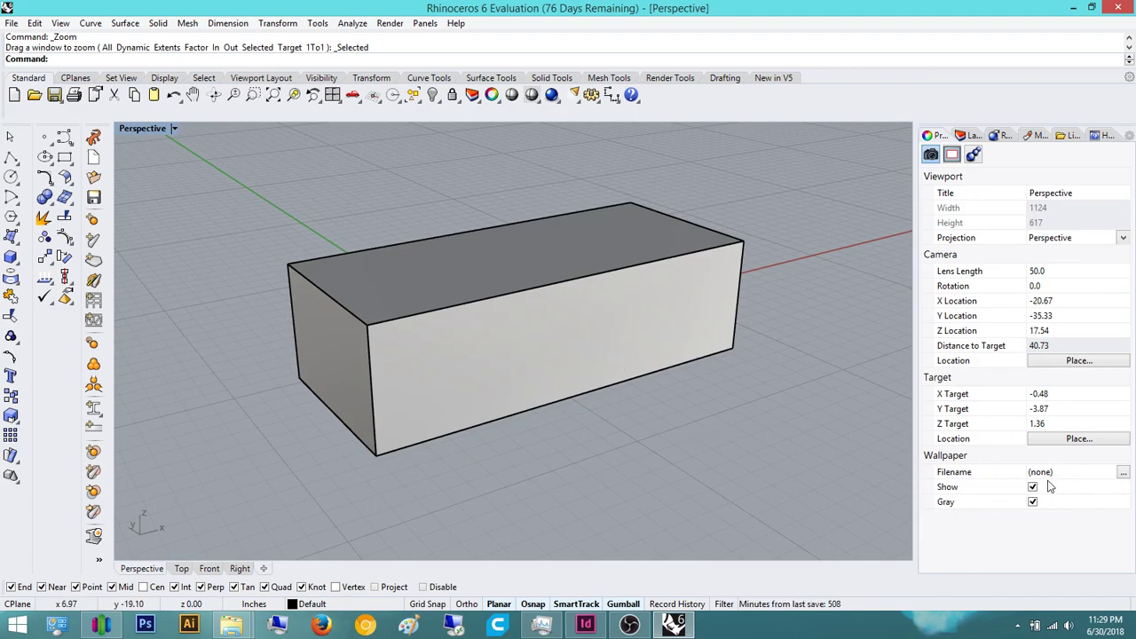
click(1033, 500)
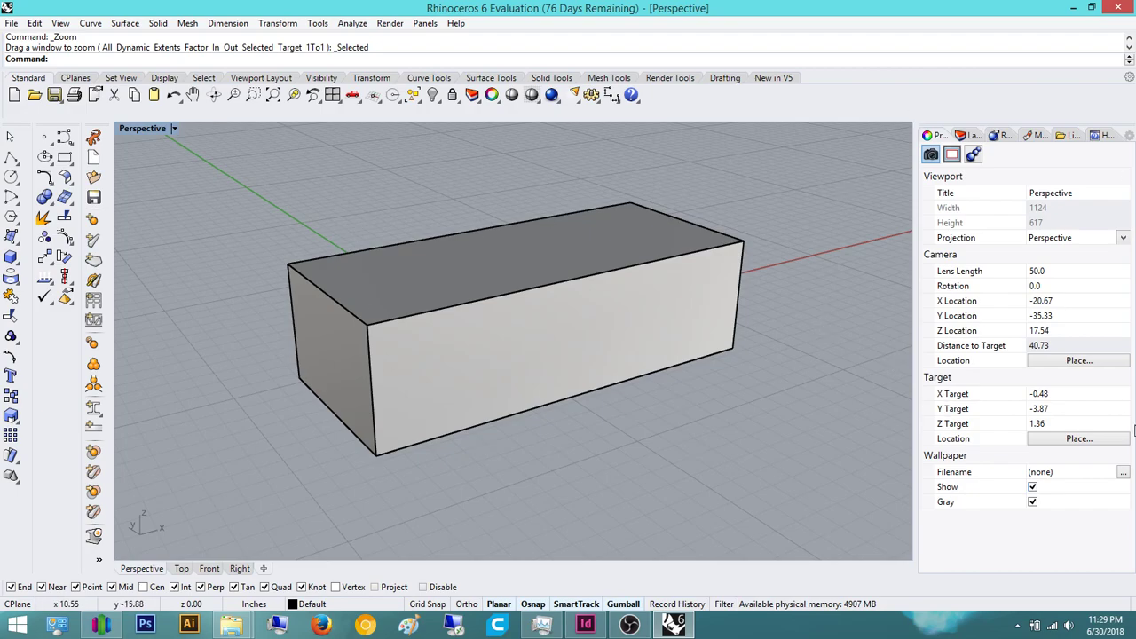
mouse_move(874, 408)
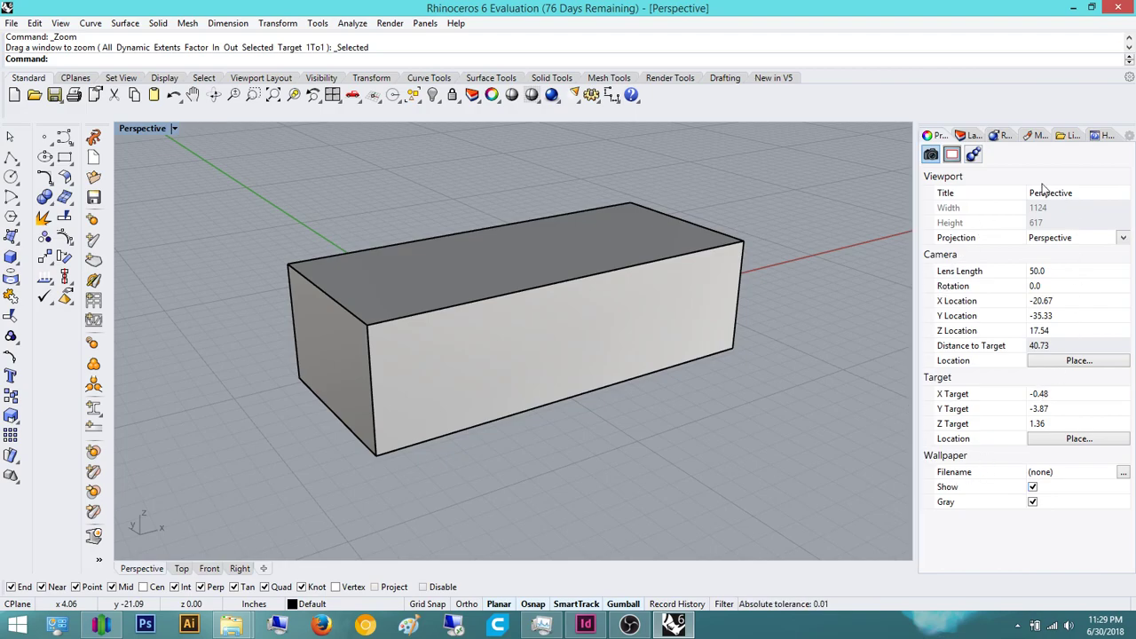
mouse_move(969, 135)
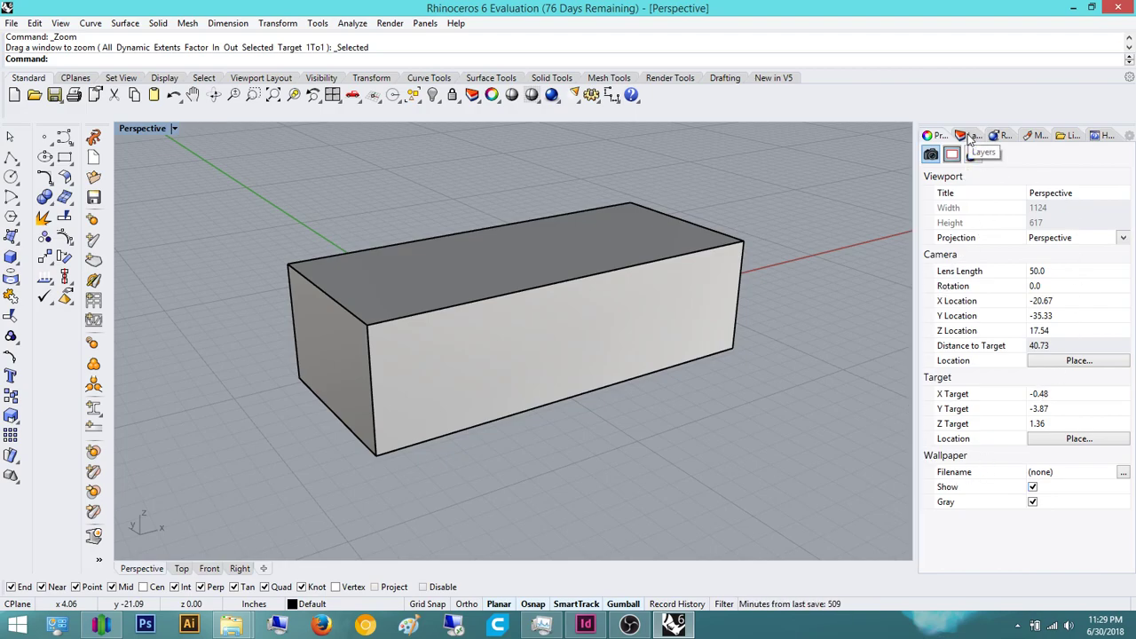
Switch the side panel back to the five-layer list
click(969, 135)
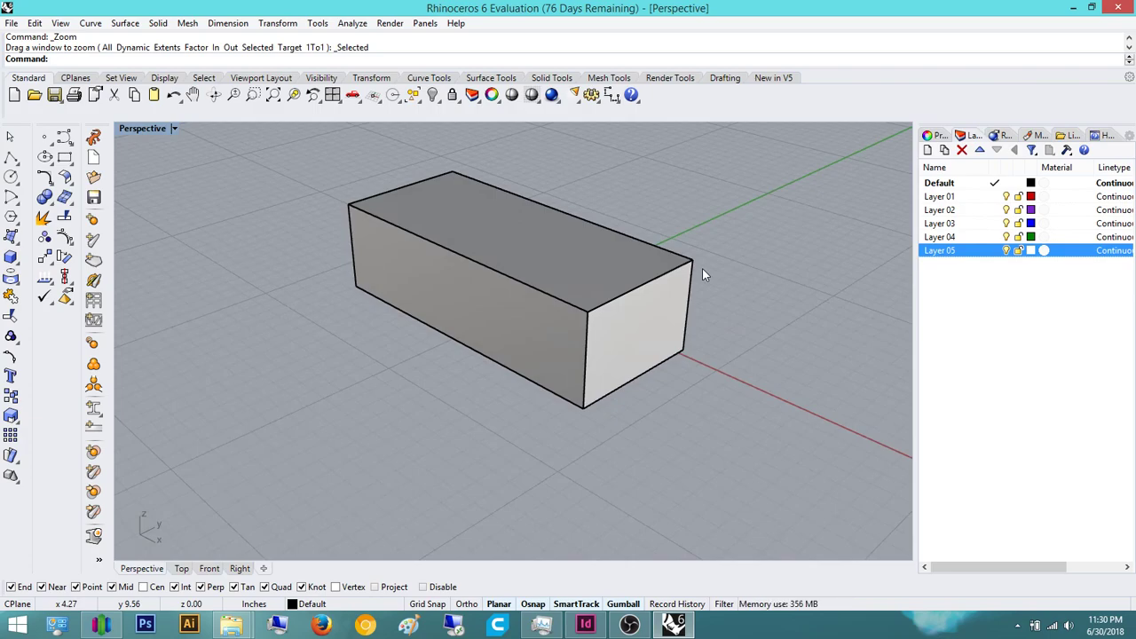
Start a second Box and lay out its narrower, longer base in front of the first box
text(Box)
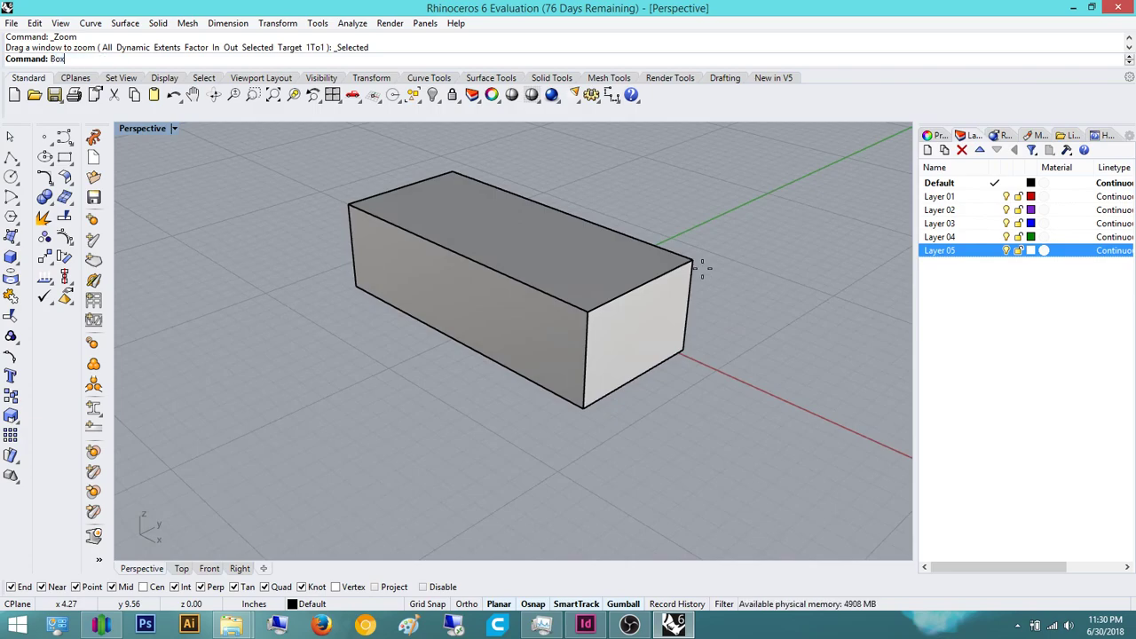
click(248, 330)
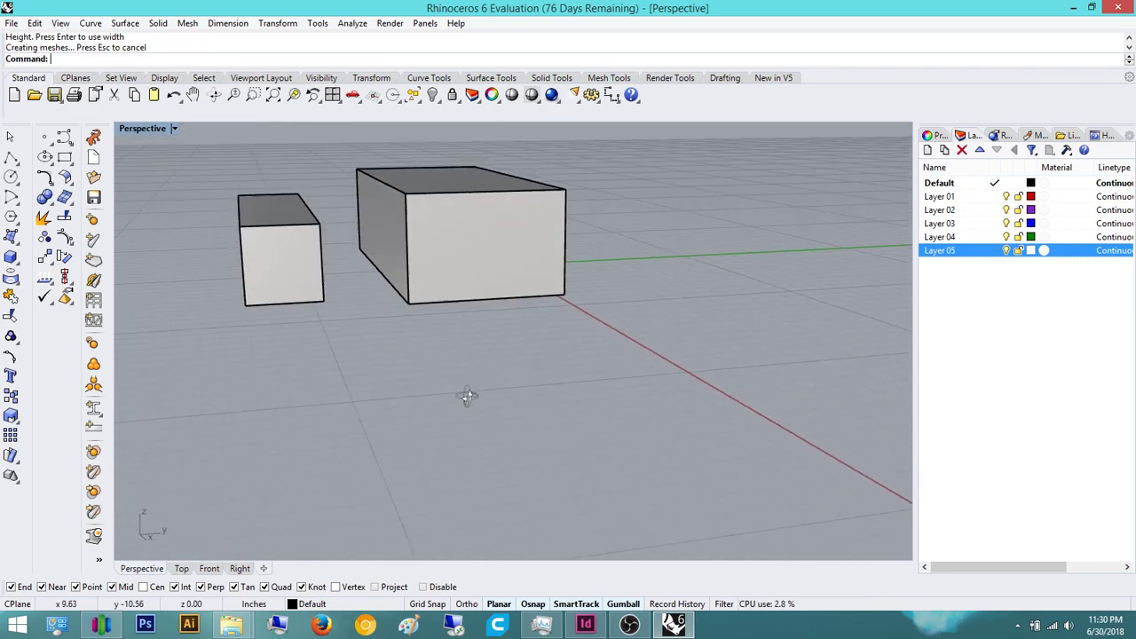
drag(469, 394, 784, 493)
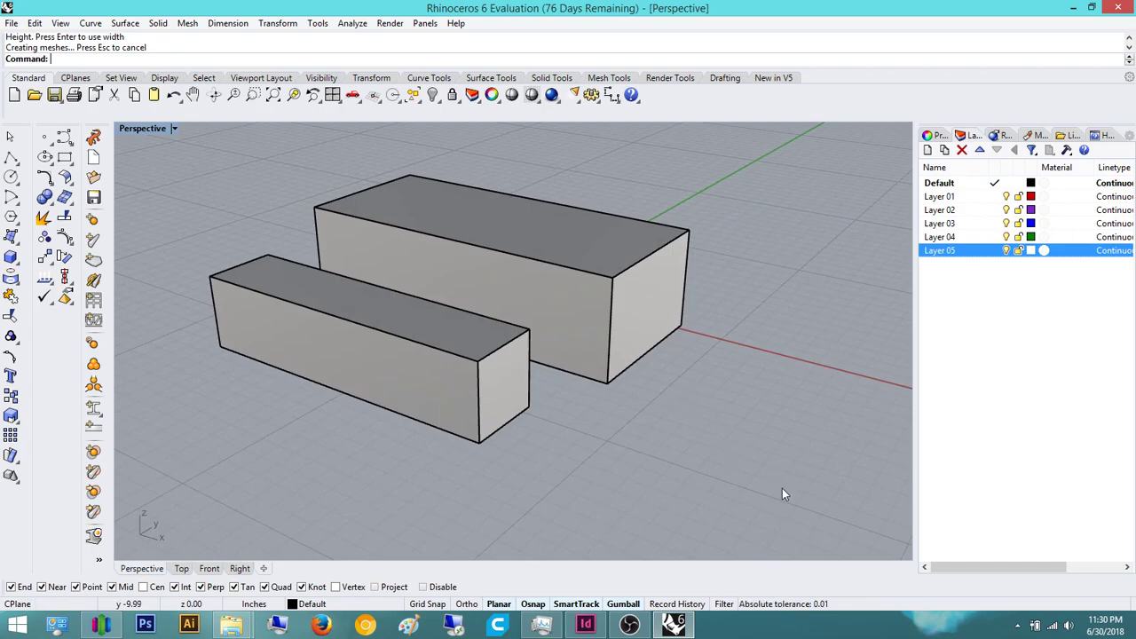
mouse_move(424, 227)
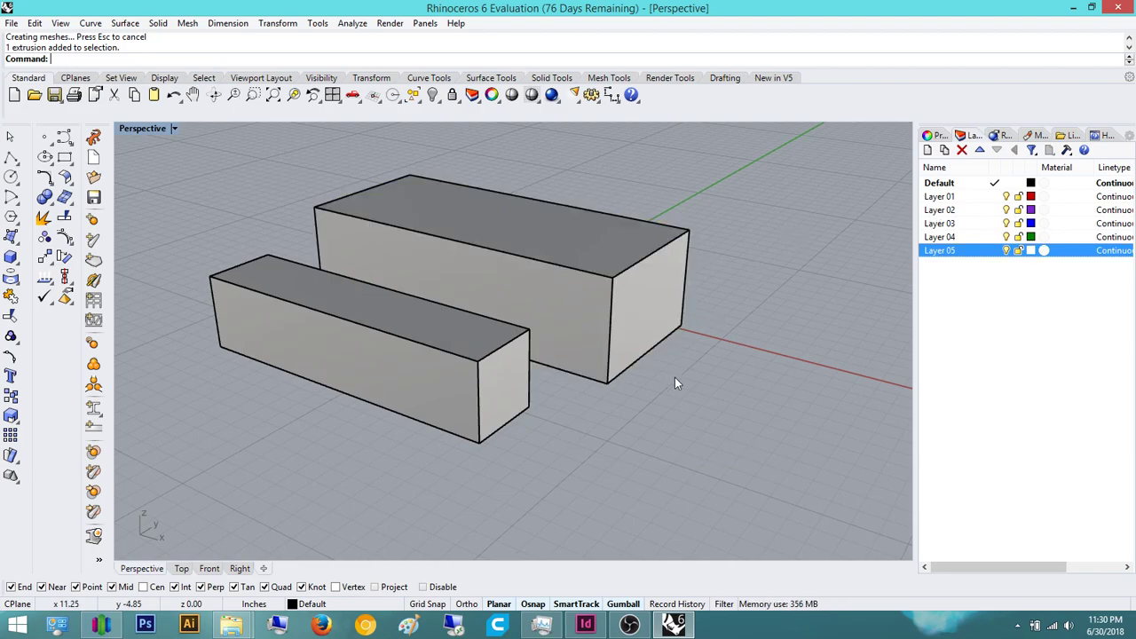
mouse_move(779, 139)
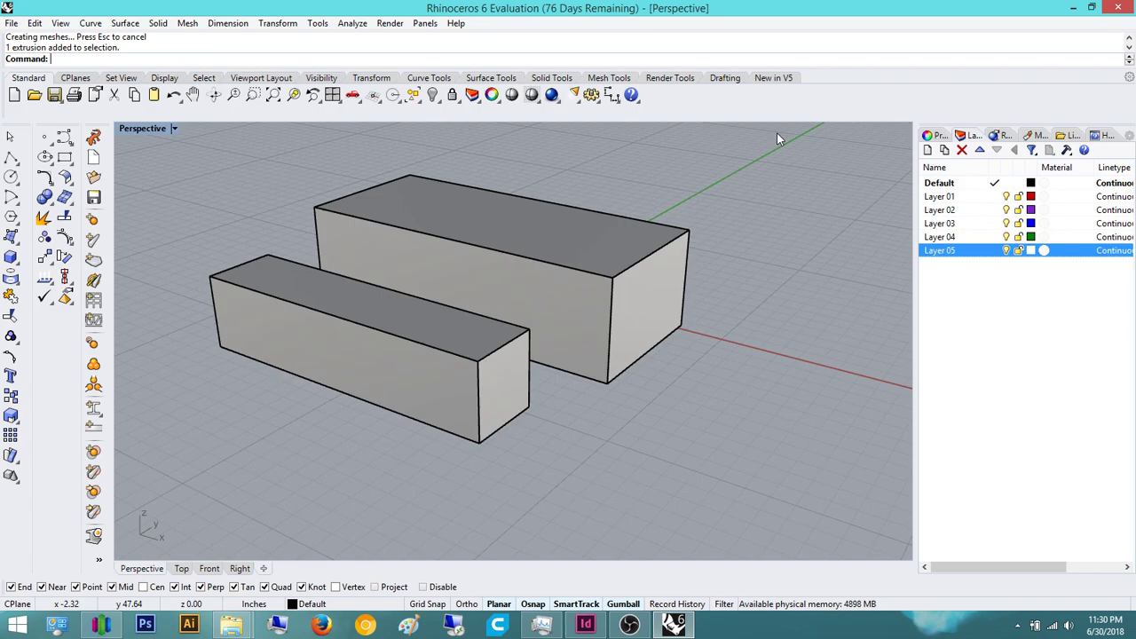
Move the large box onto red Layer 01 via Change Object Layer
click(630, 275)
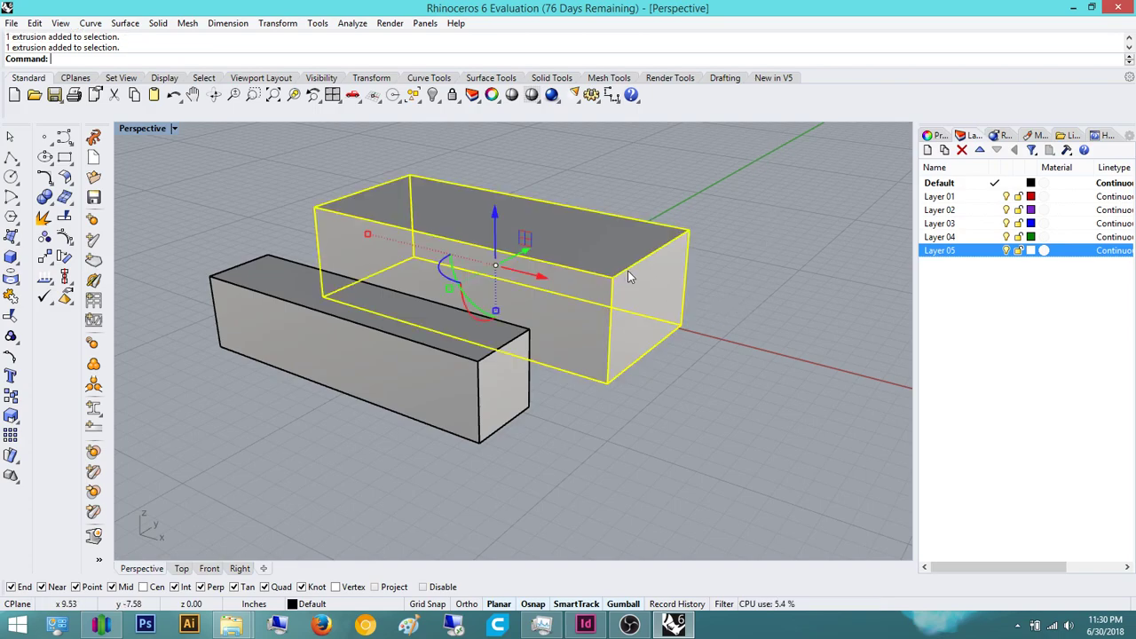
mouse_move(979, 224)
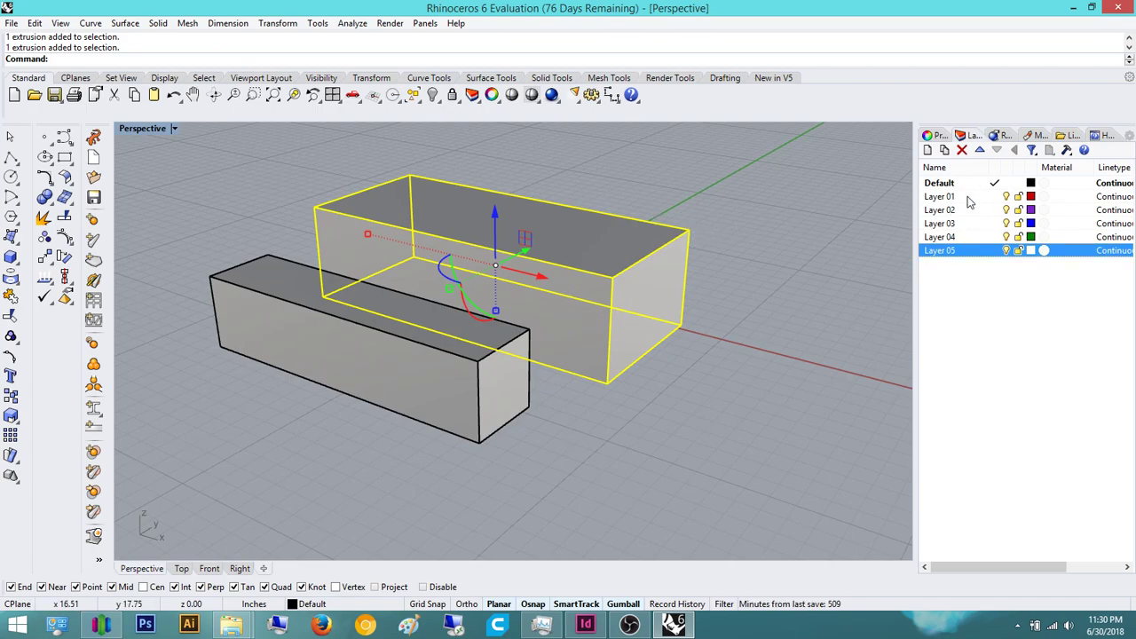
right_click(939, 195)
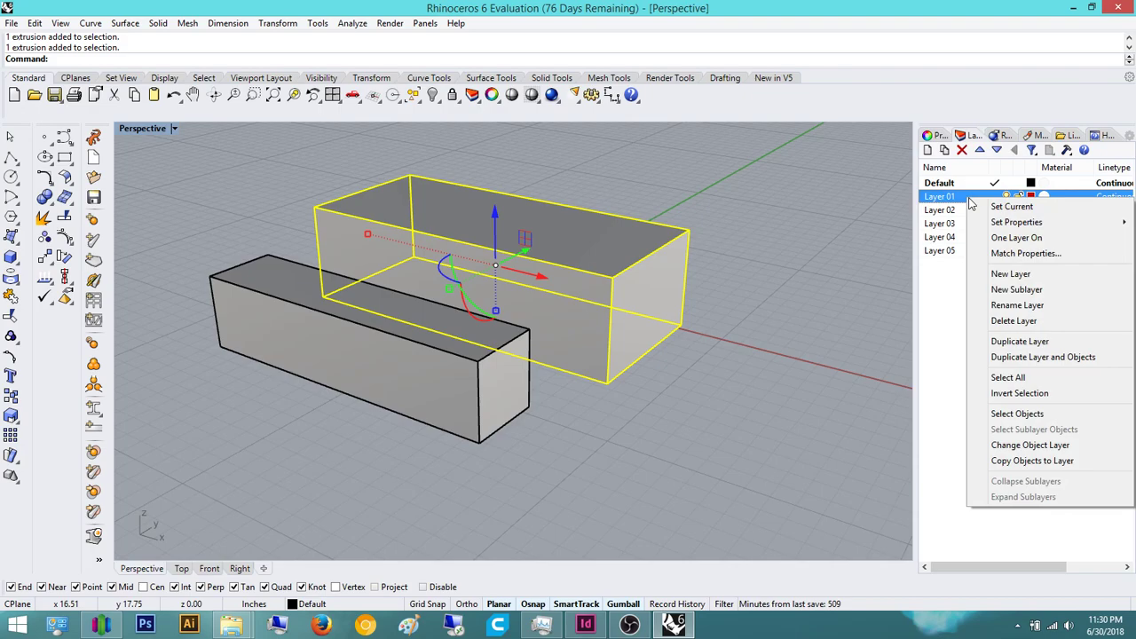
mouse_move(1038, 443)
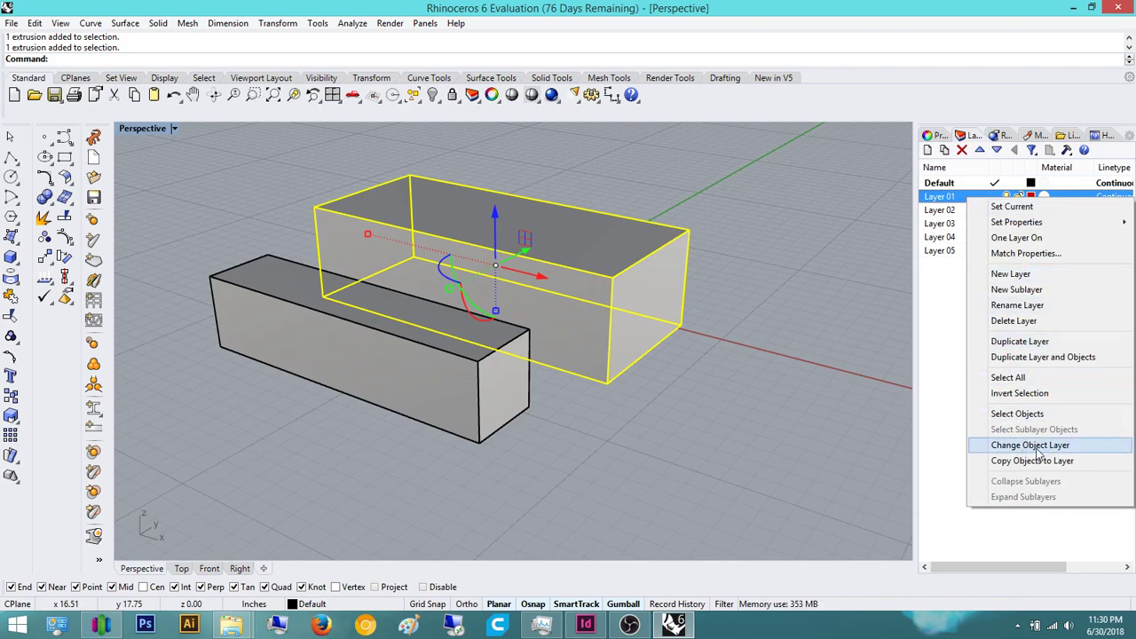
click(1029, 444)
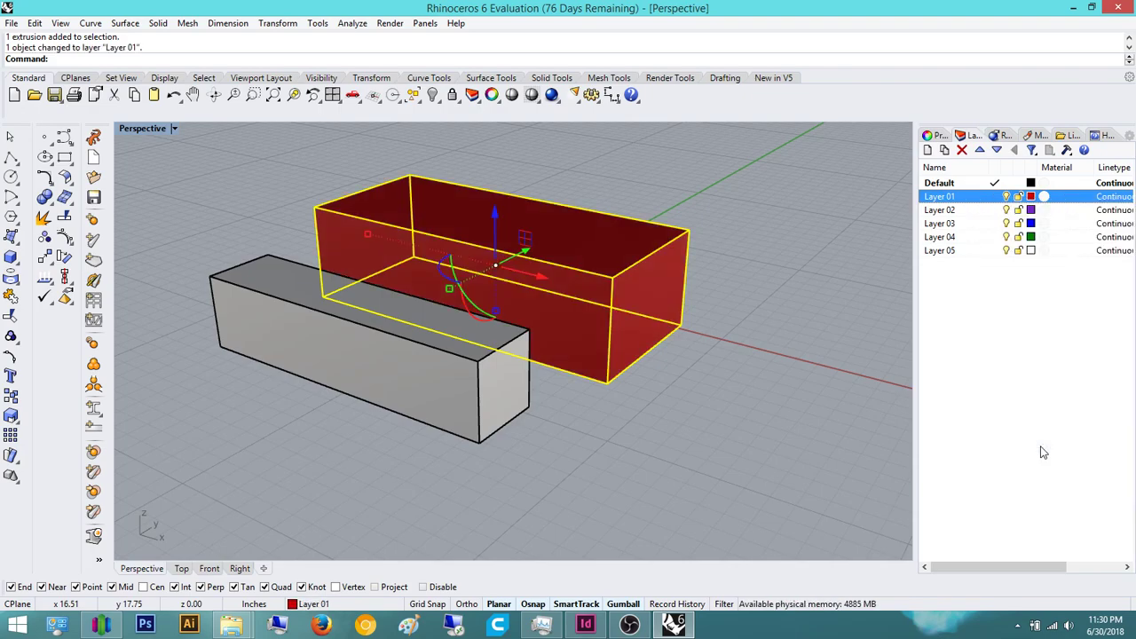
Move the narrow box onto purple Layer 02 via Change Object Layer
click(593, 487)
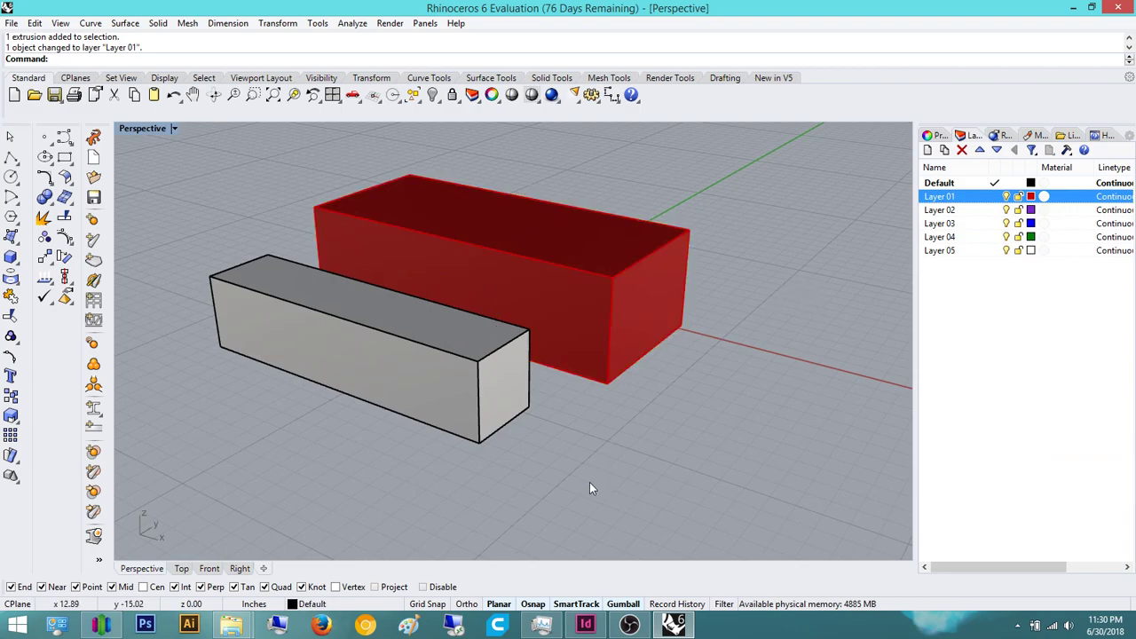
mouse_move(511, 372)
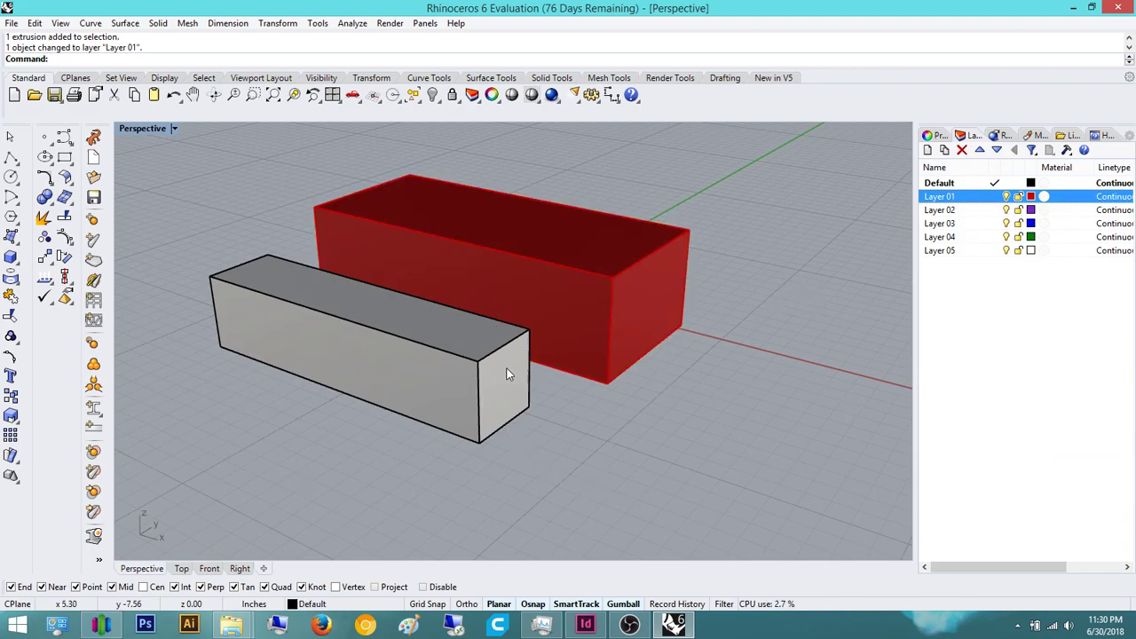
mouse_move(531, 471)
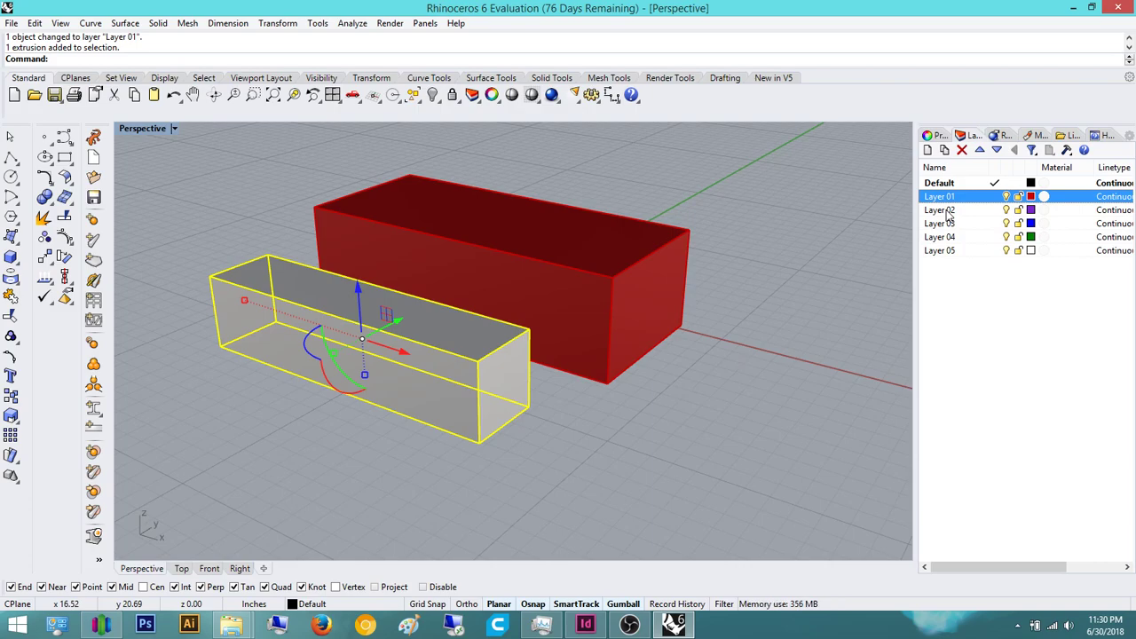
right_click(939, 209)
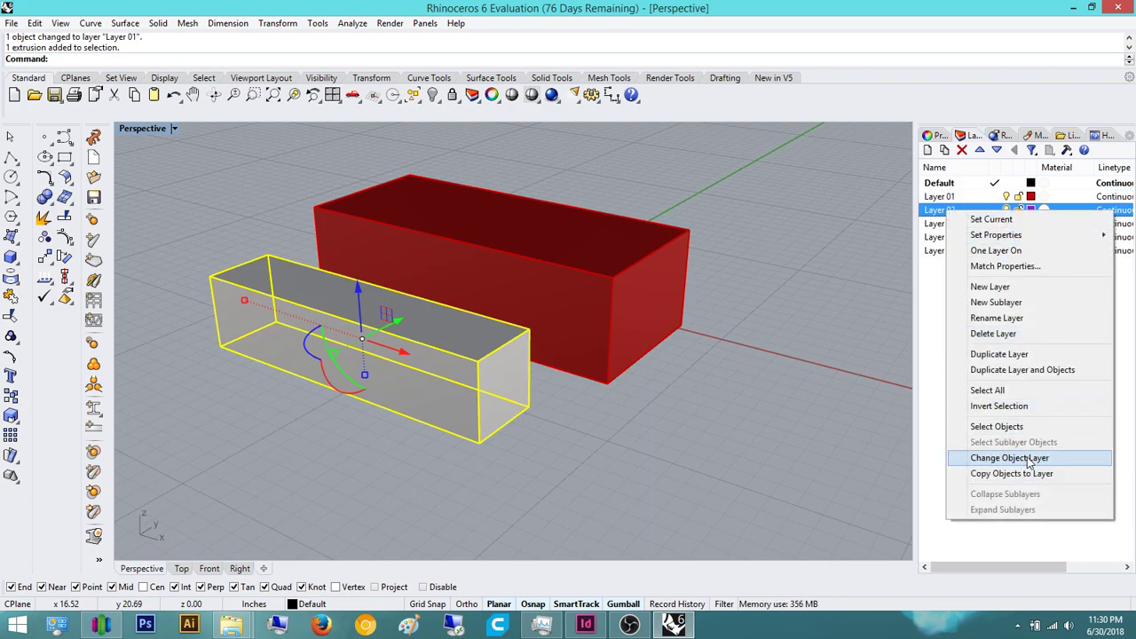
click(1010, 458)
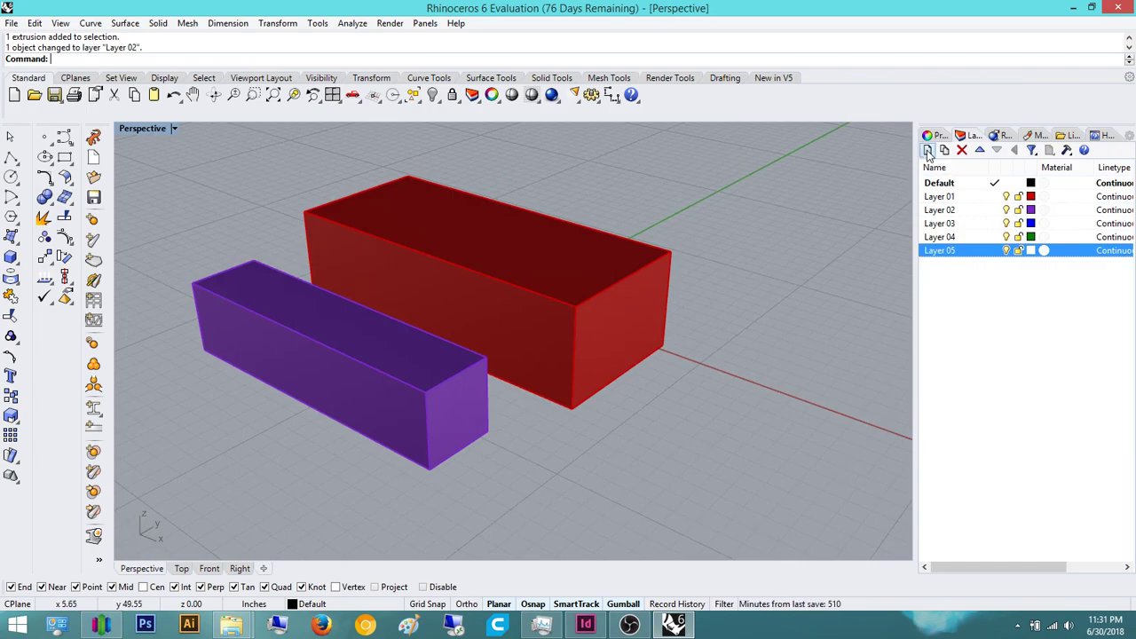
Add new layers 11–15 and 18 with trial sublayers, then delete the nested sublayers
click(927, 149)
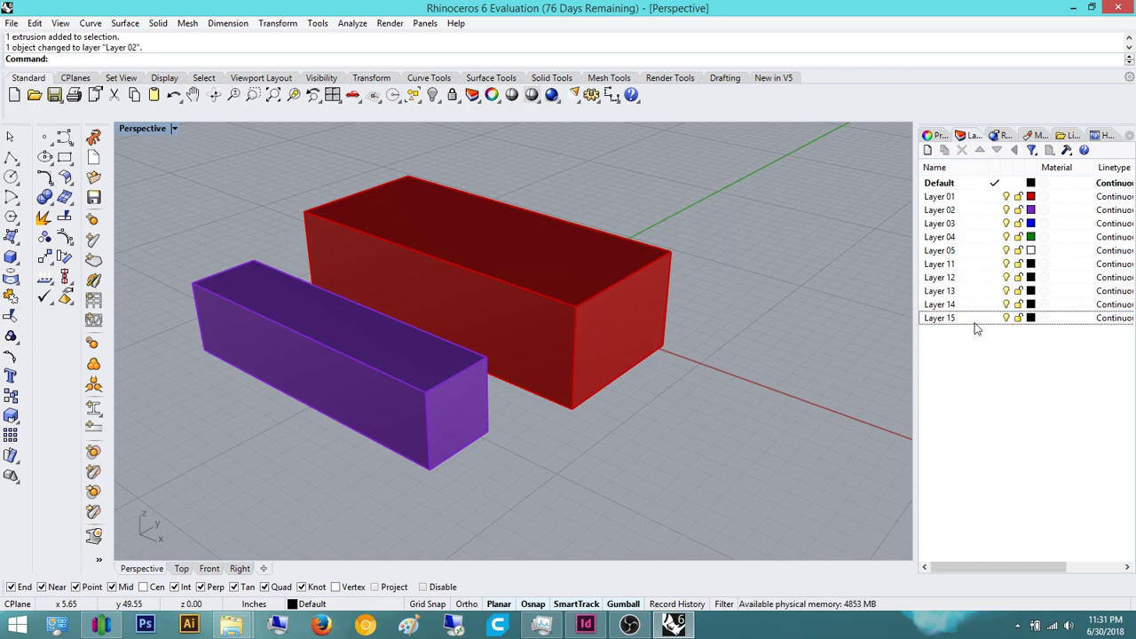
click(939, 318)
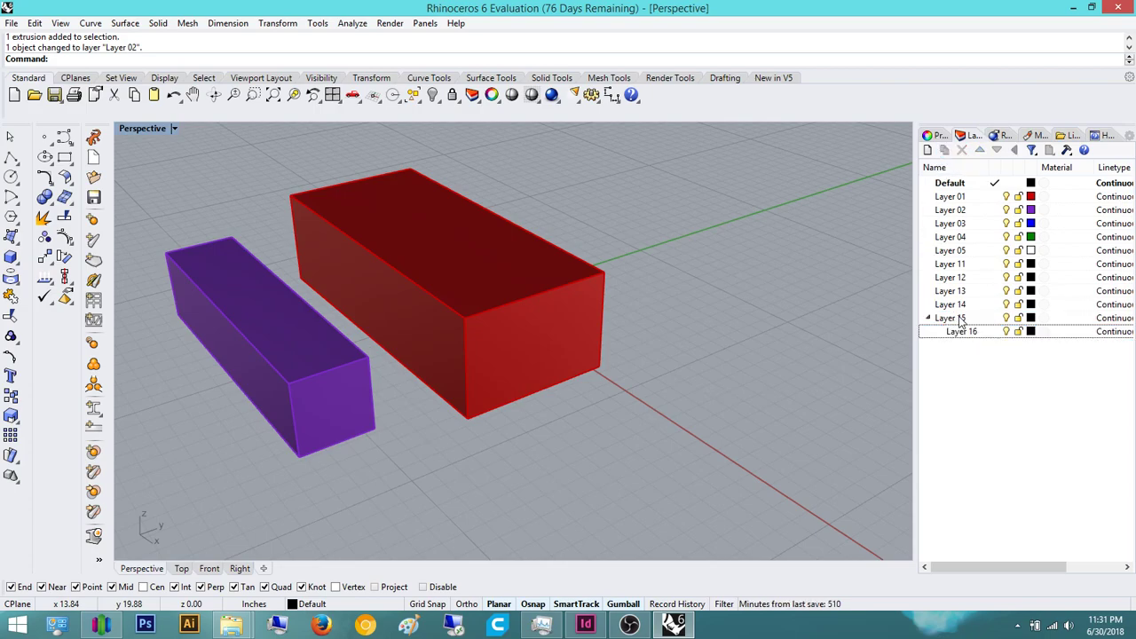
click(962, 331)
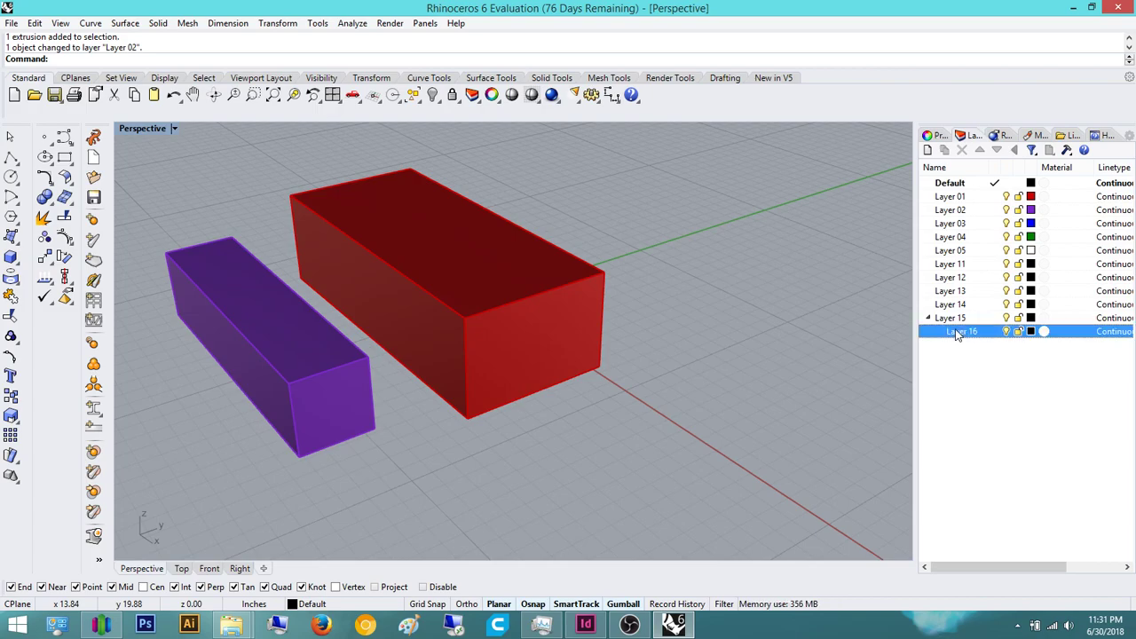
click(928, 149)
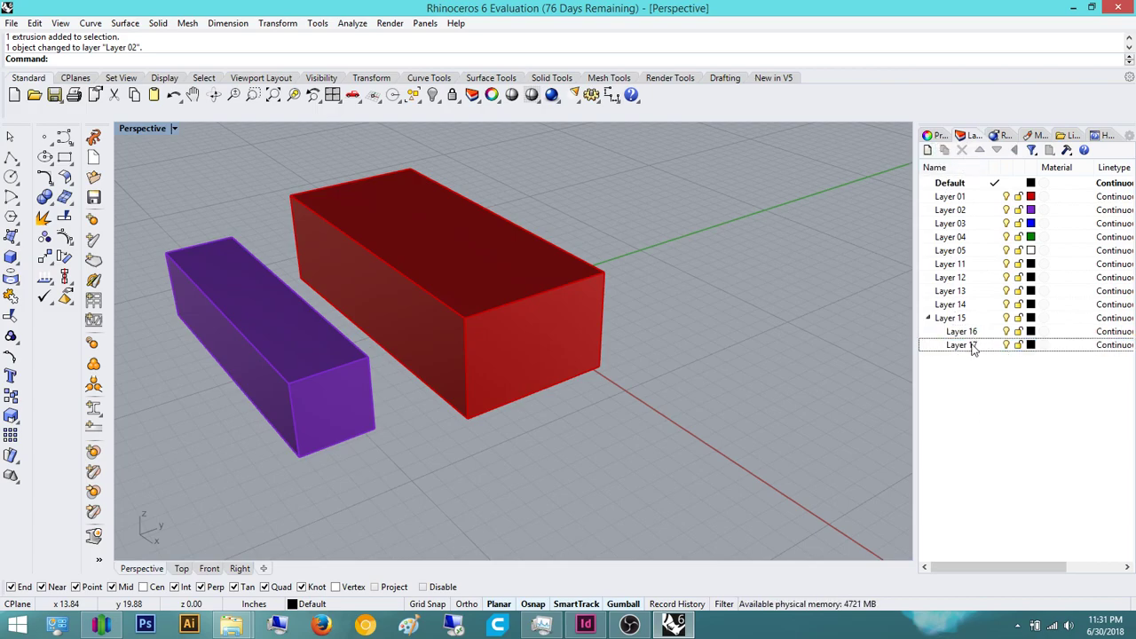
click(926, 149)
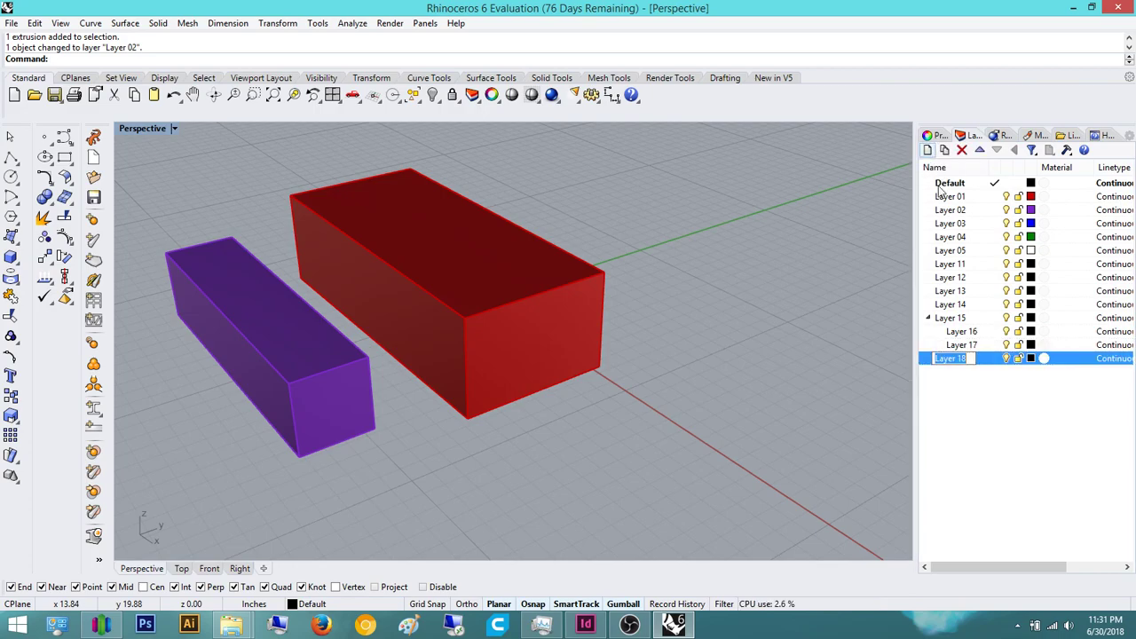
click(962, 345)
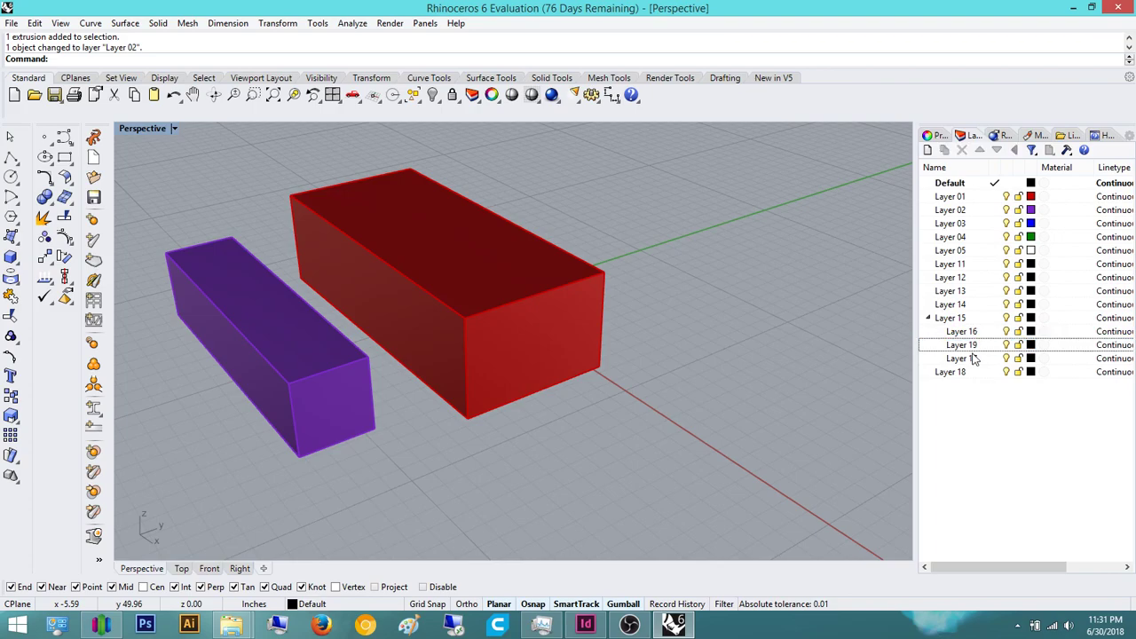
click(950, 371)
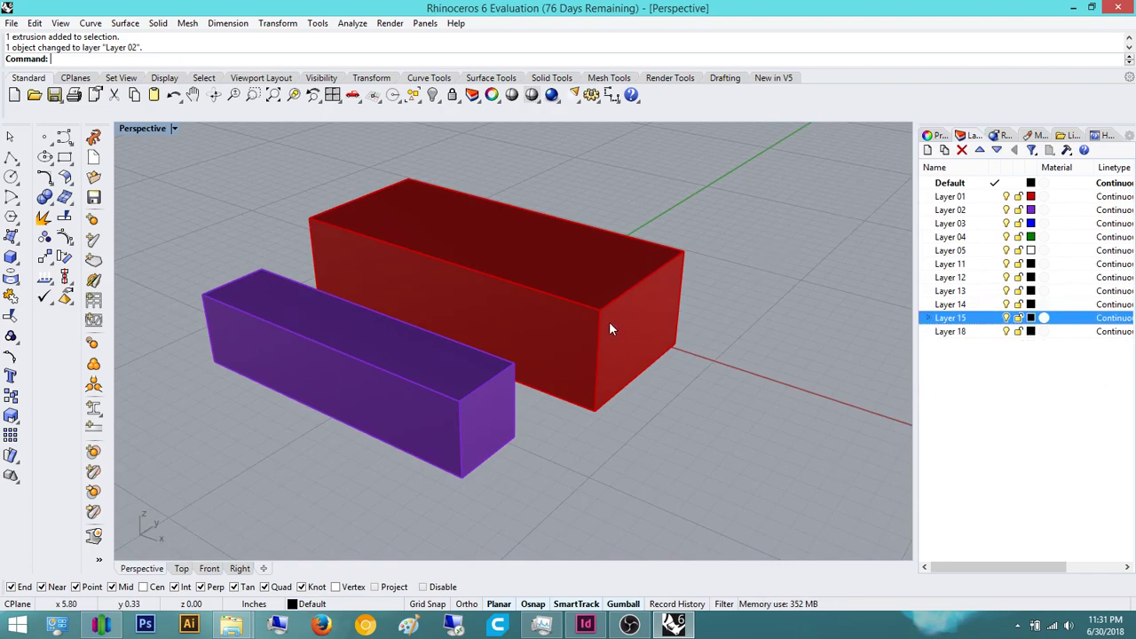
drag(610, 328, 451, 514)
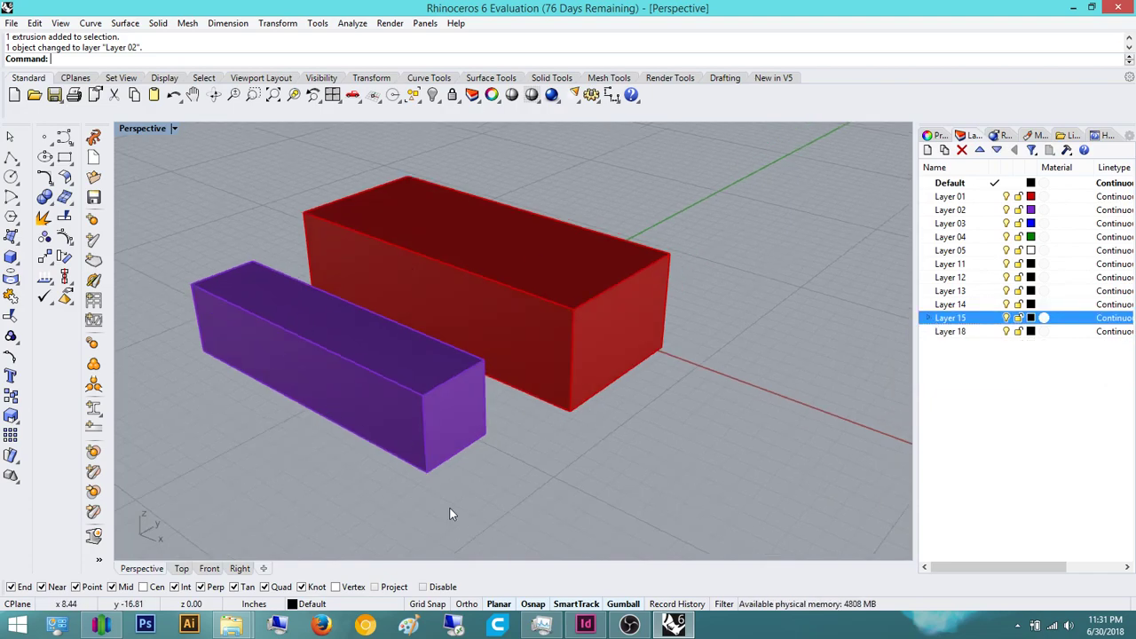
mouse_move(944, 273)
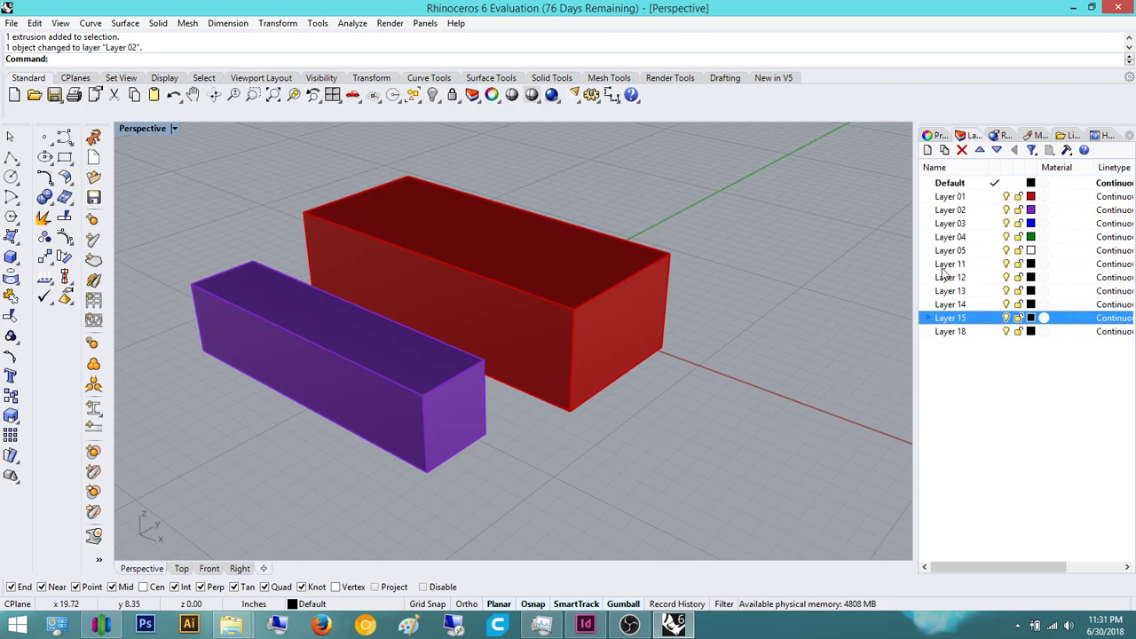
mouse_move(994, 182)
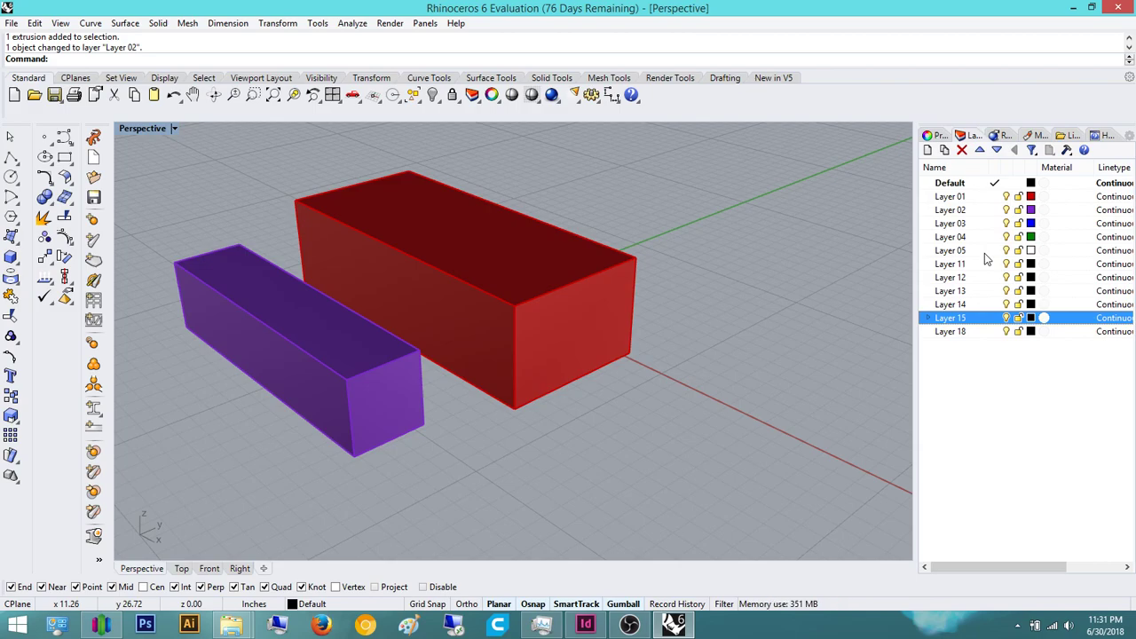
Make Layer 05, Layer 01 and Layer 03 current in turn, ending with Default current
click(951, 250)
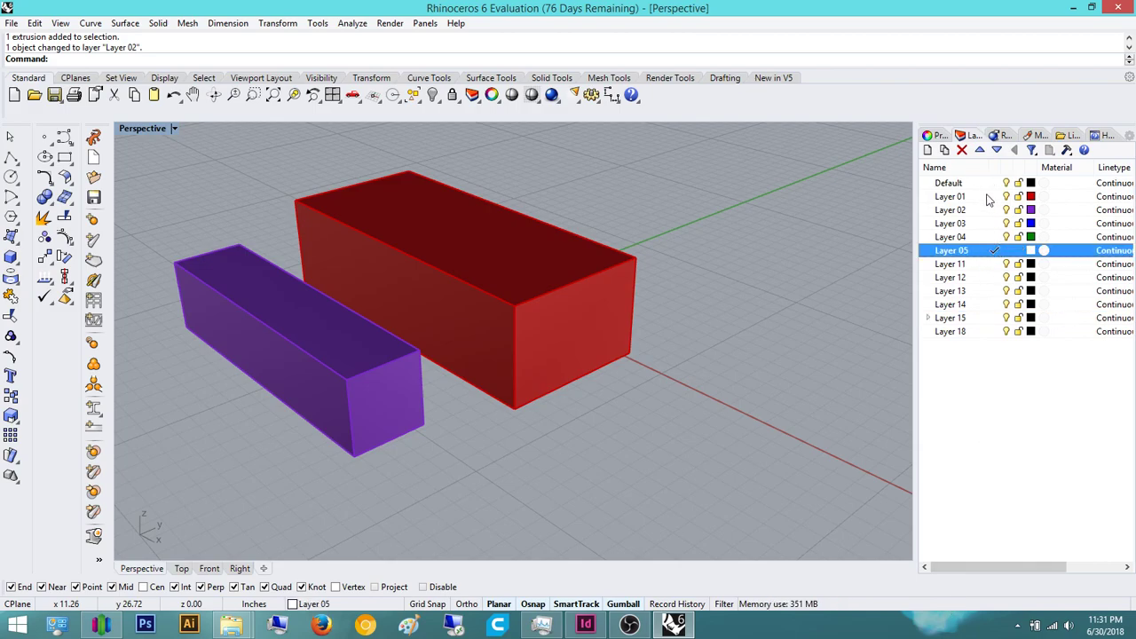
click(949, 182)
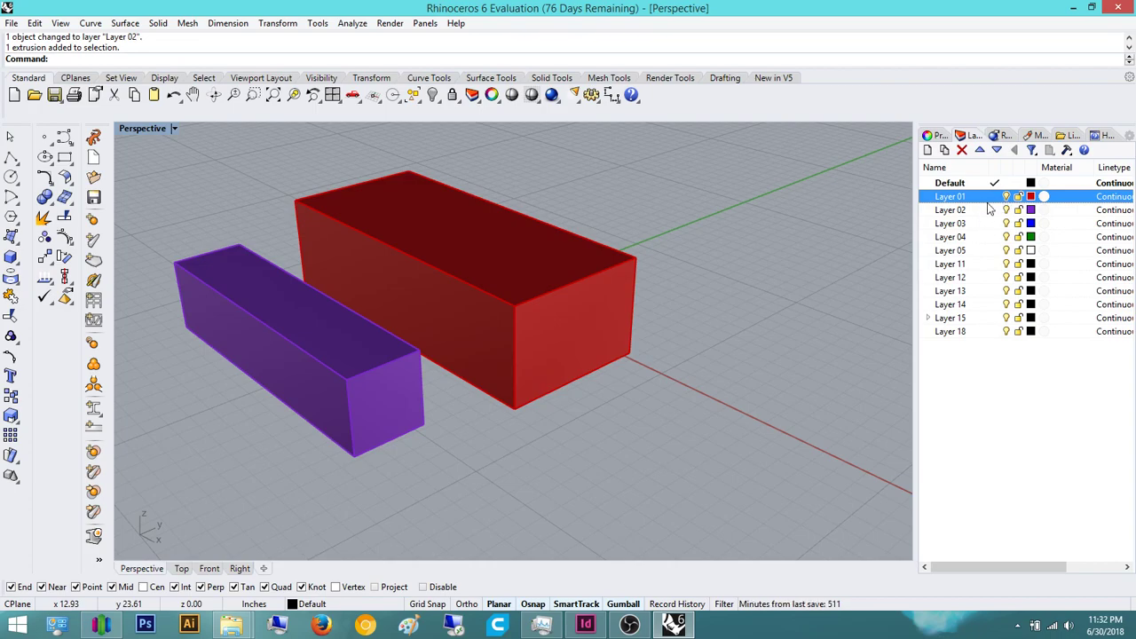
mouse_move(997, 248)
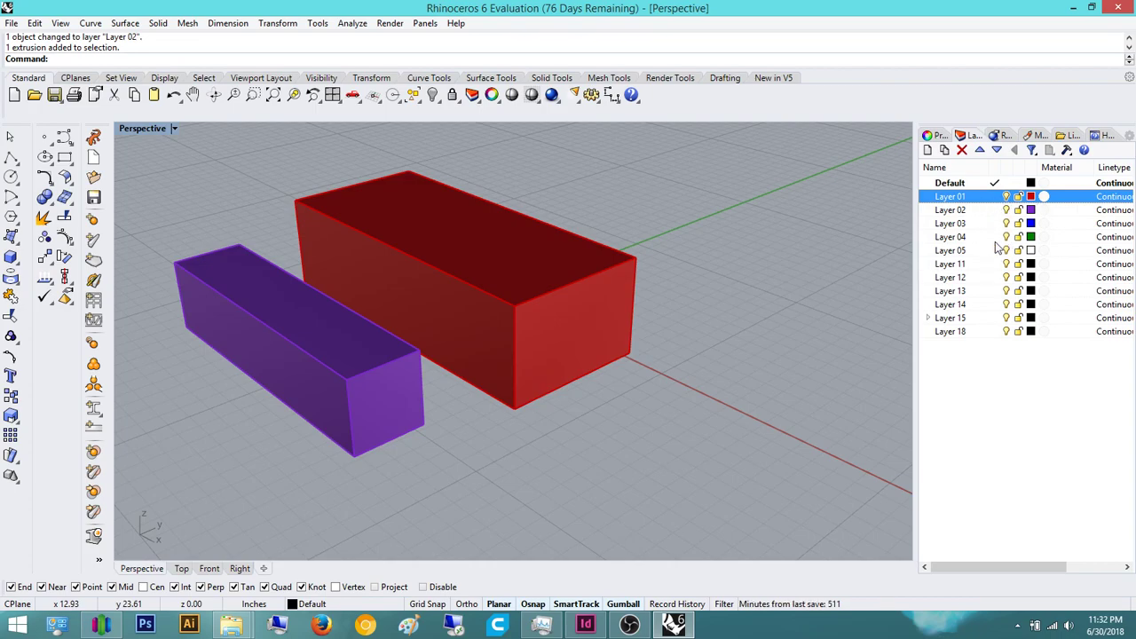
click(951, 224)
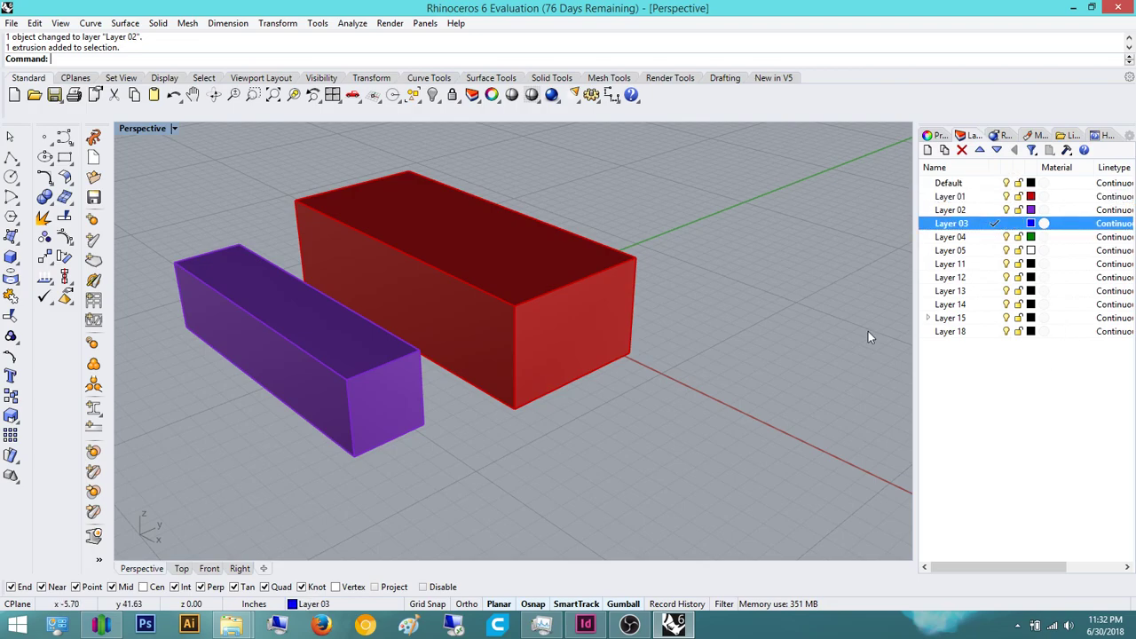
click(948, 183)
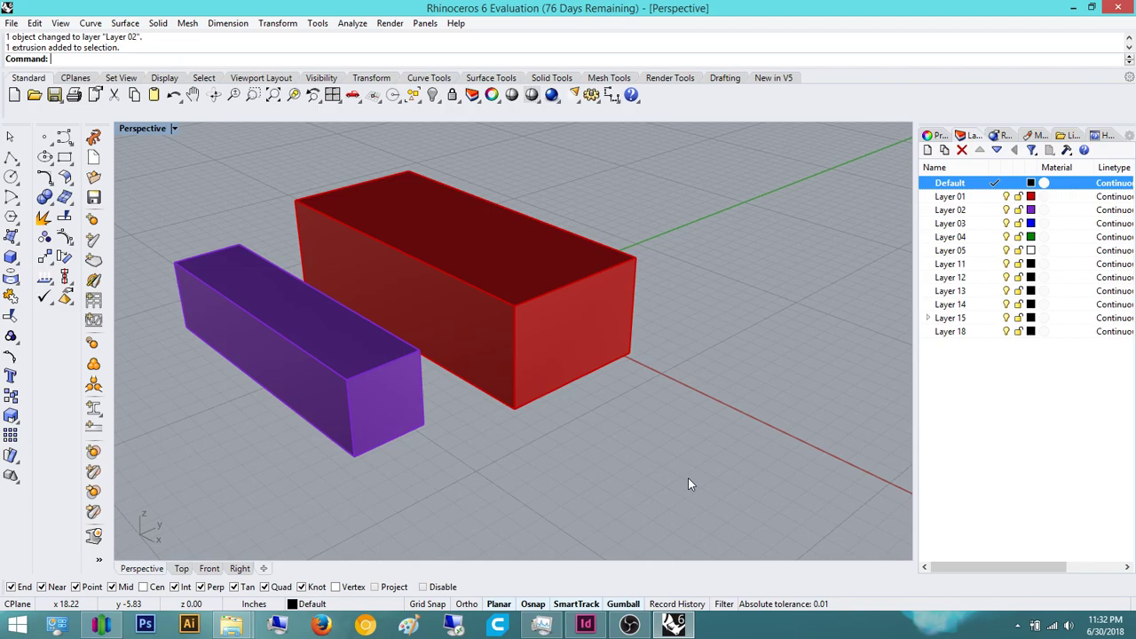
mouse_move(68, 612)
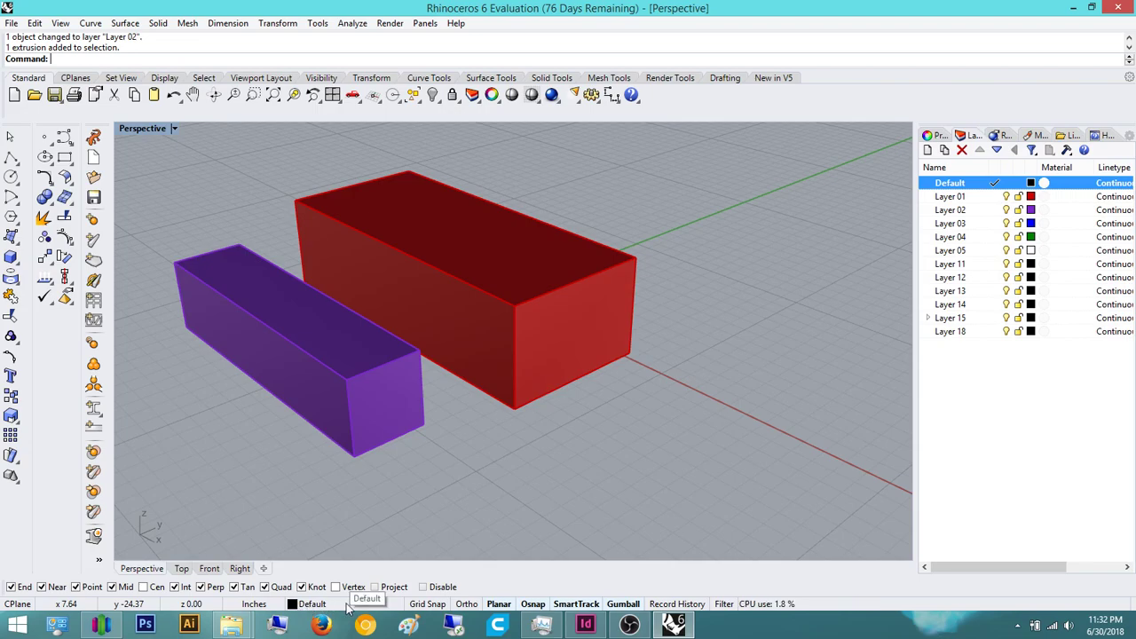
mouse_move(464, 603)
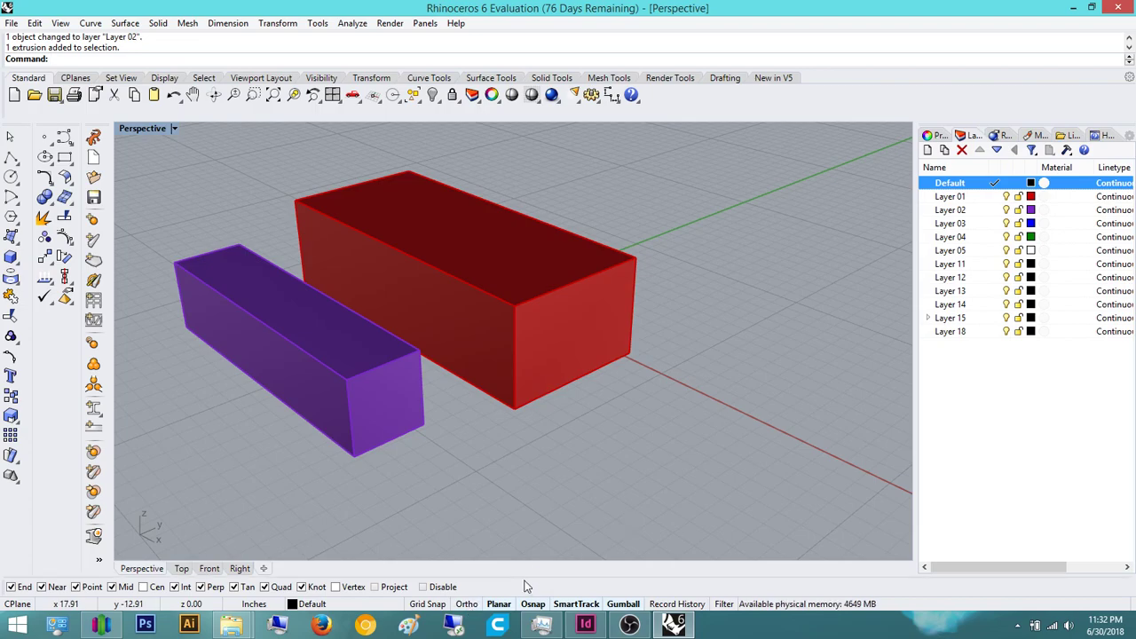
mouse_move(589, 603)
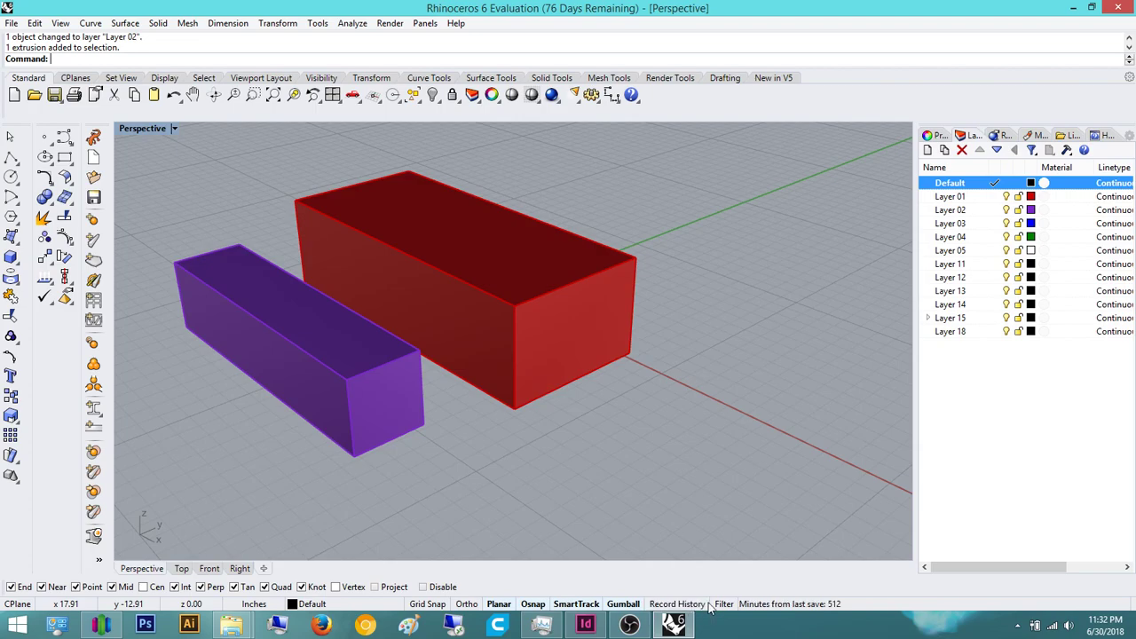
mouse_move(832, 518)
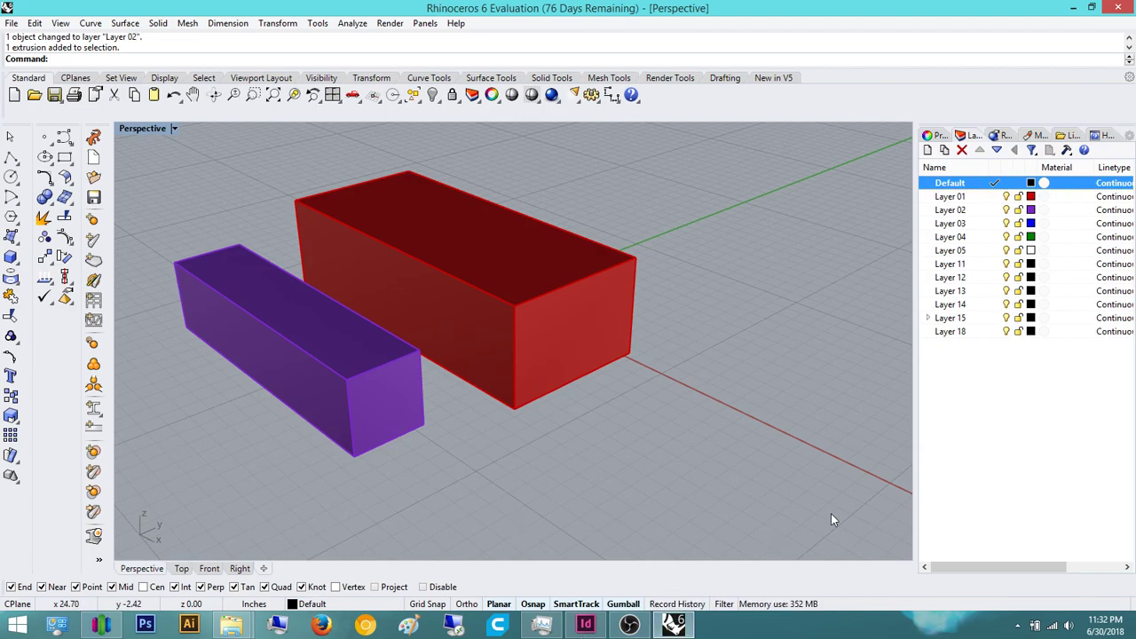
mouse_move(470, 619)
text(Line)
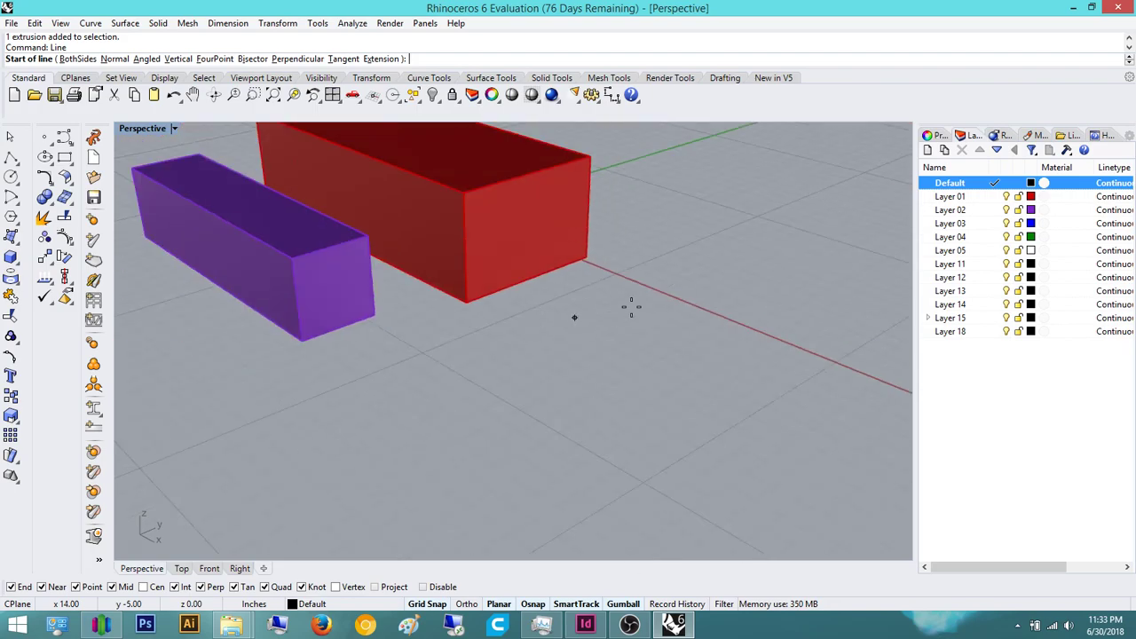
Draw a short line near the red box and measure a 1.00 inch distance along its edge
click(612, 280)
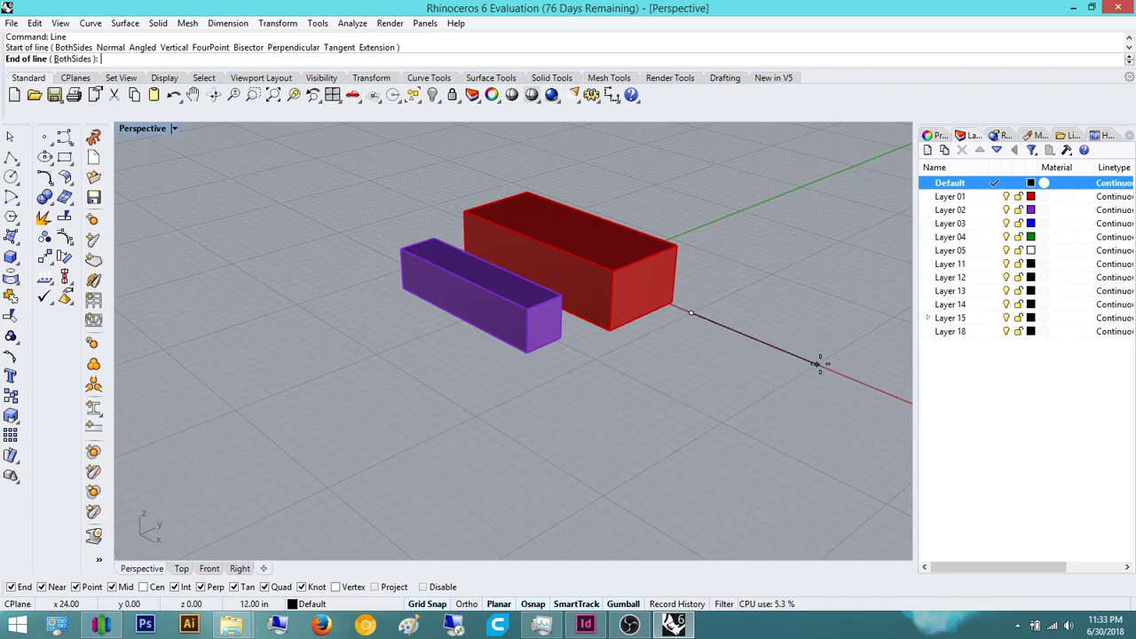
scroll(up, 3)
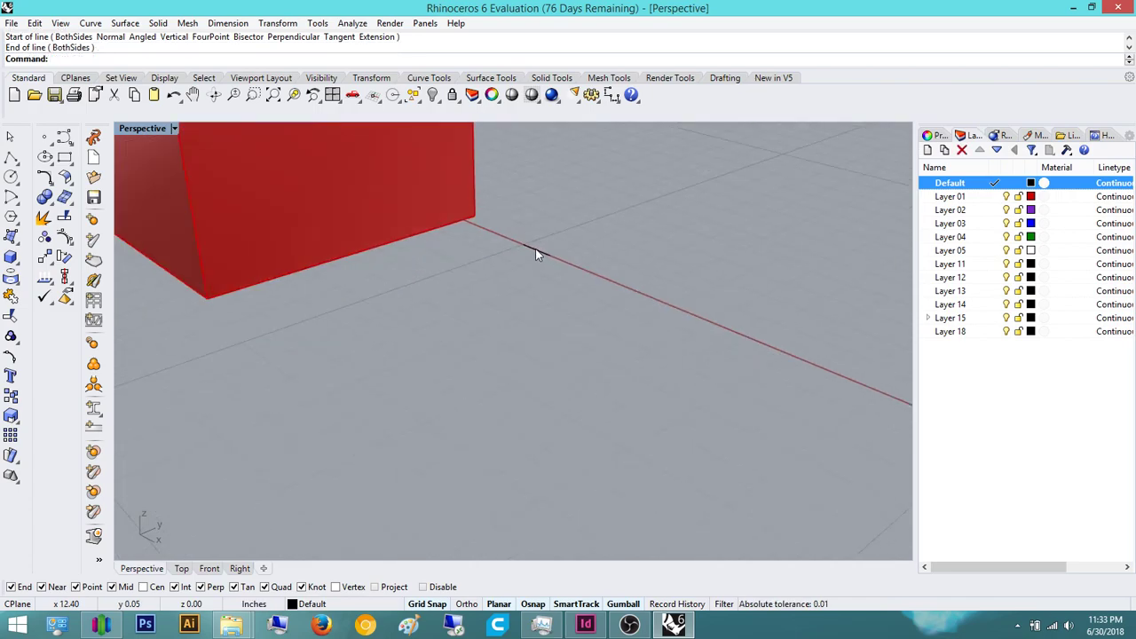
click(518, 245)
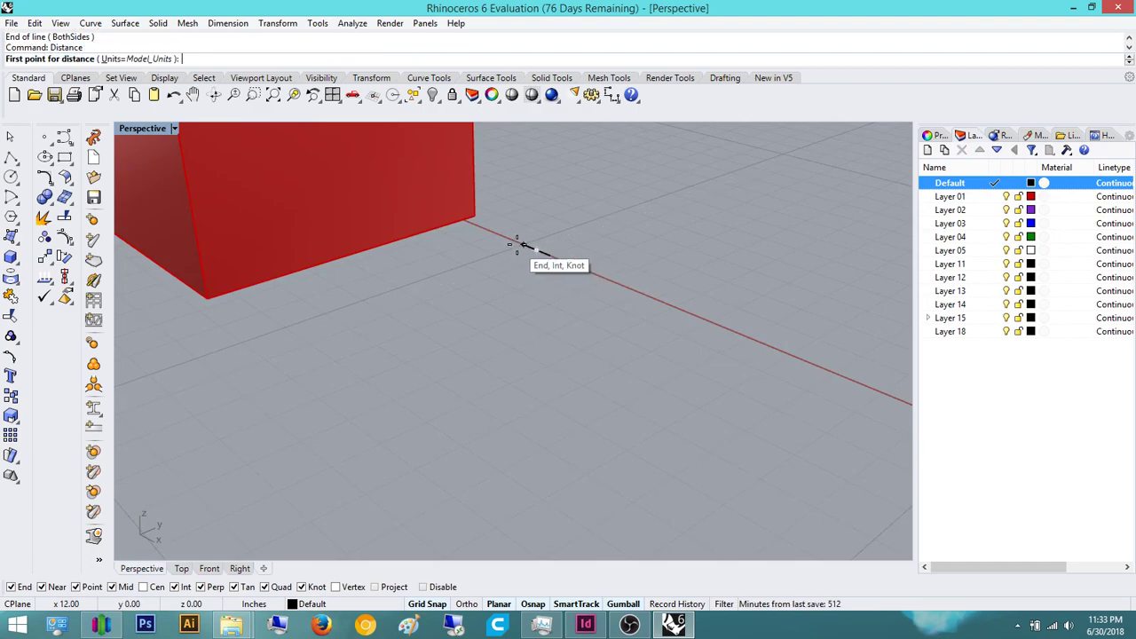
click(516, 245)
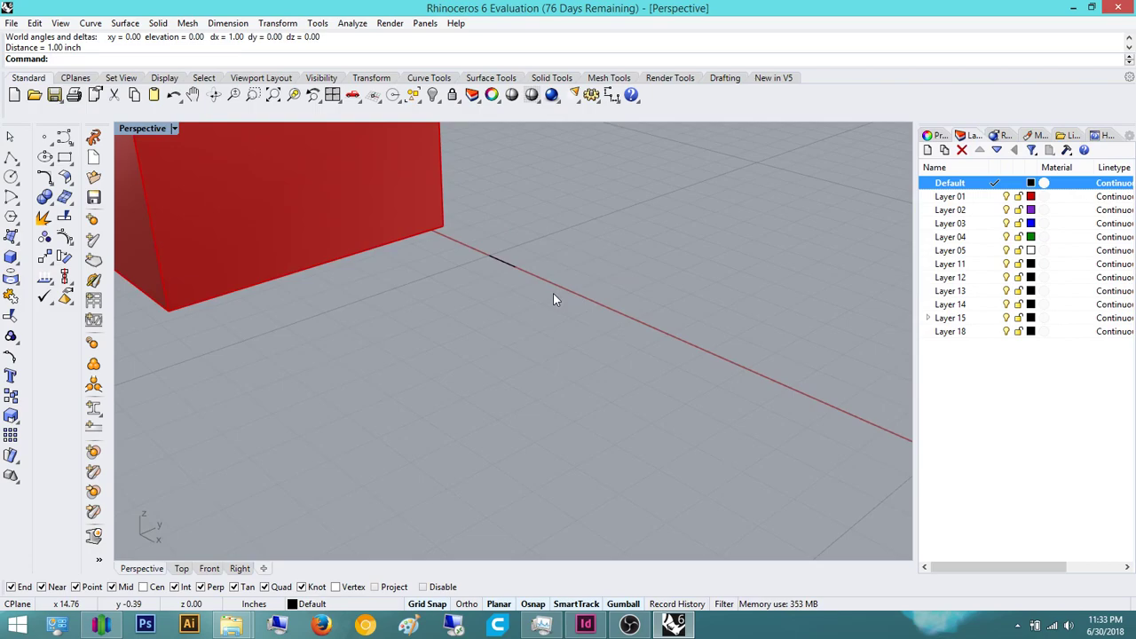
Run Distance again from the box's bottom corner to get 8.00 inches
text(Distance)
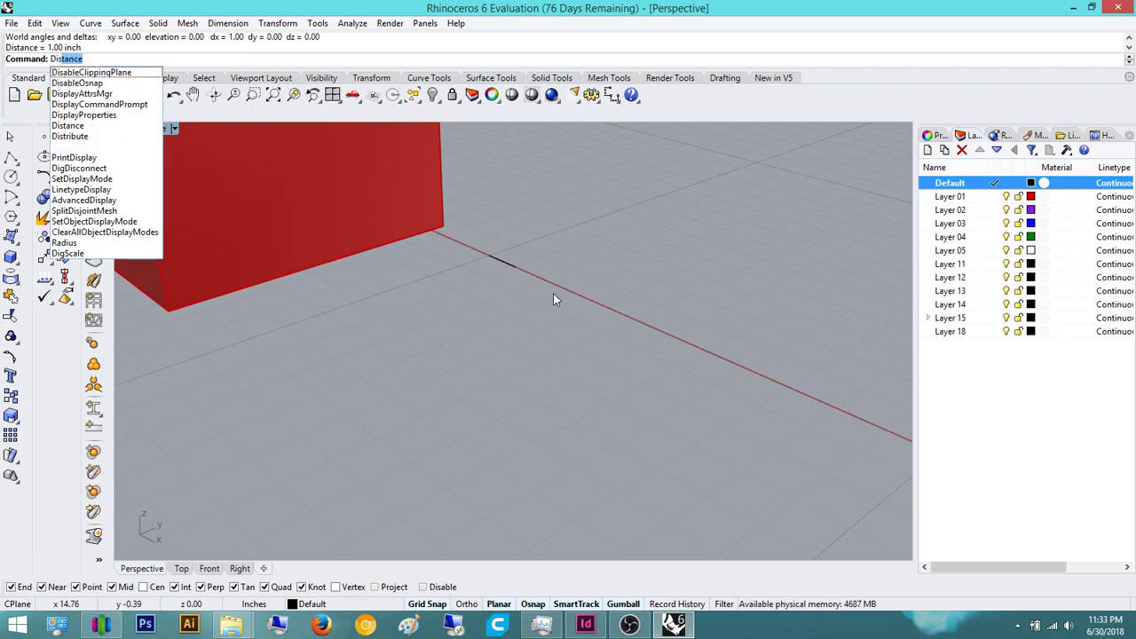
click(68, 124)
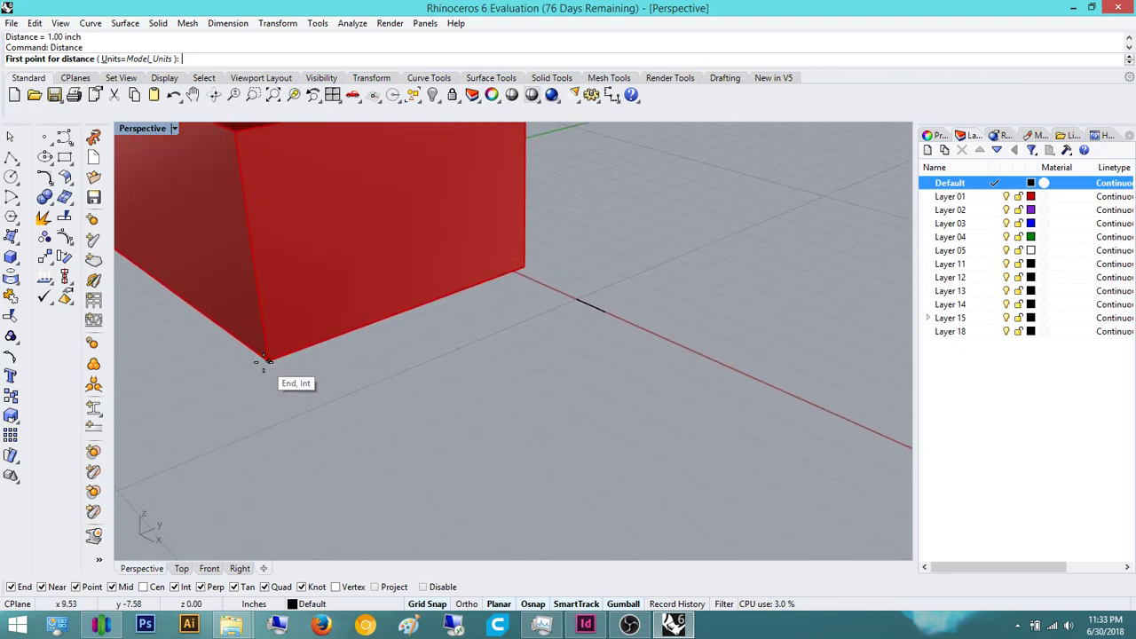
click(266, 362)
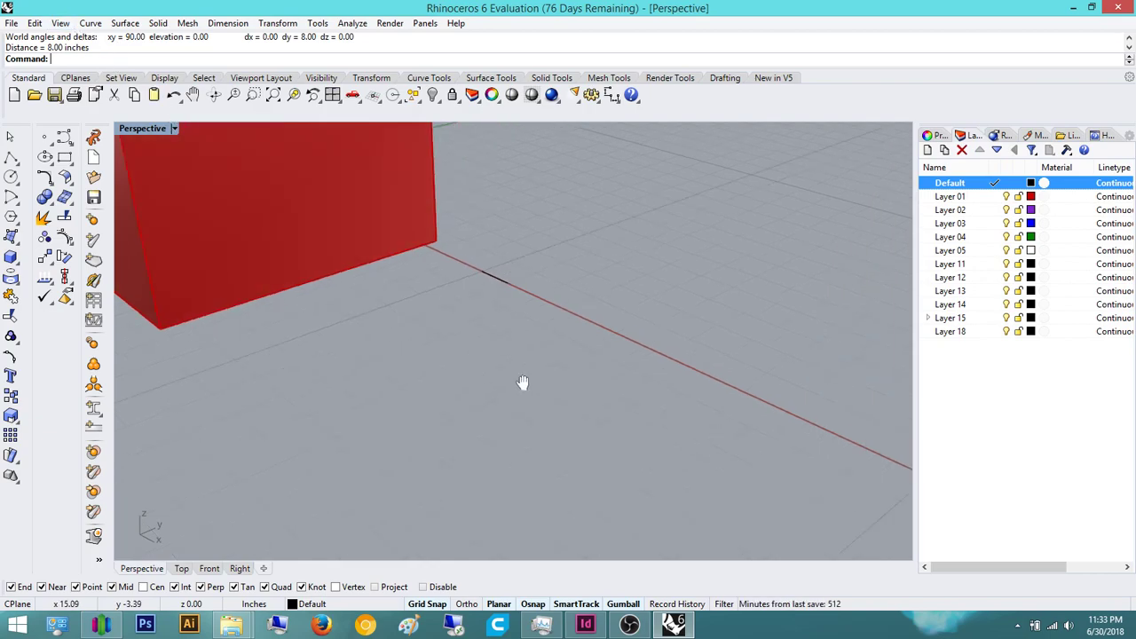
mouse_move(461, 364)
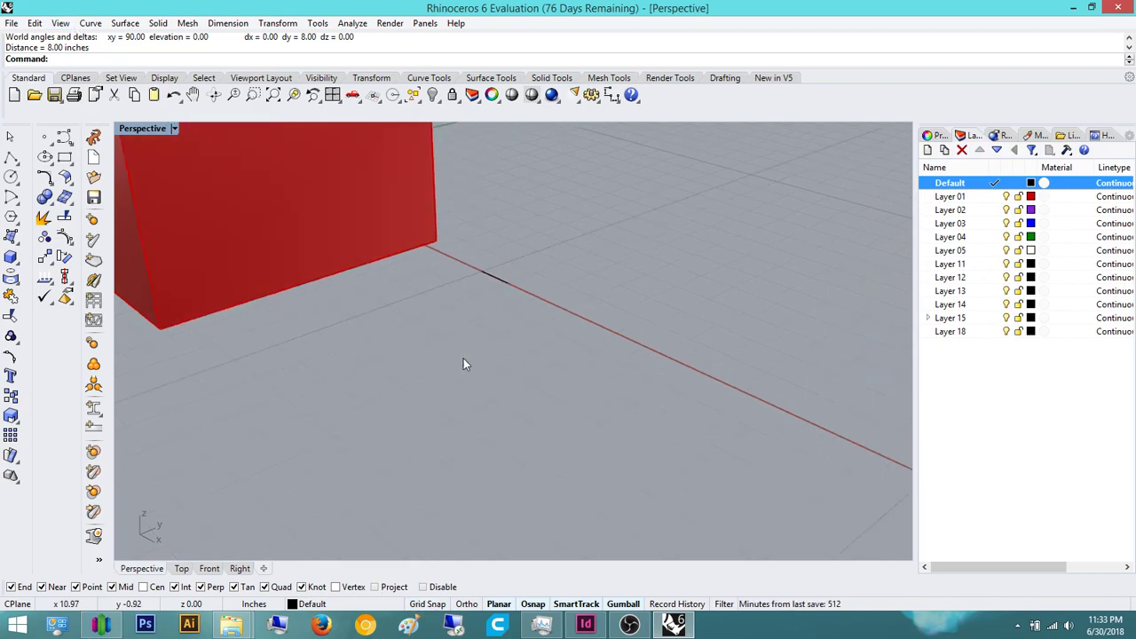
mouse_move(334, 373)
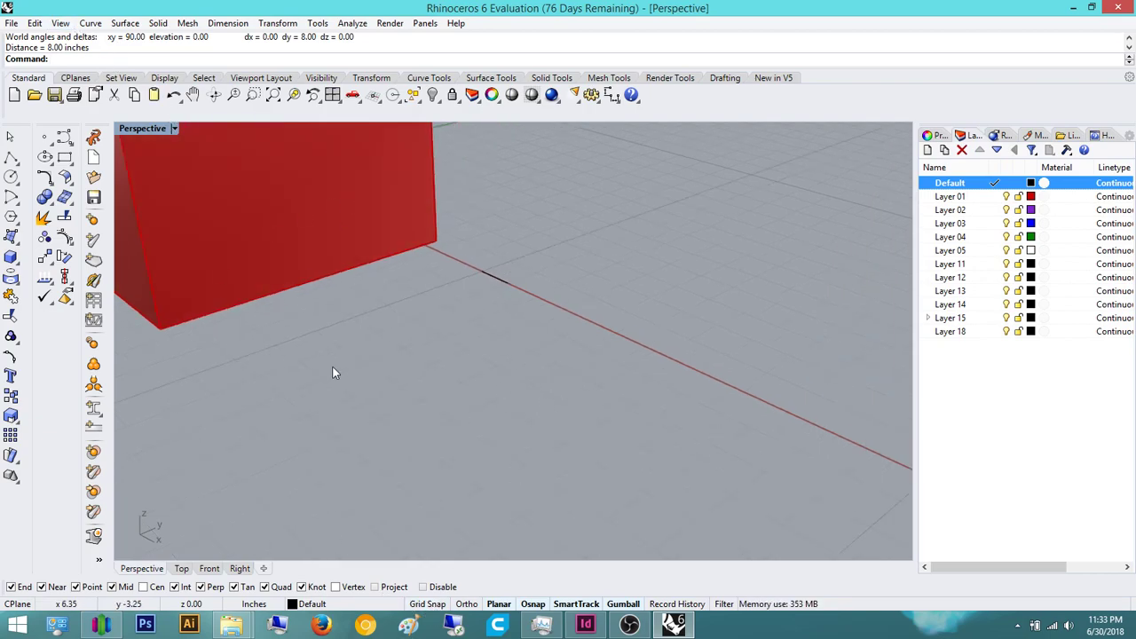
mouse_move(511, 621)
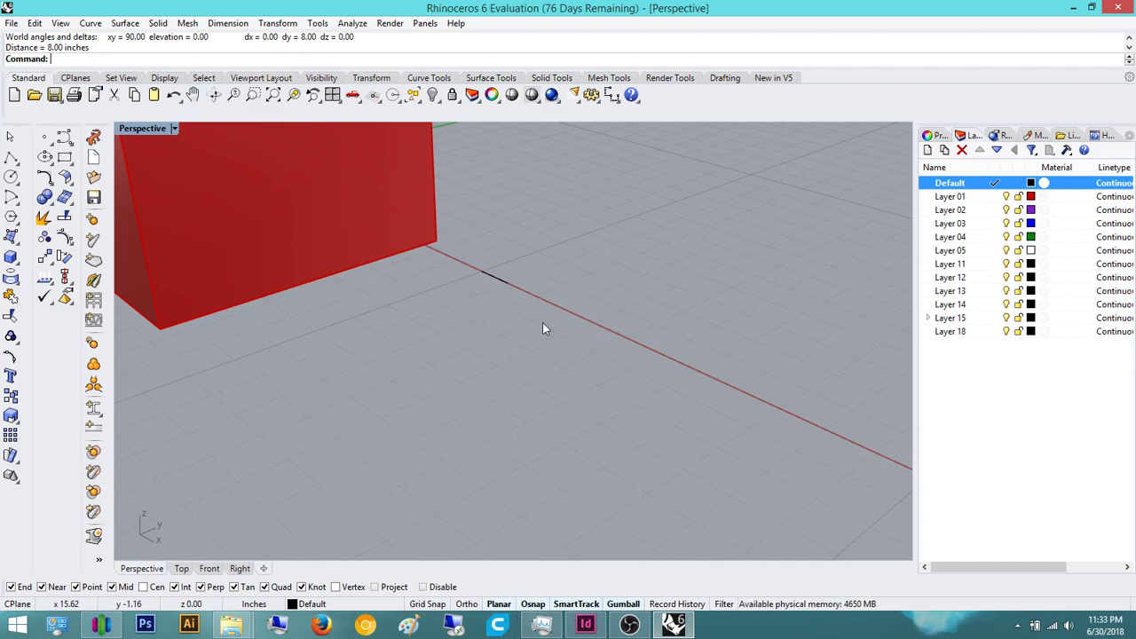
mouse_move(87, 607)
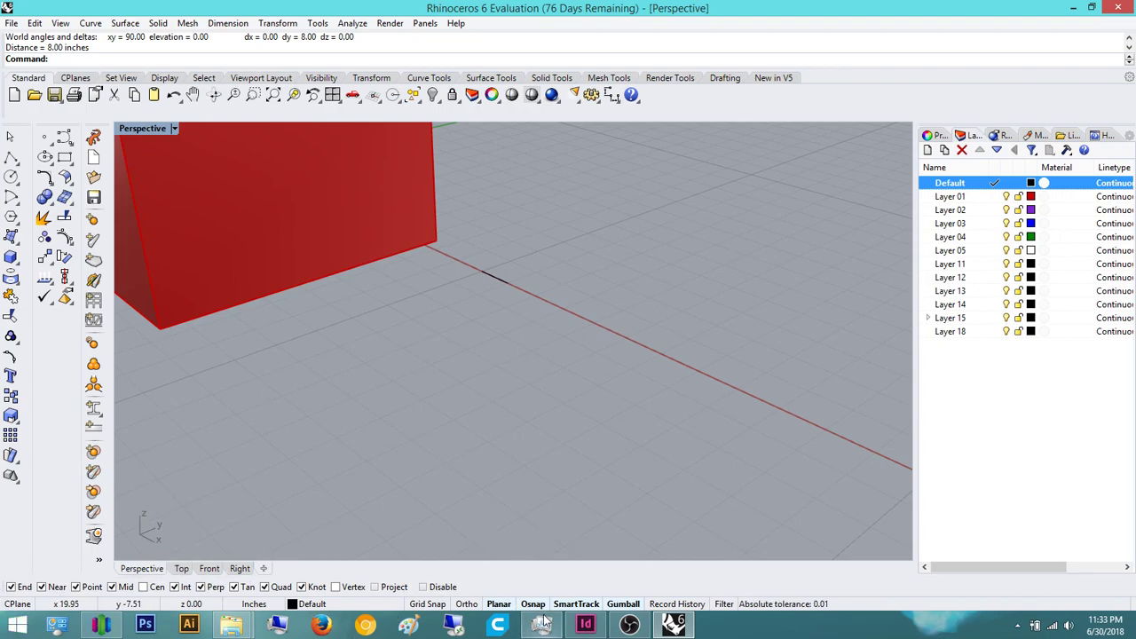
mouse_move(546, 448)
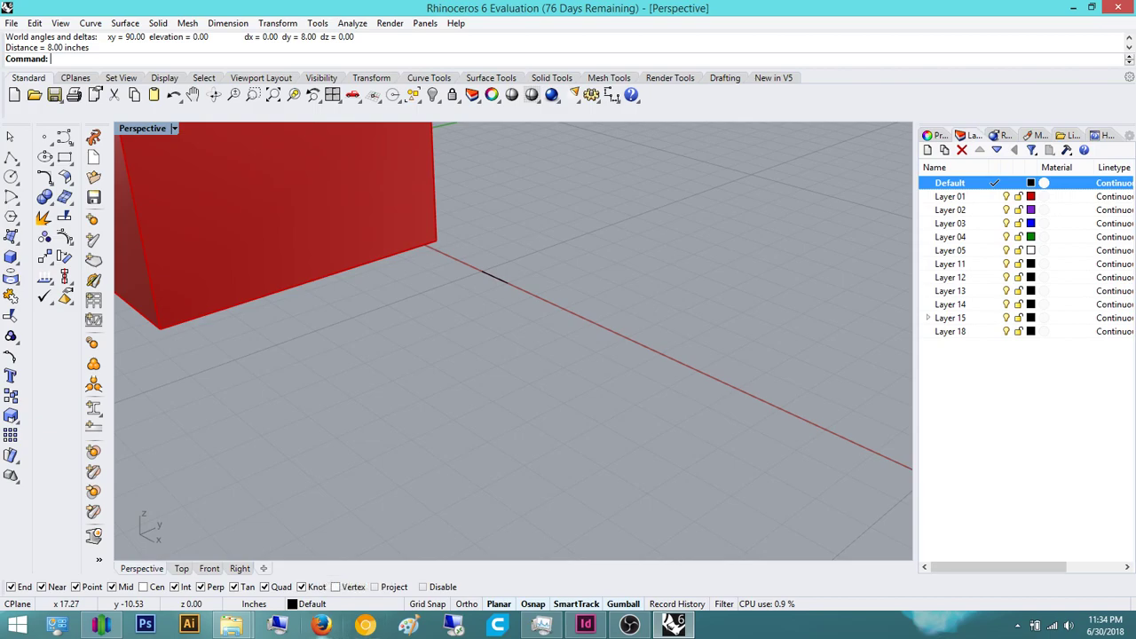
click(142, 585)
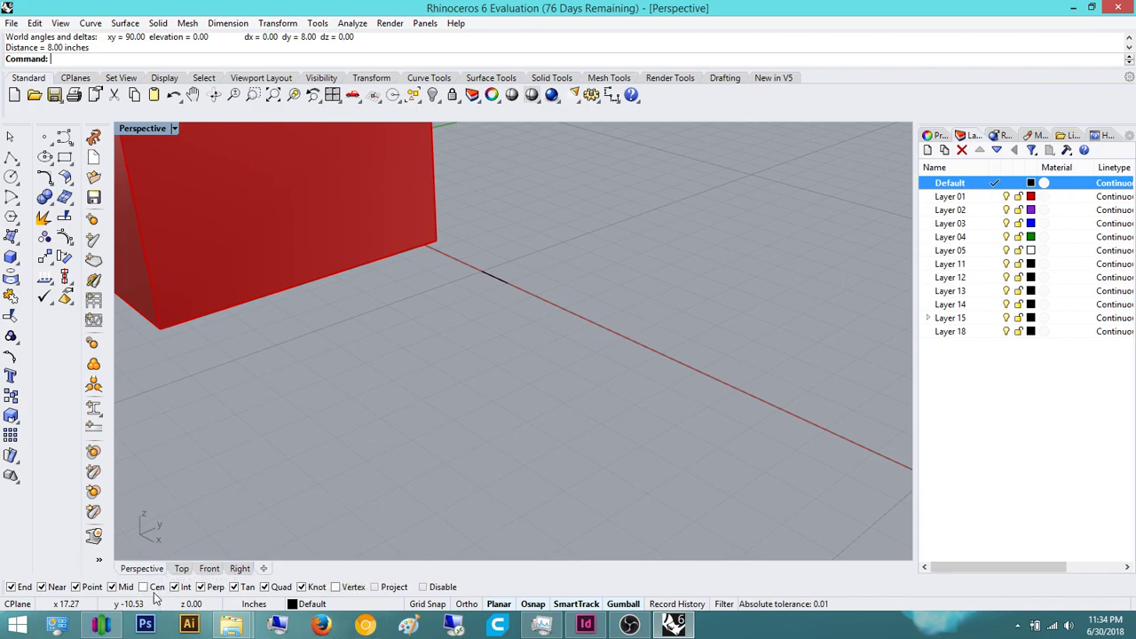
mouse_move(142, 586)
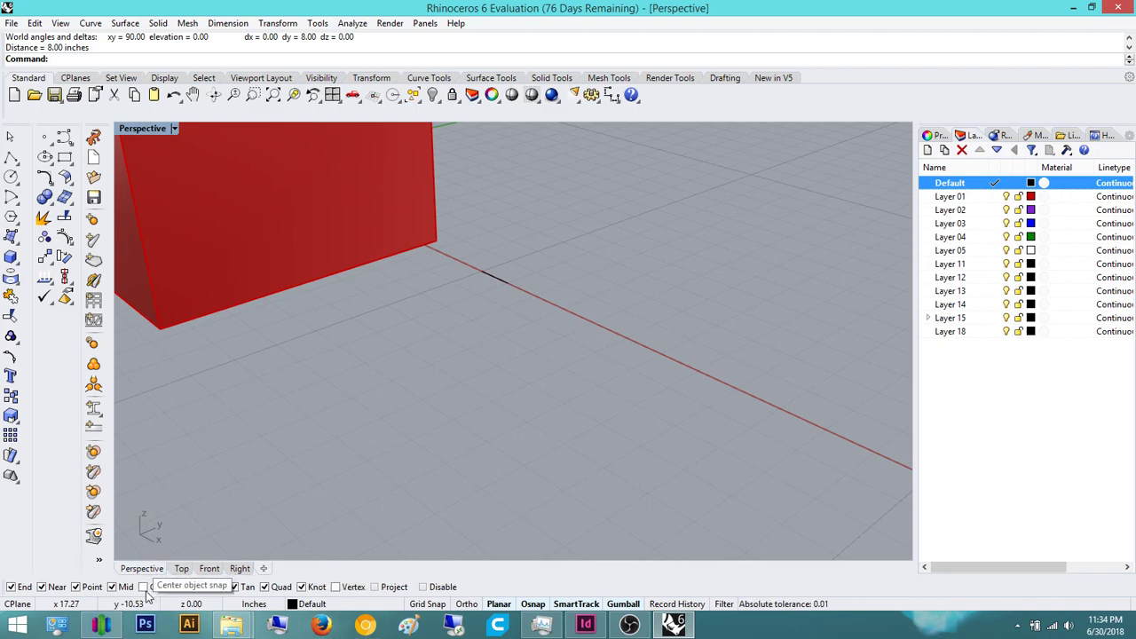
click(181, 568)
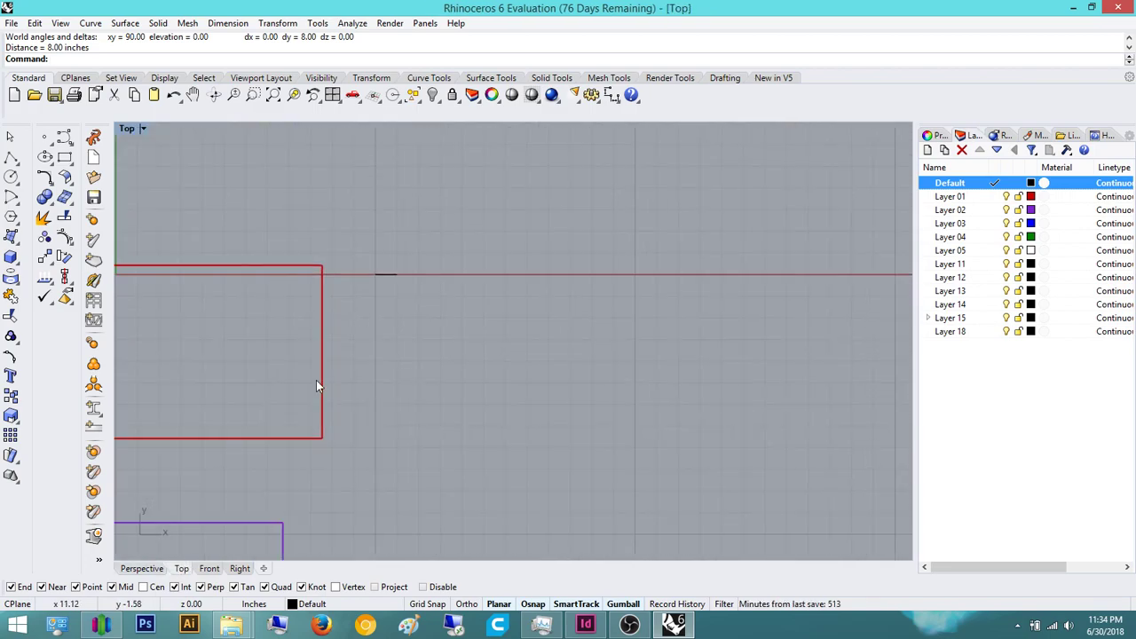
click(209, 567)
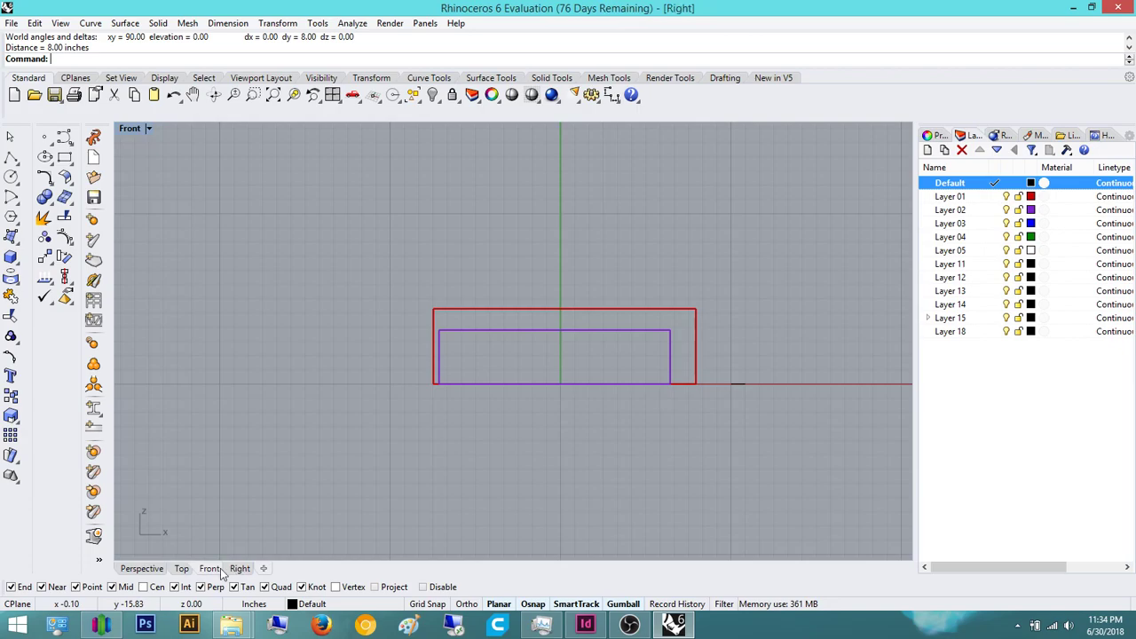
click(181, 568)
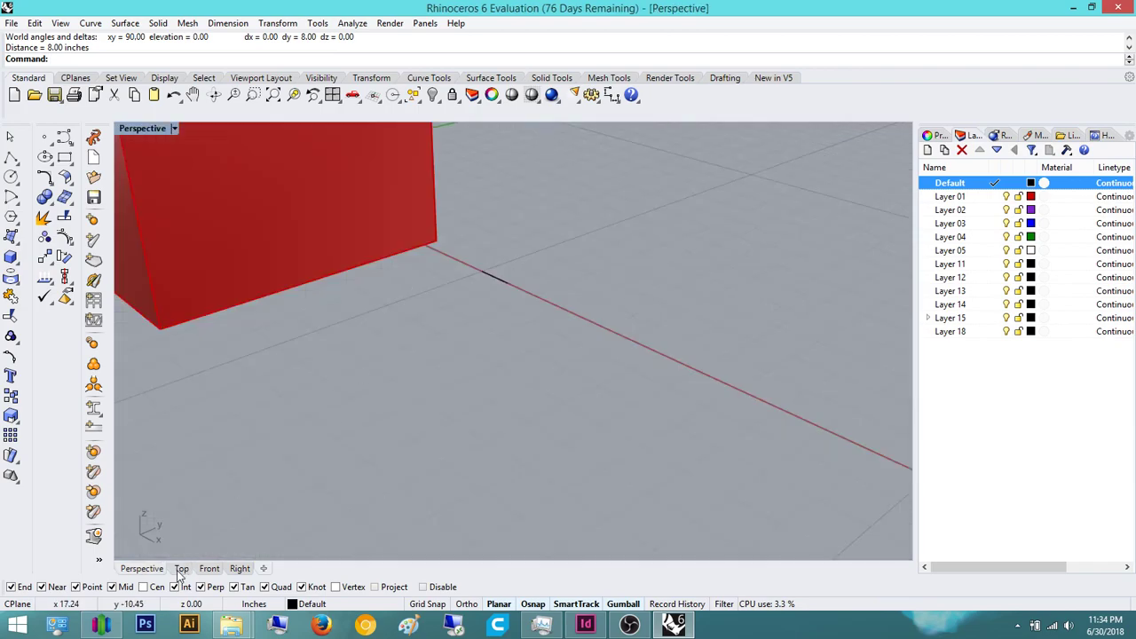
Switch to the Top view to look straight down at the circle and boxes
click(181, 568)
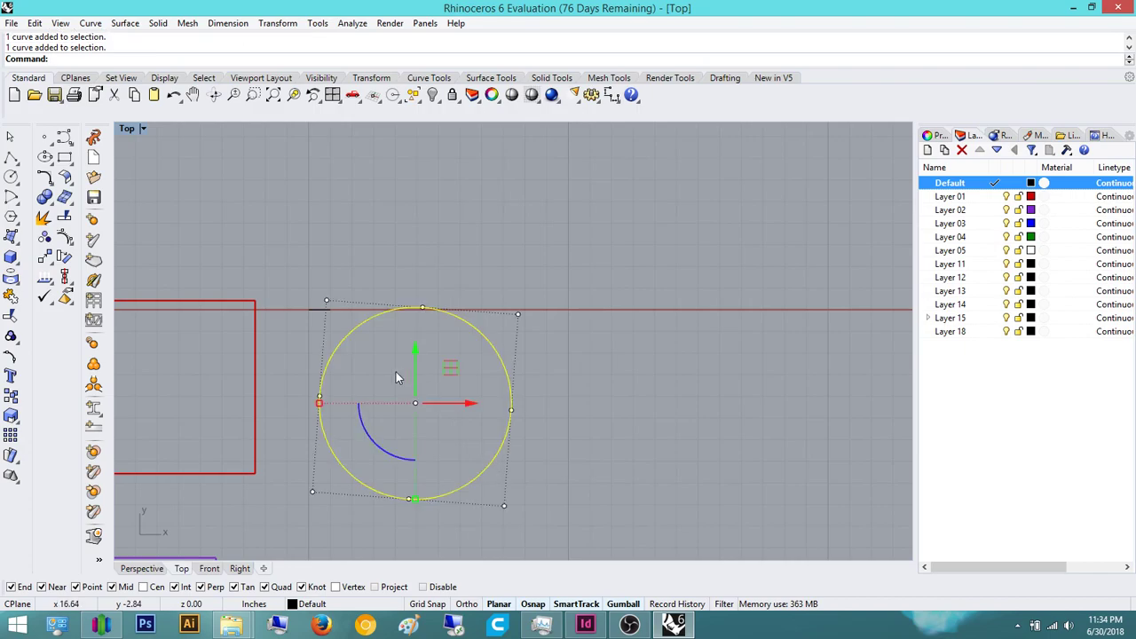
mouse_move(422, 398)
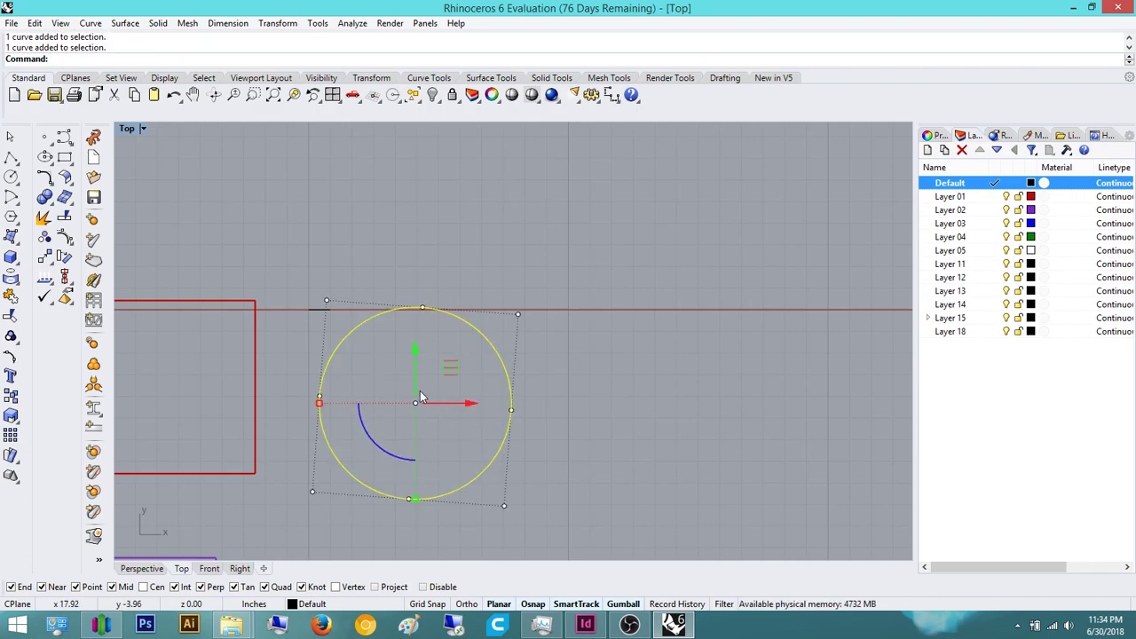
mouse_move(577, 308)
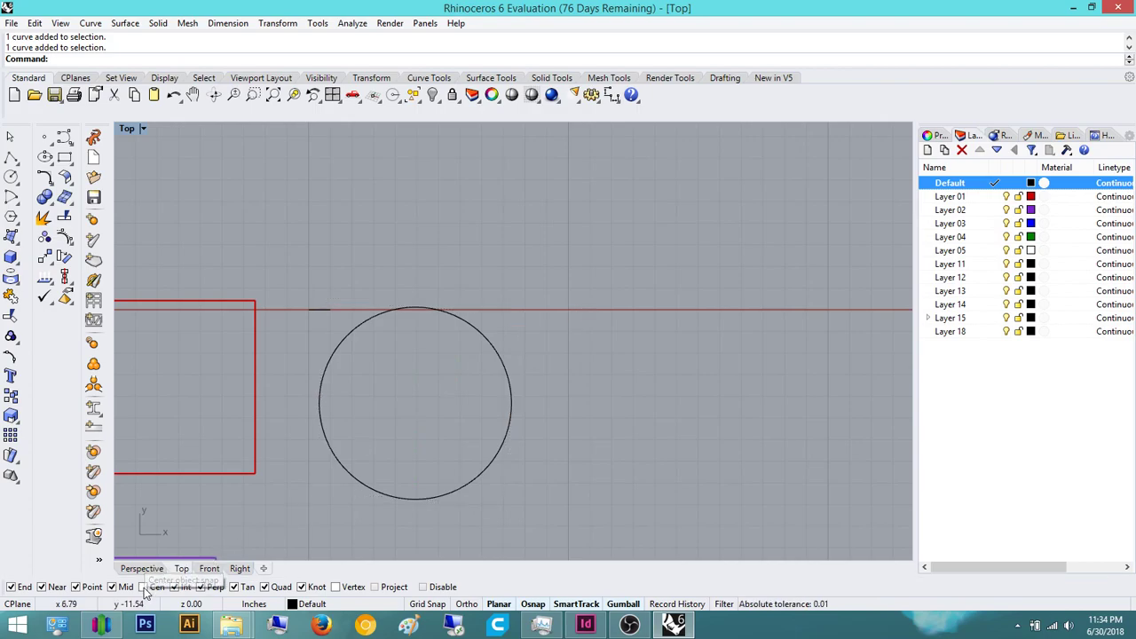
mouse_move(600, 476)
text(Line)
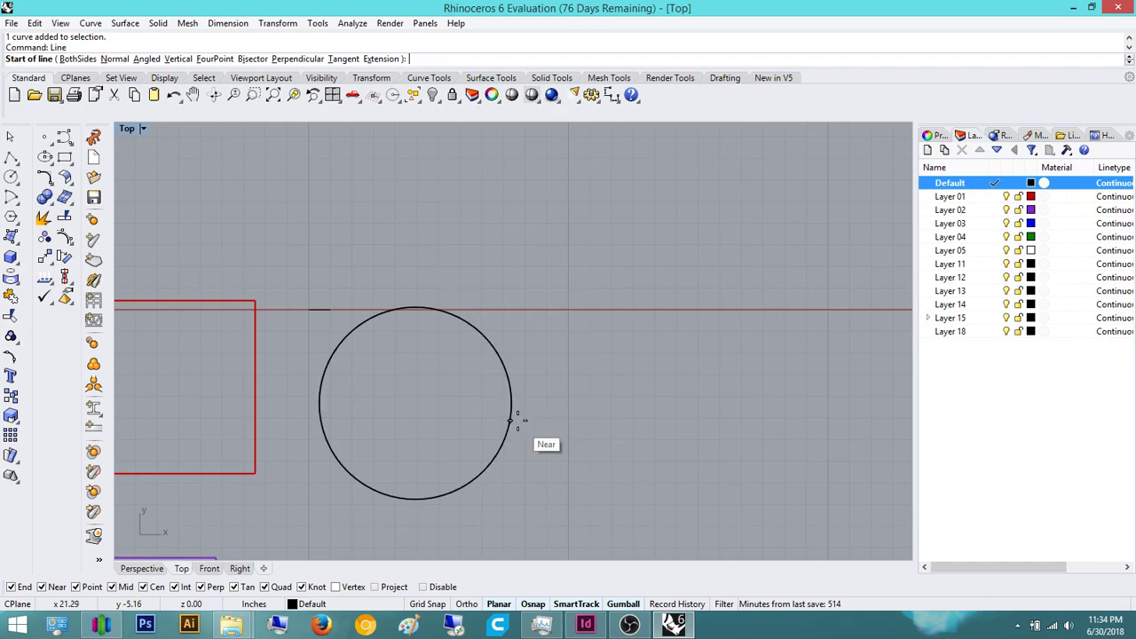
mouse_move(493, 353)
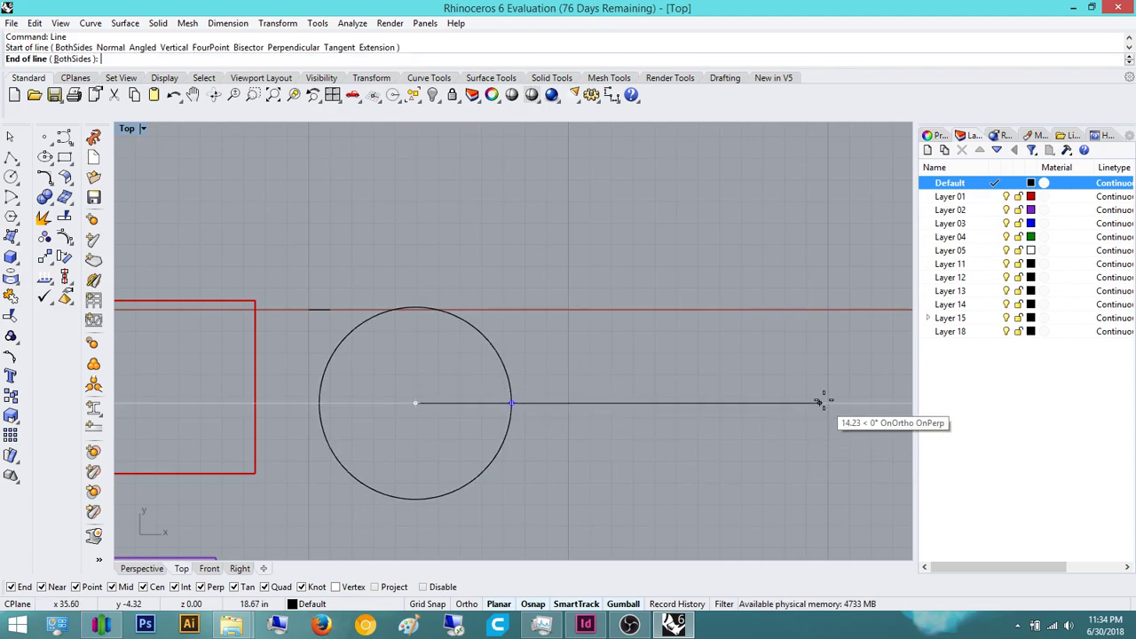
mouse_move(412, 223)
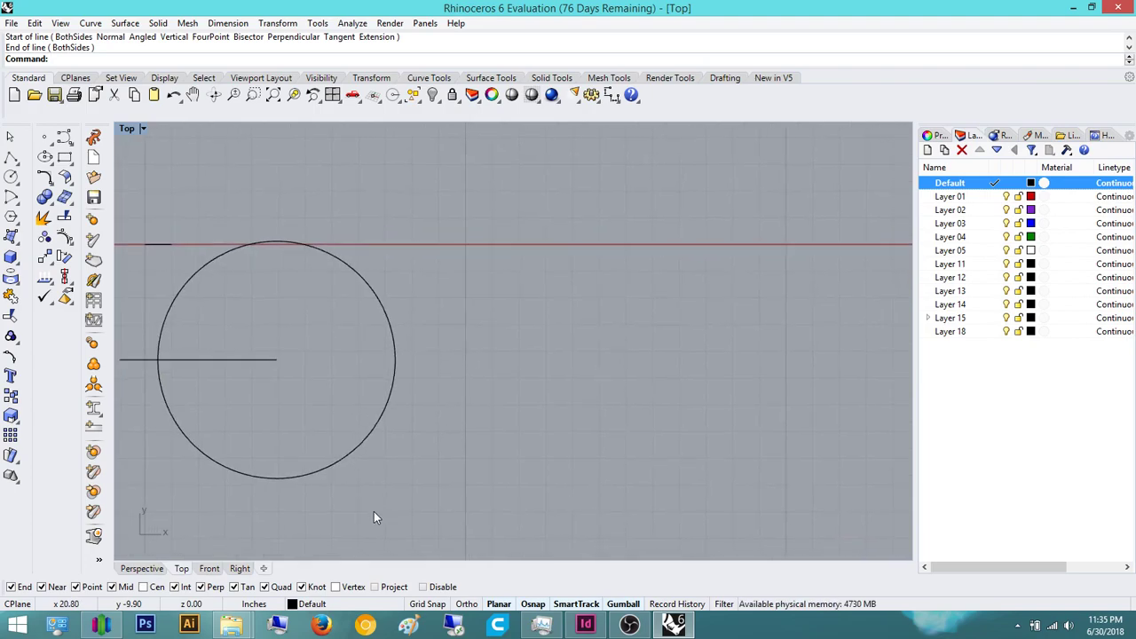
mouse_move(344, 595)
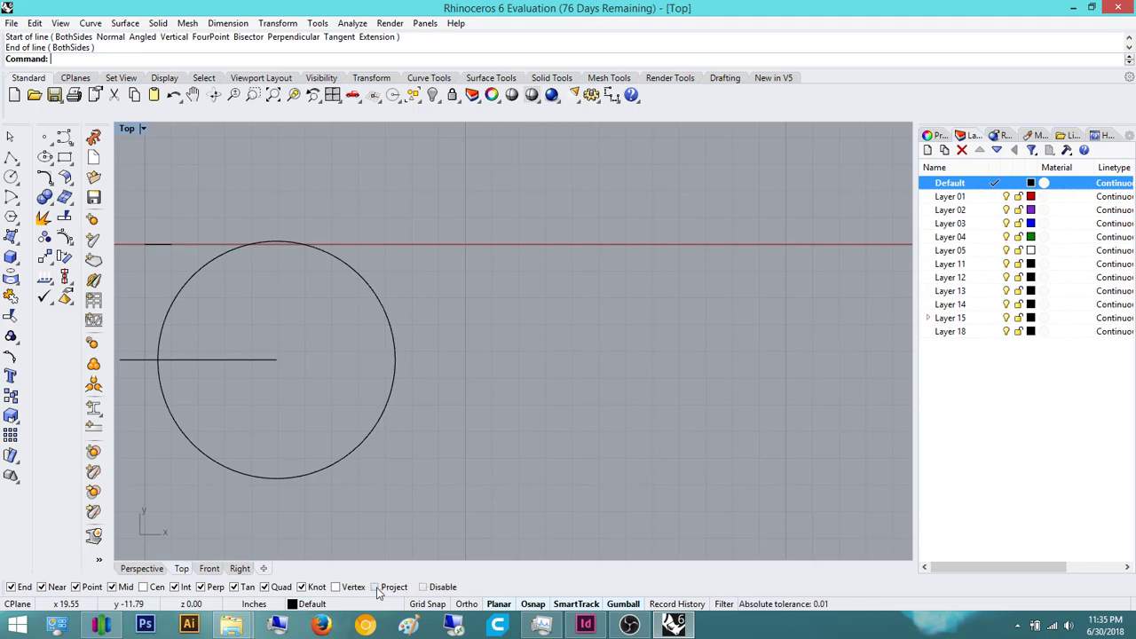
mouse_move(435, 594)
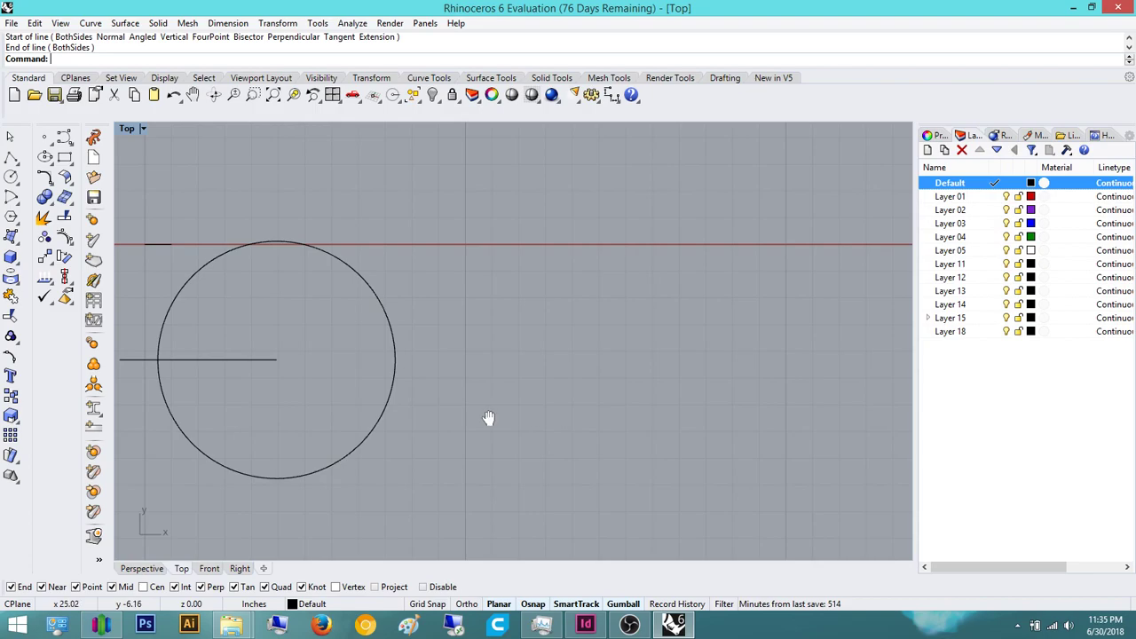
click(423, 585)
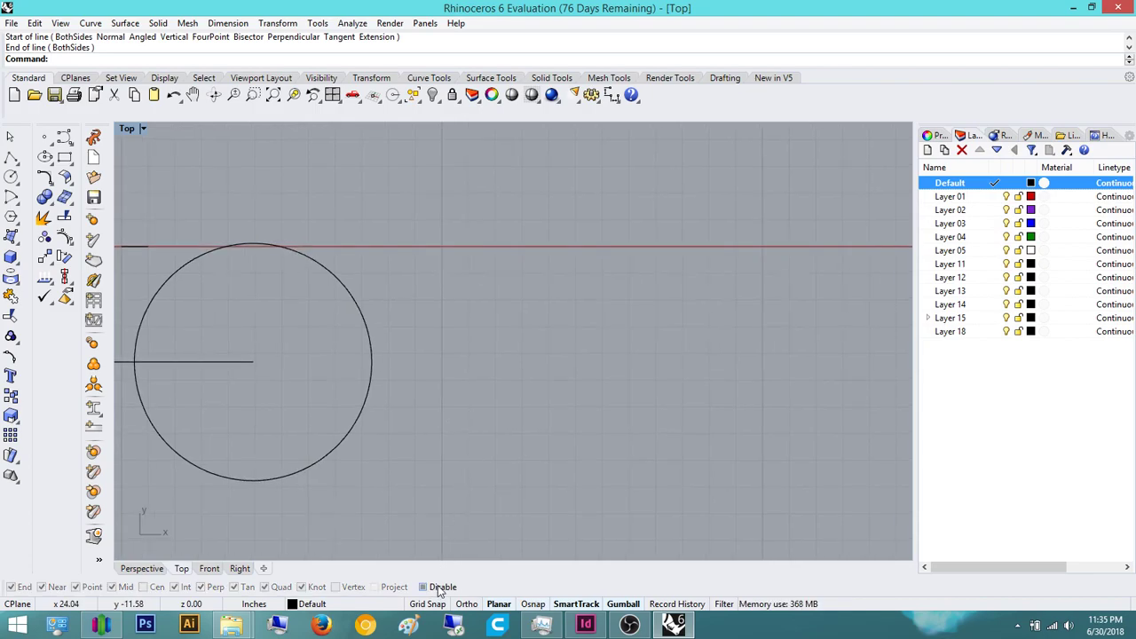
click(422, 585)
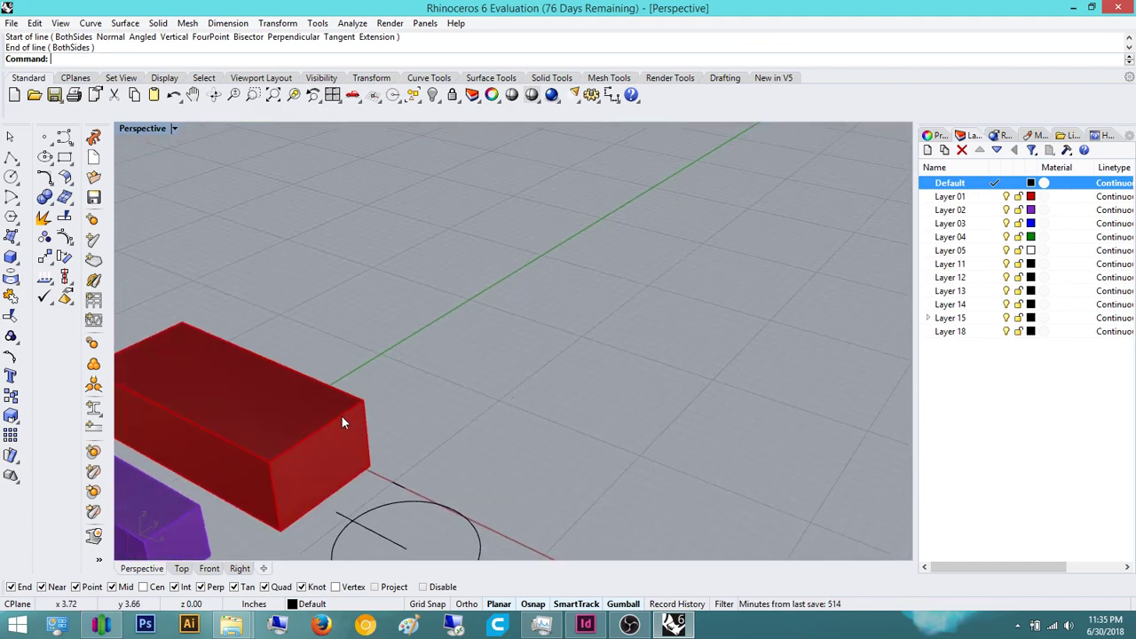
Move the red box along the grid with the gumball arrows, undoing and reselecting it
click(344, 422)
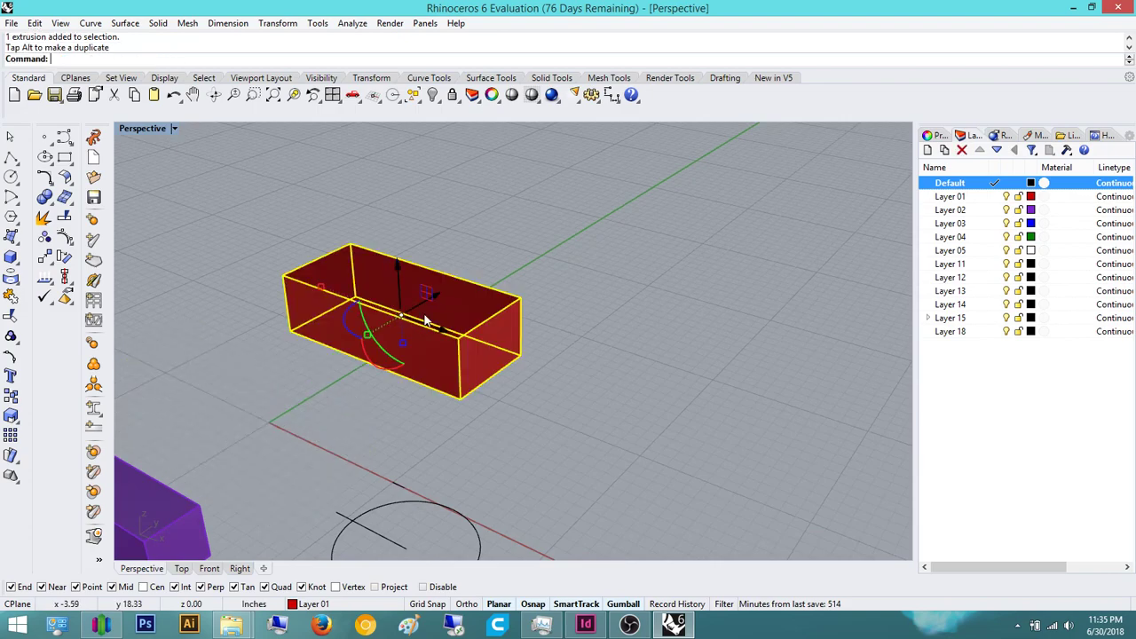
drag(401, 316, 543, 364)
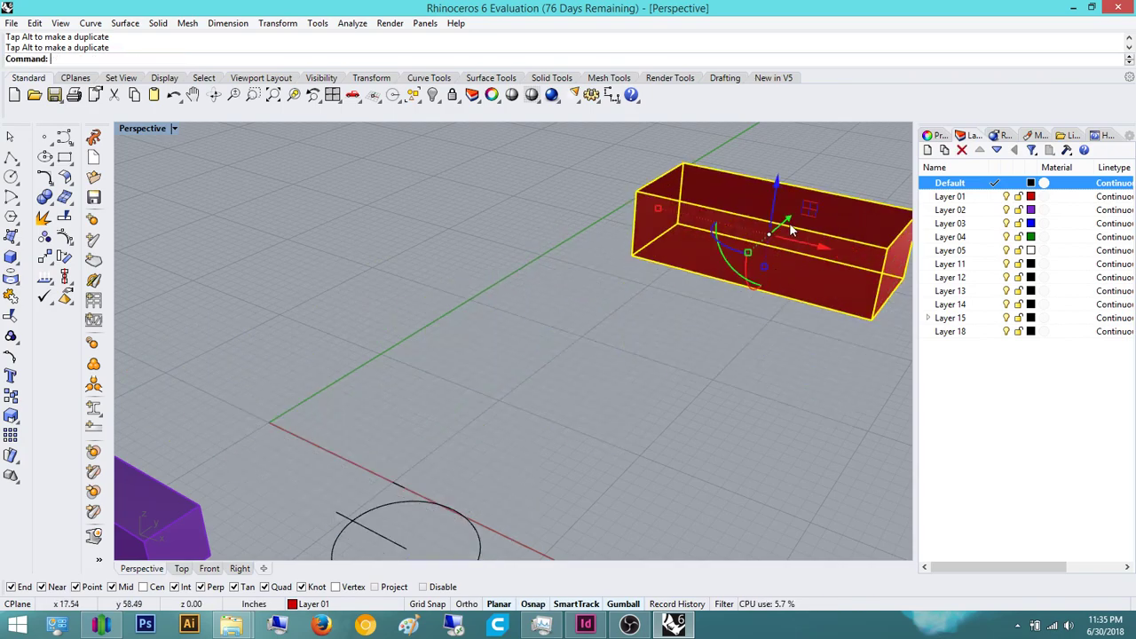
key(ctrl+z)
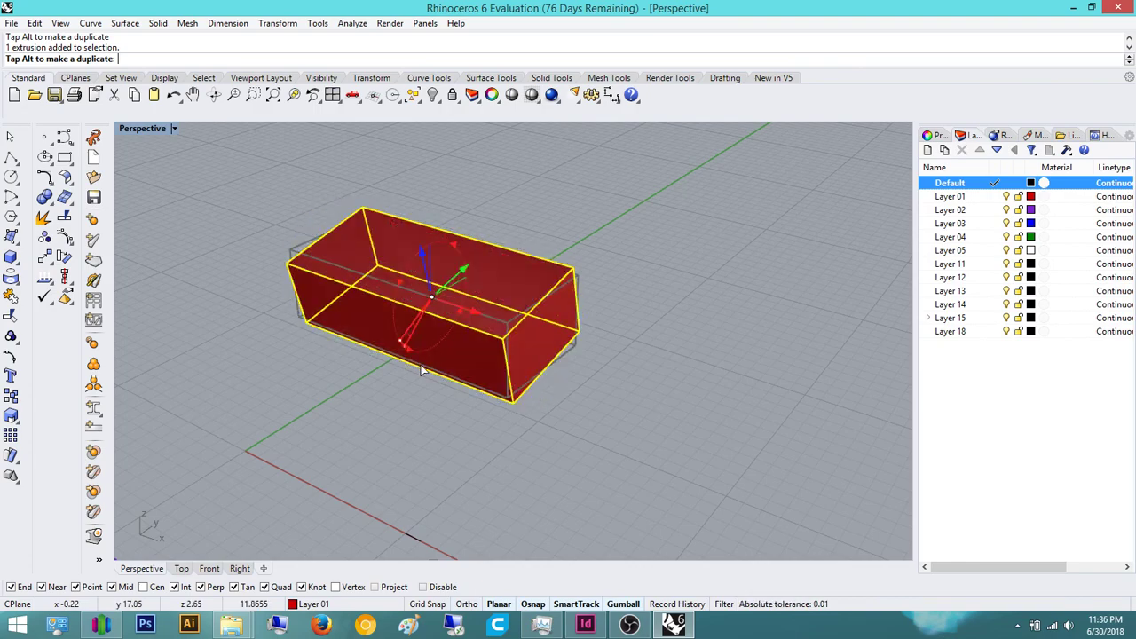
click(635, 259)
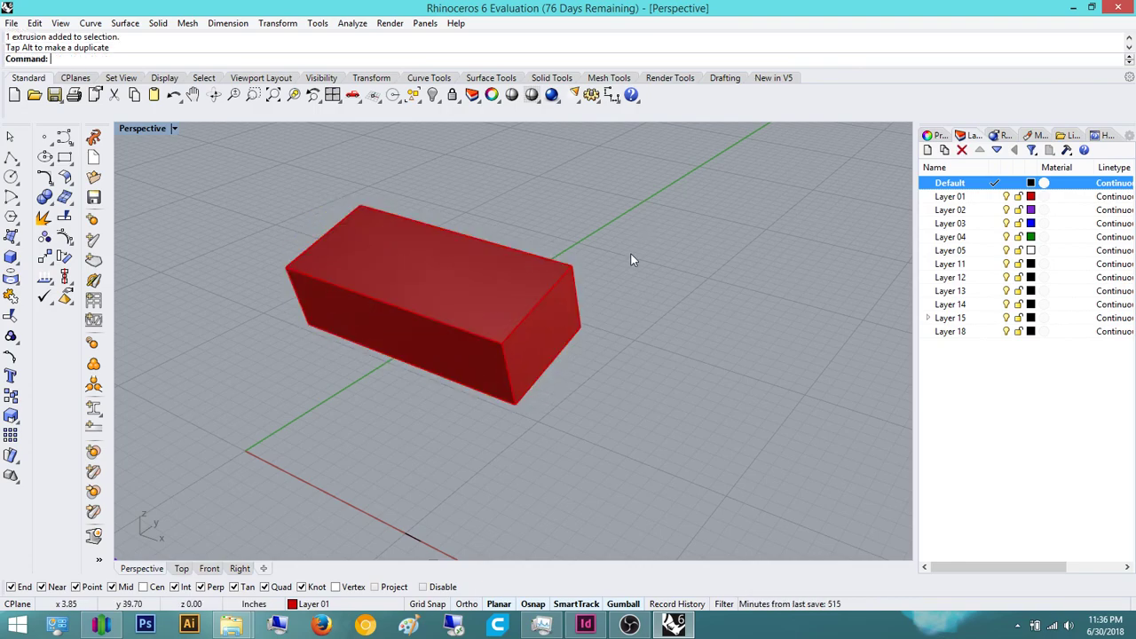
key(ctrl+z)
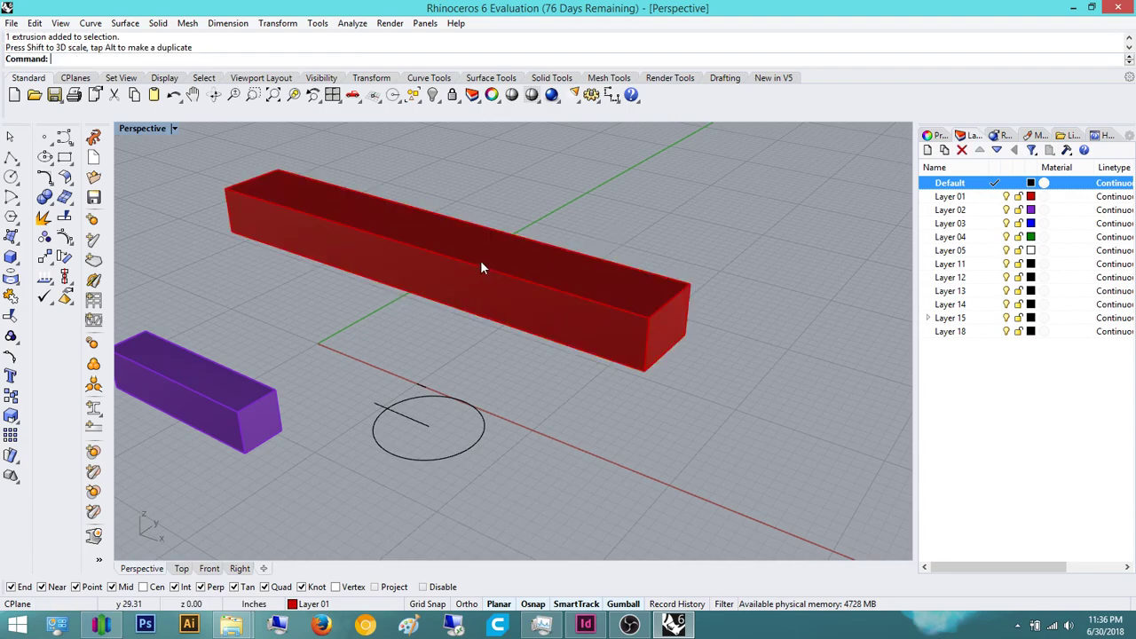
Select the long red box and undo the unwanted gumball scaling three times
click(483, 266)
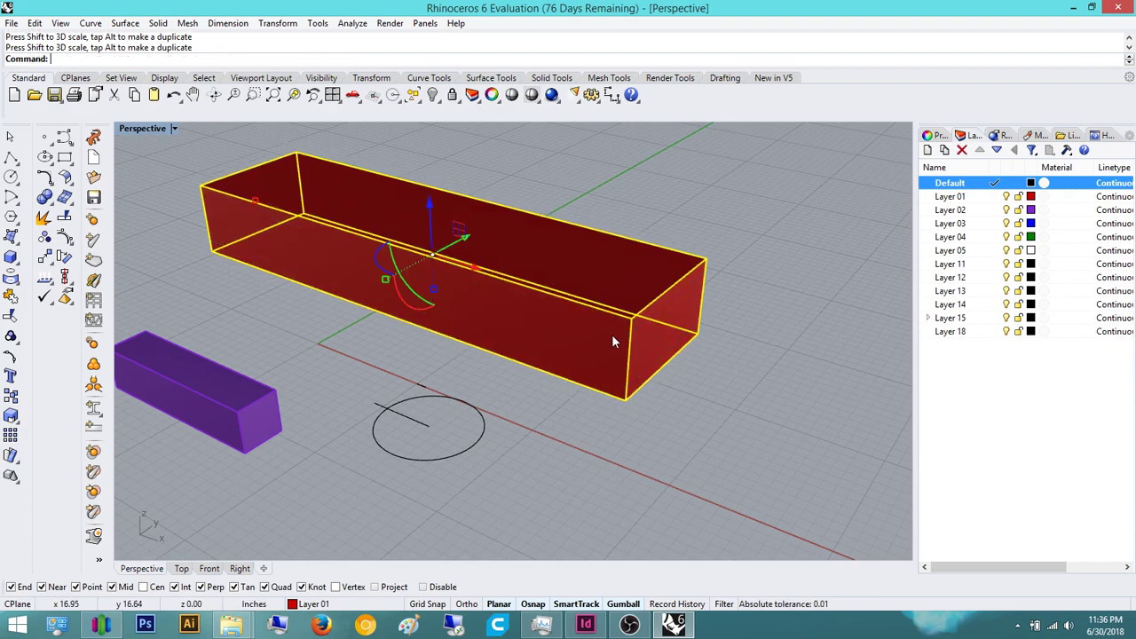
key(ctrl+z)
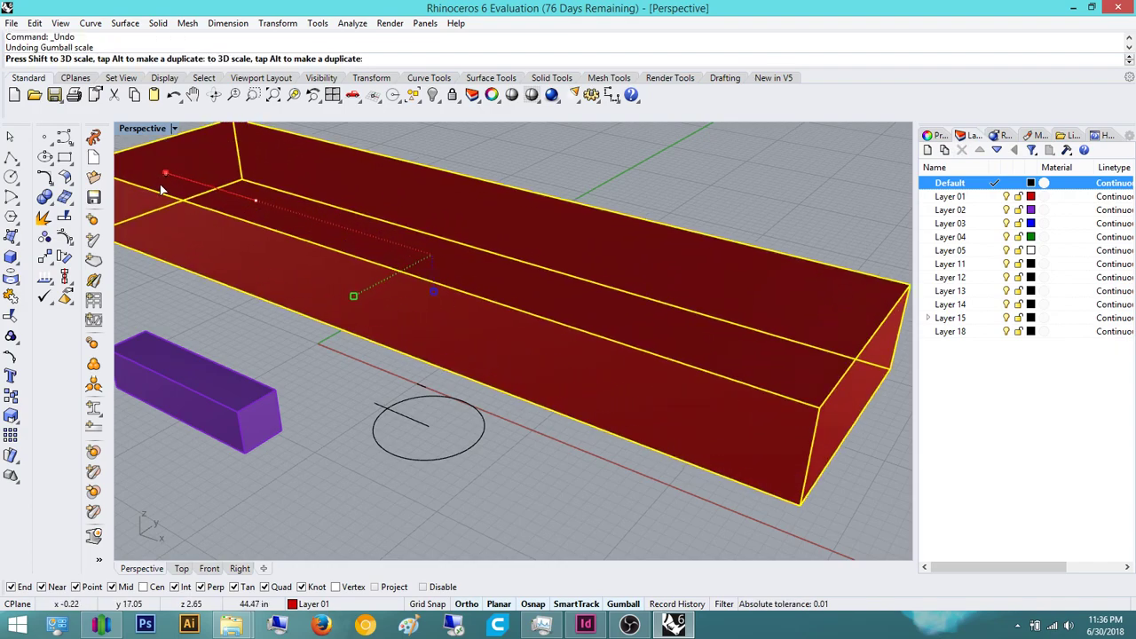
key(ctrl+z)
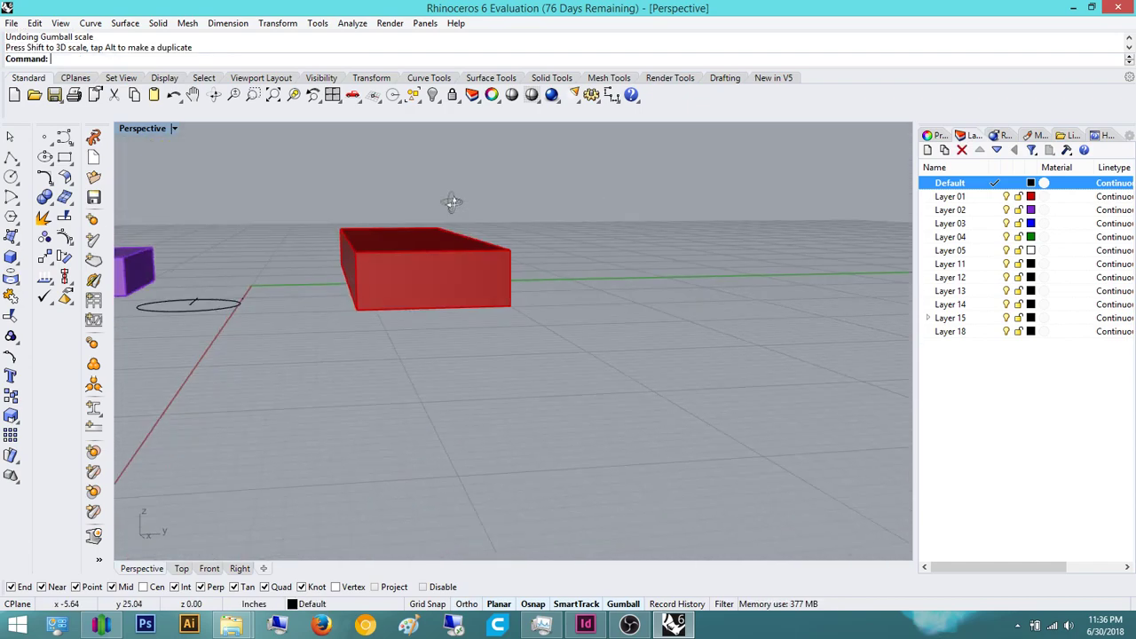
key(ctrl+z)
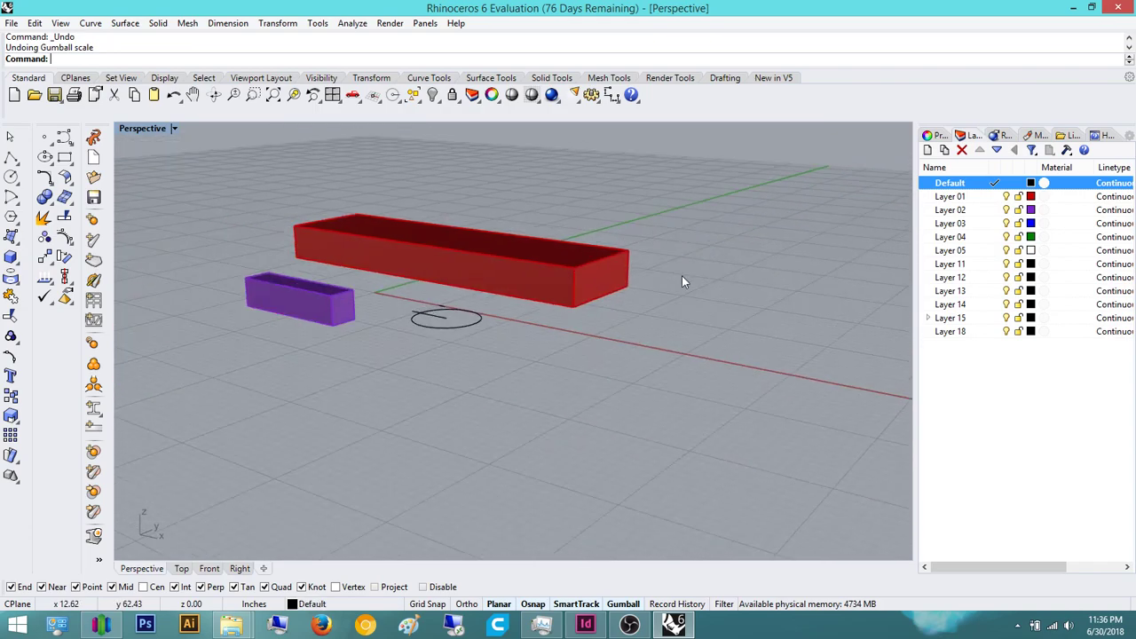
mouse_move(829, 515)
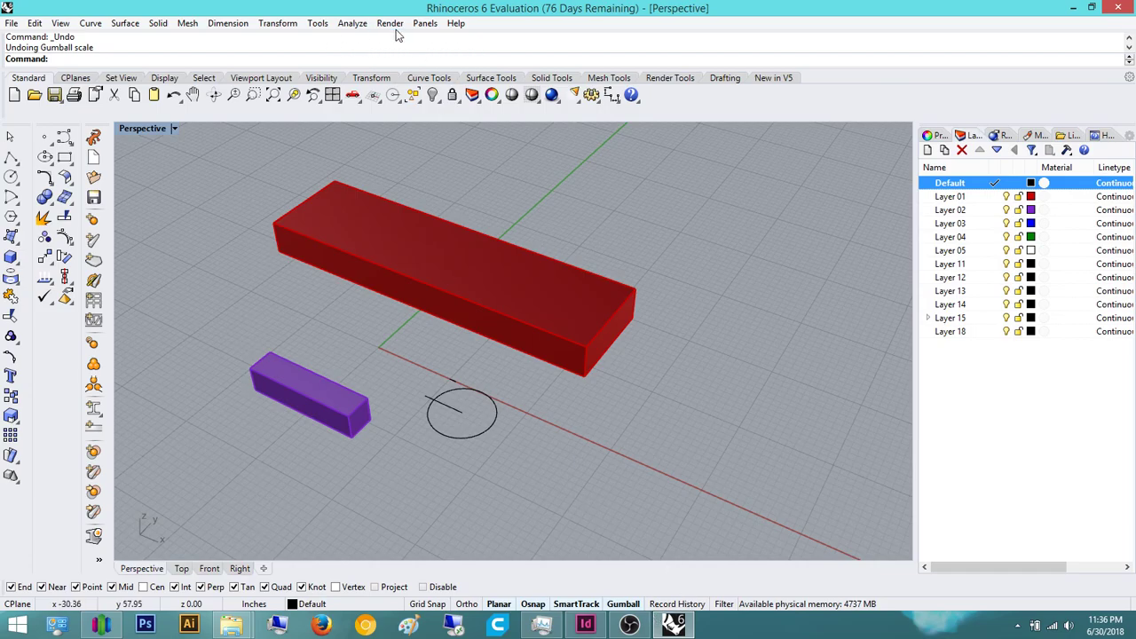
mouse_move(327, 8)
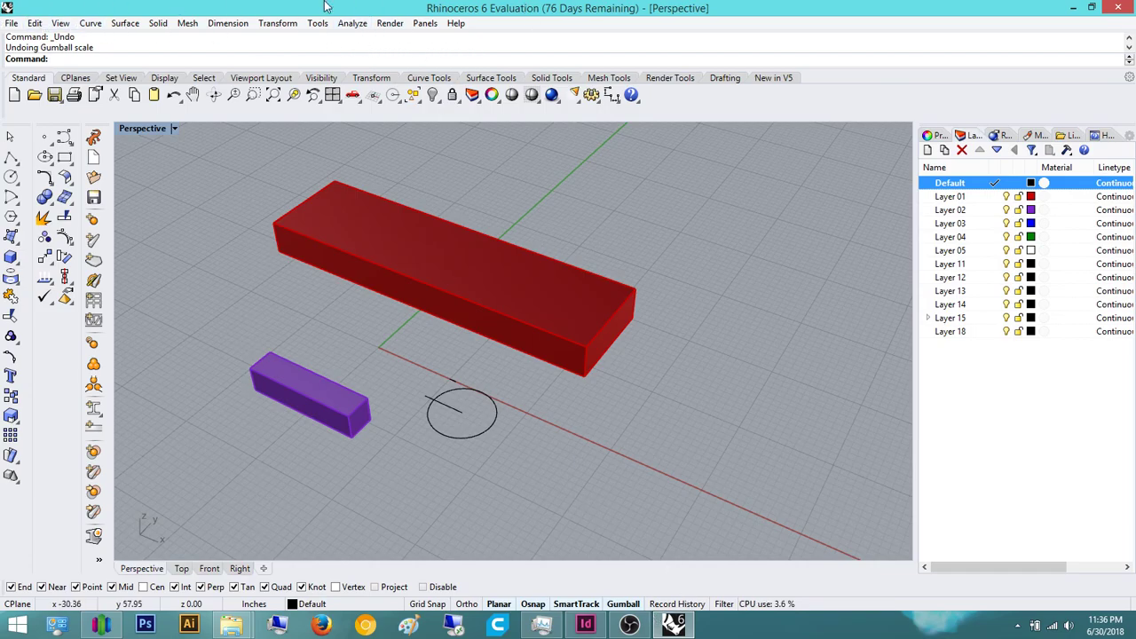
click(10, 23)
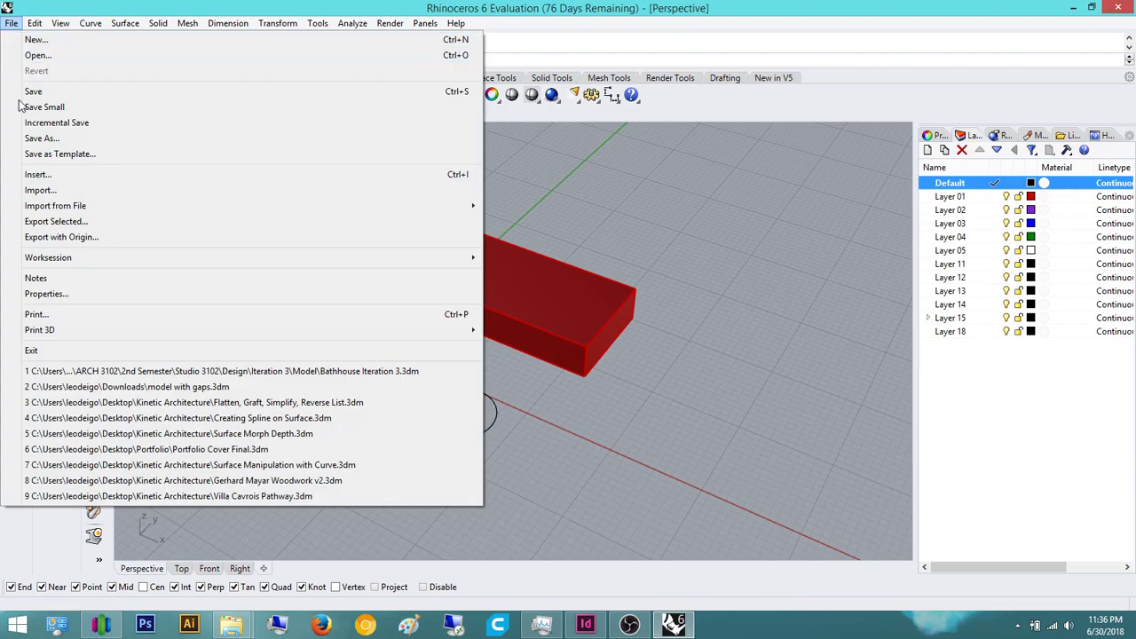
click(125, 23)
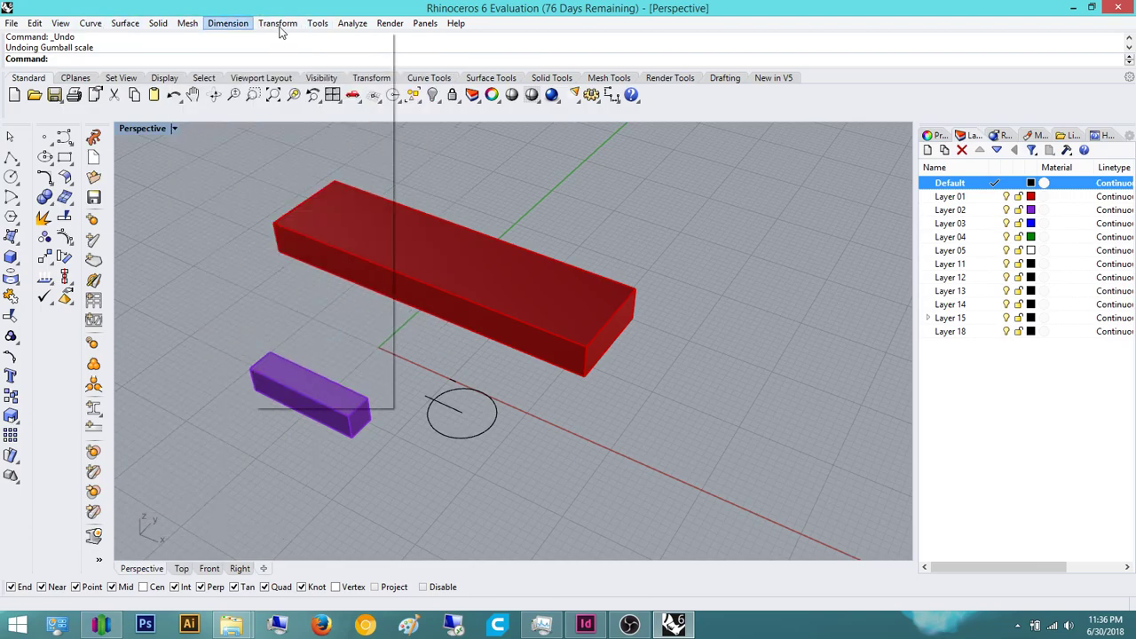
click(186, 23)
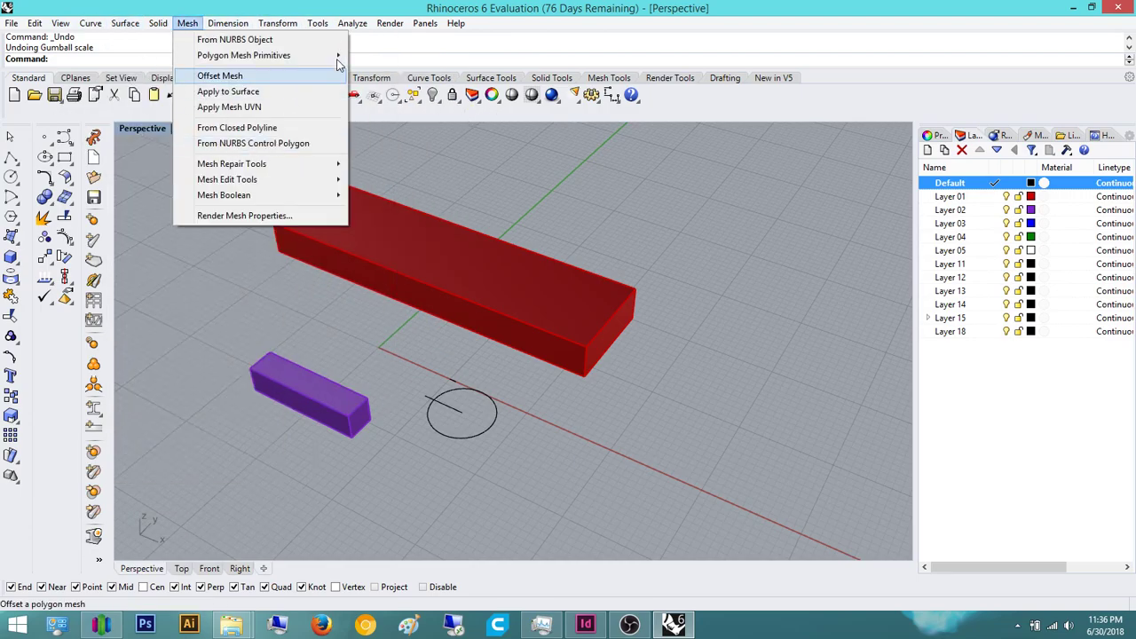
mouse_move(387, 117)
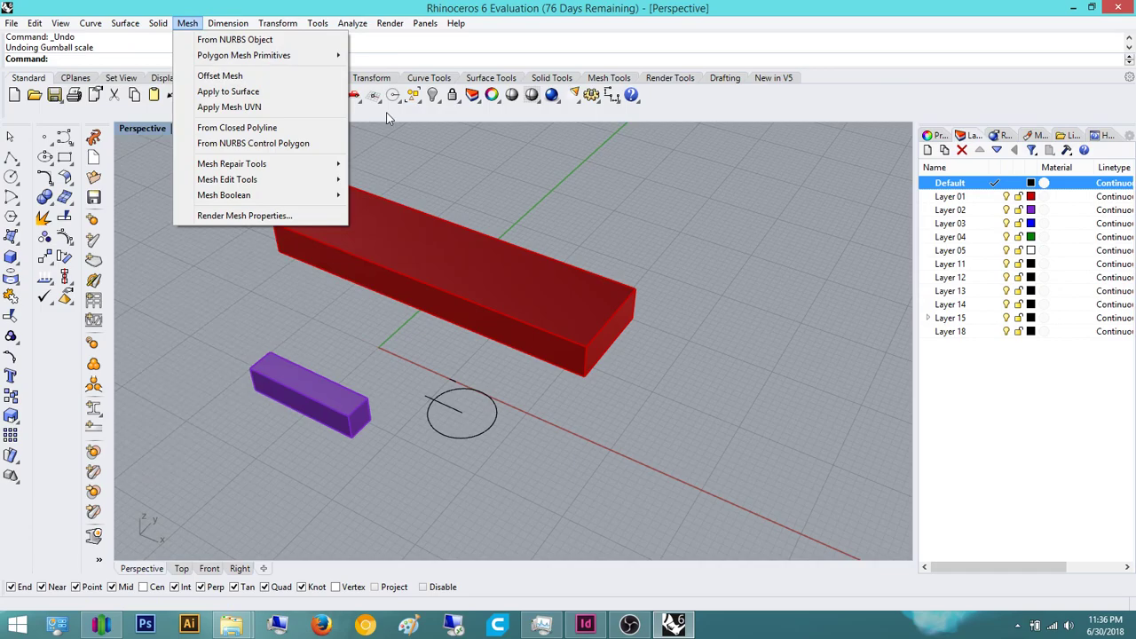
click(391, 23)
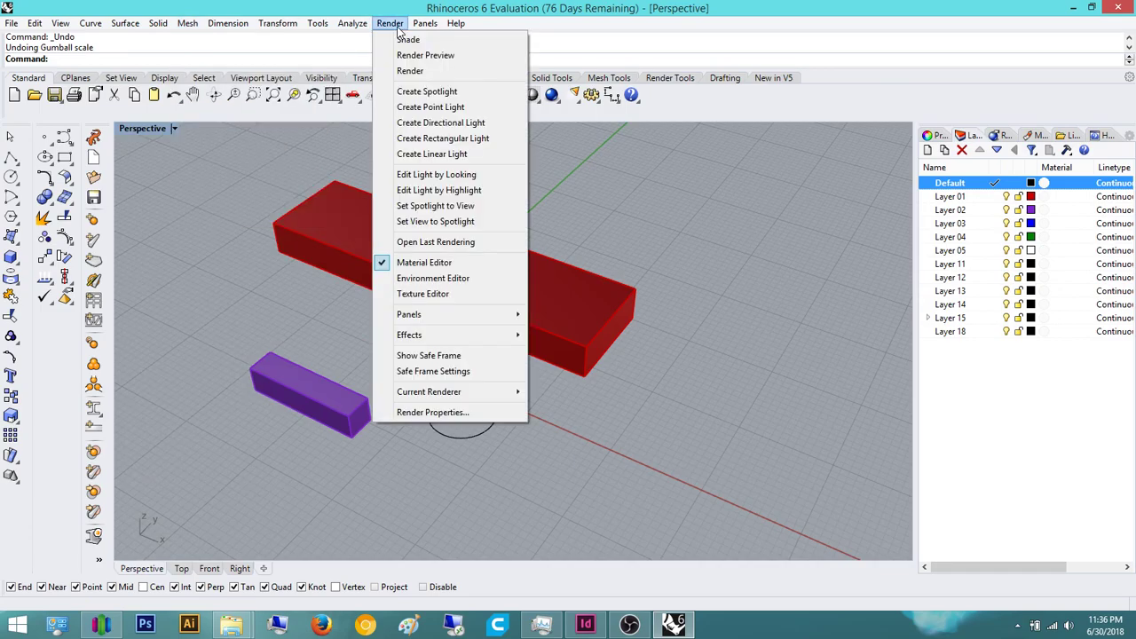
click(390, 23)
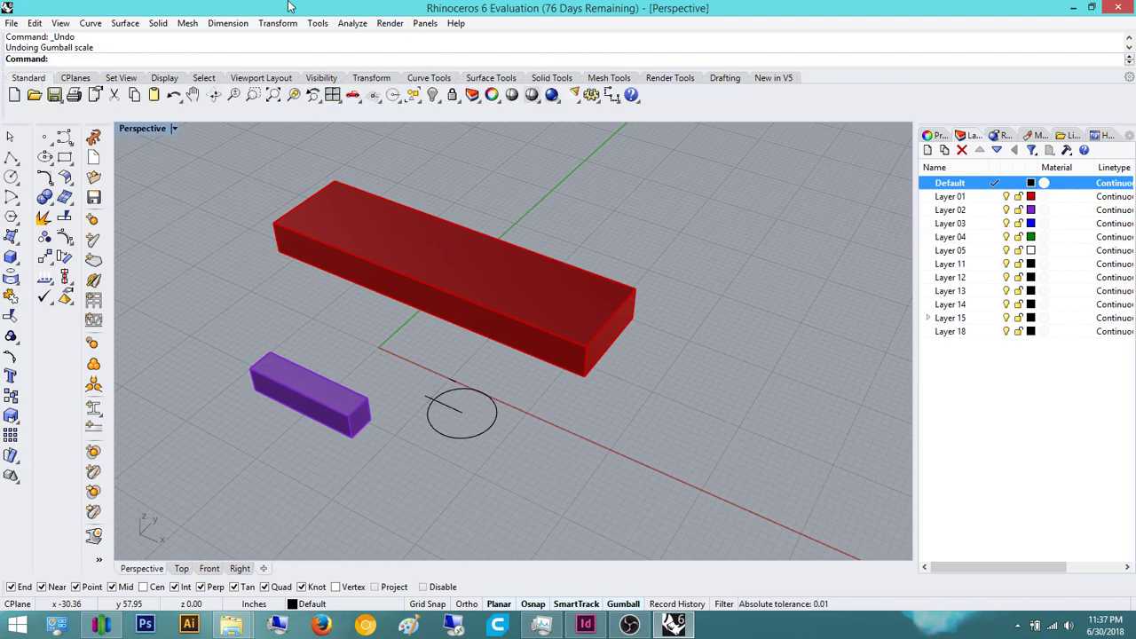
click(390, 23)
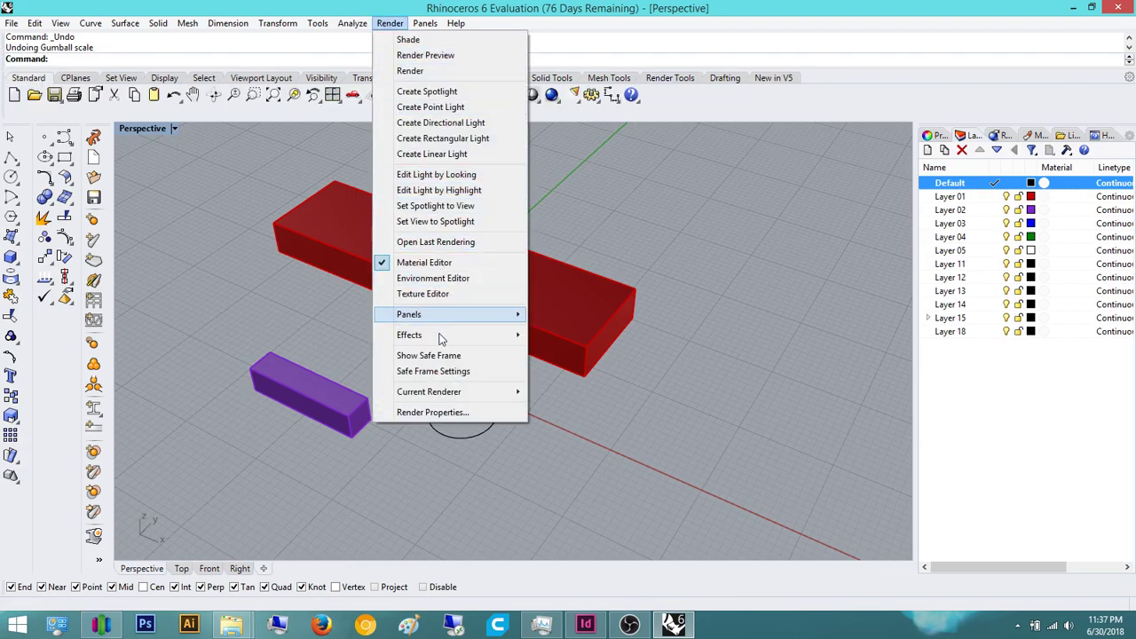
mouse_move(430, 392)
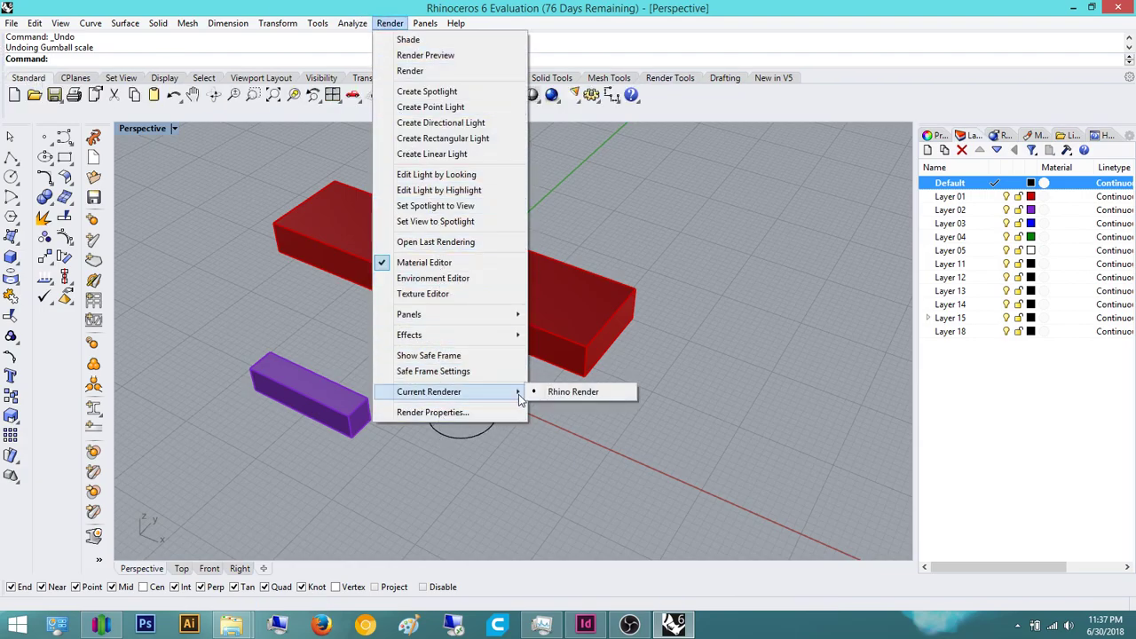
mouse_move(630, 427)
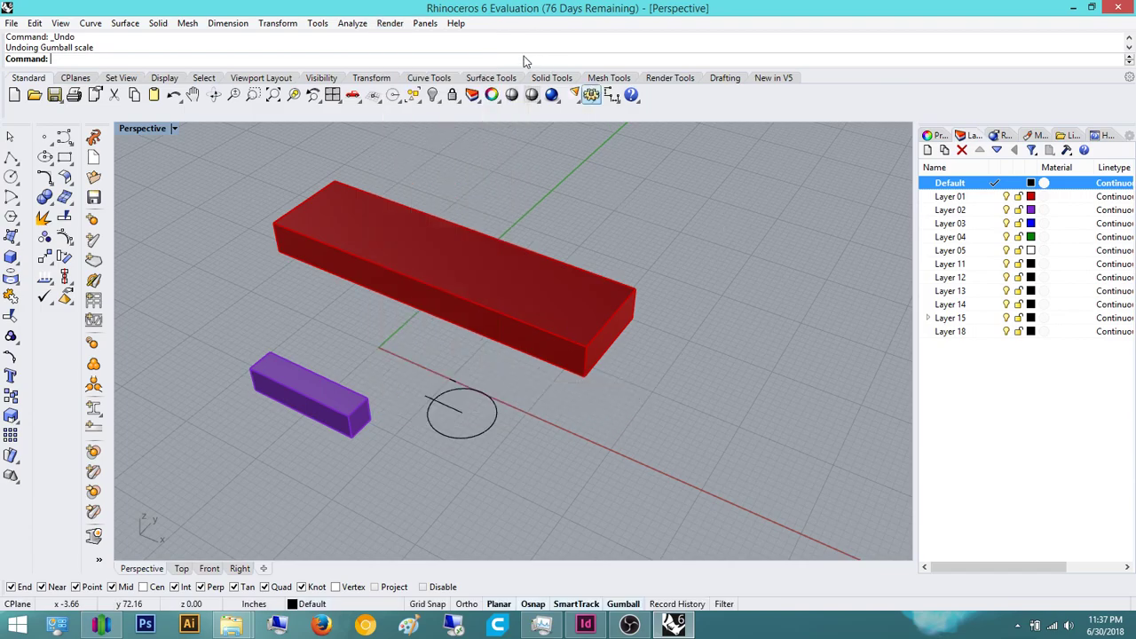
Show the Ground Plane panel from the Panels menu, dismiss it, and relist the available panels
click(425, 23)
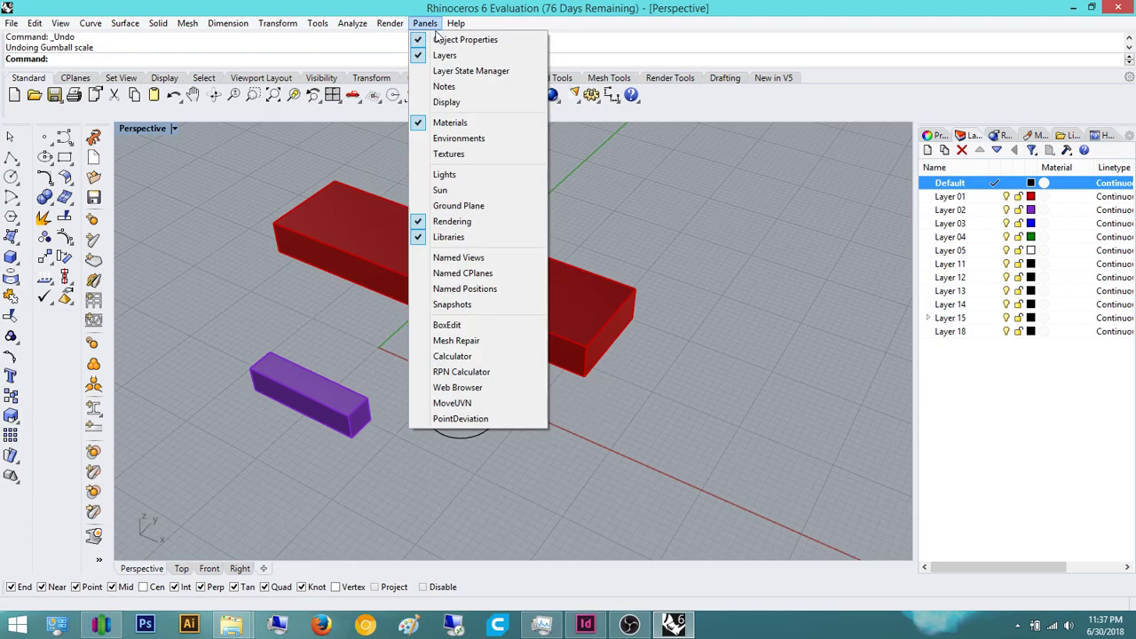
mouse_move(472, 71)
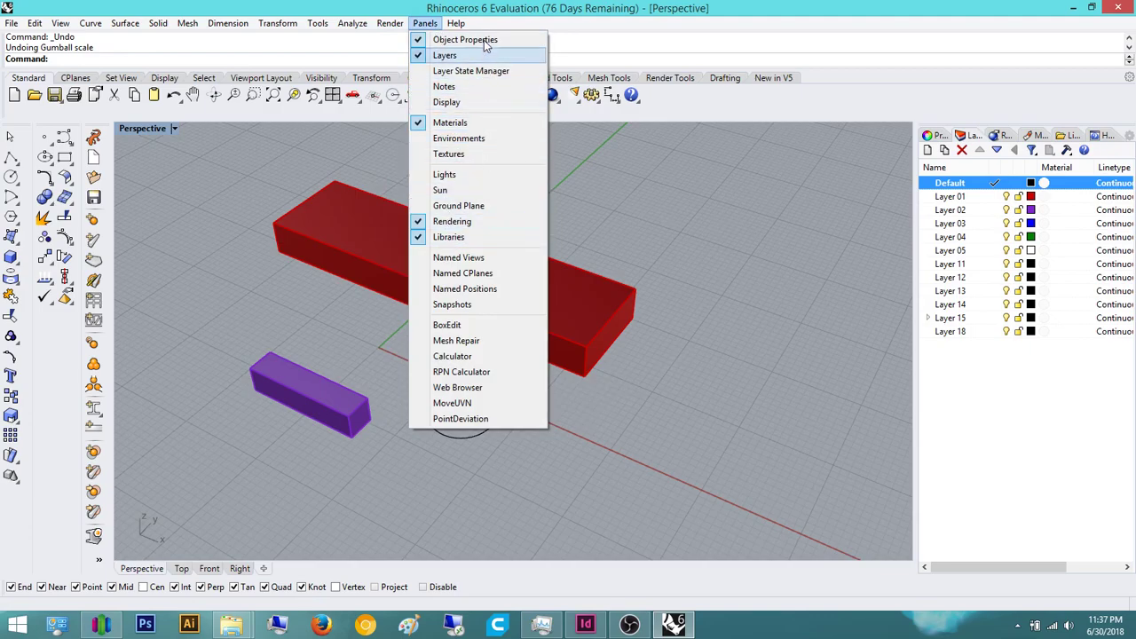
mouse_move(465, 39)
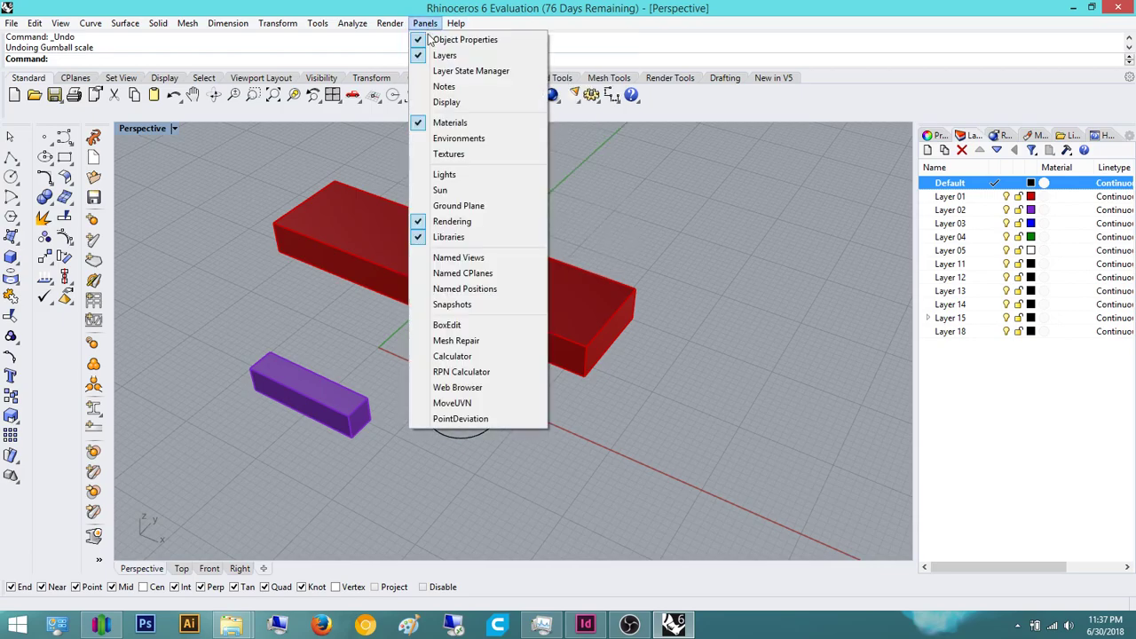
mouse_move(443, 55)
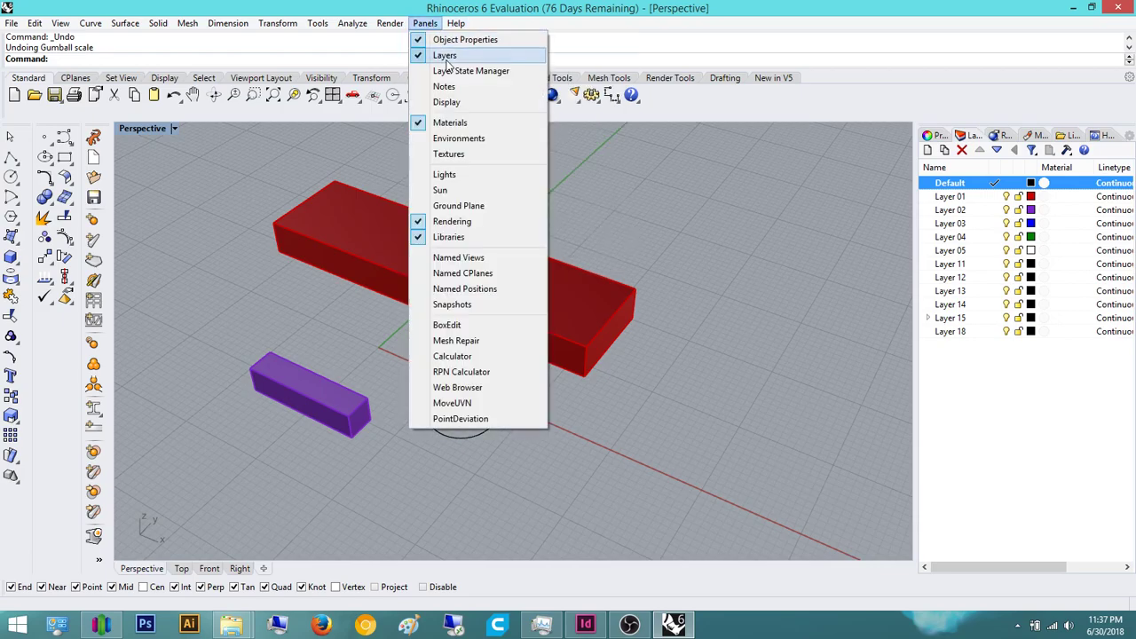
mouse_move(457, 274)
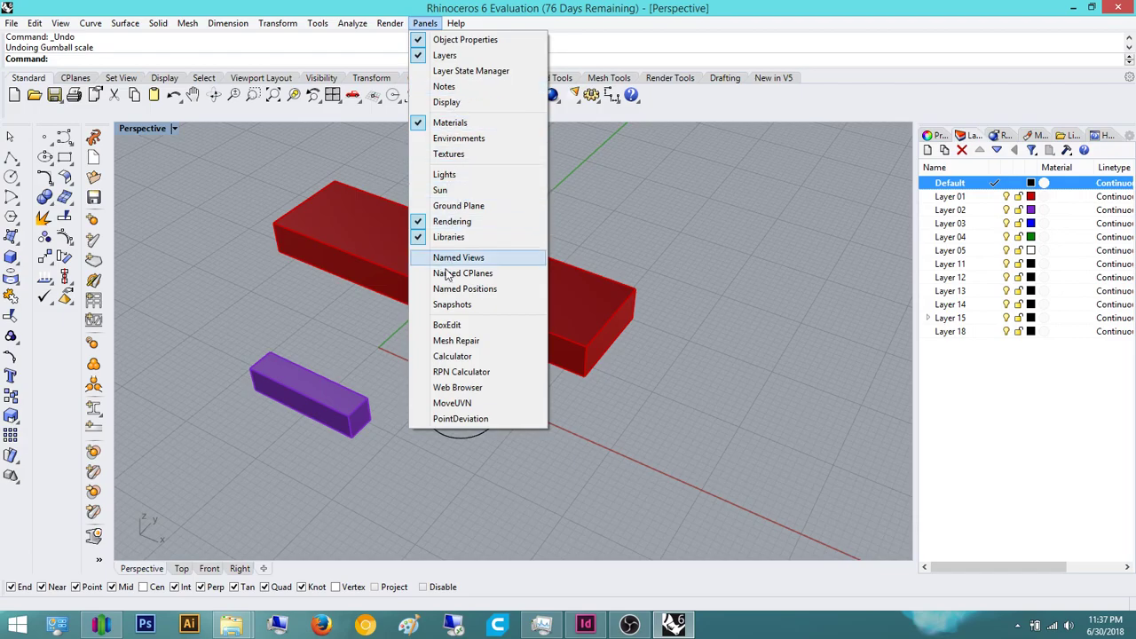
mouse_move(475, 158)
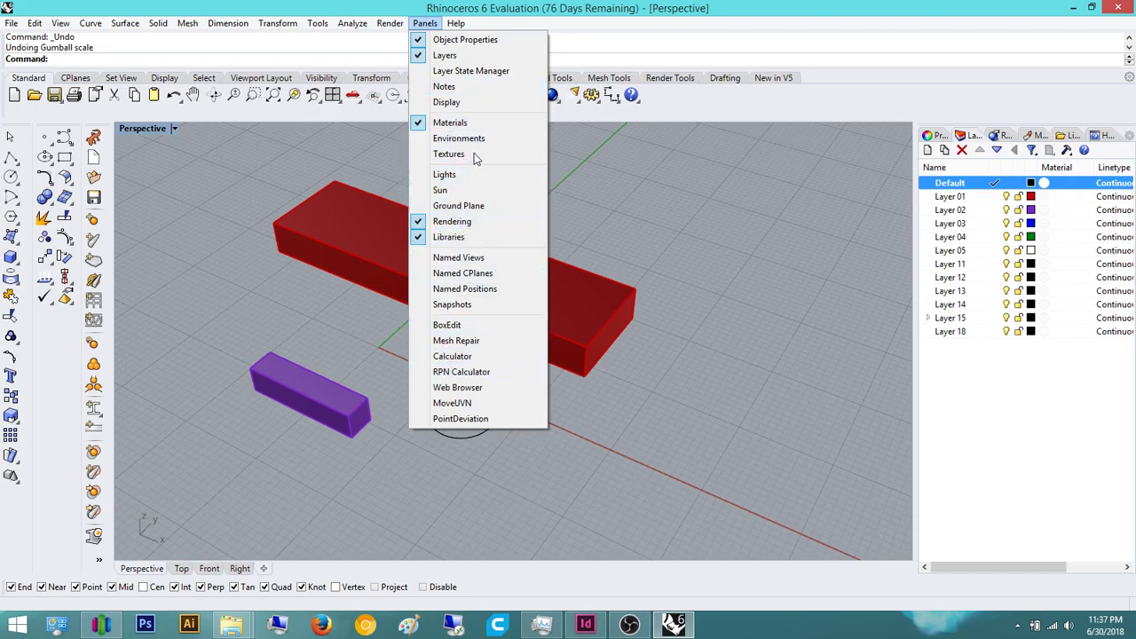
mouse_move(457, 206)
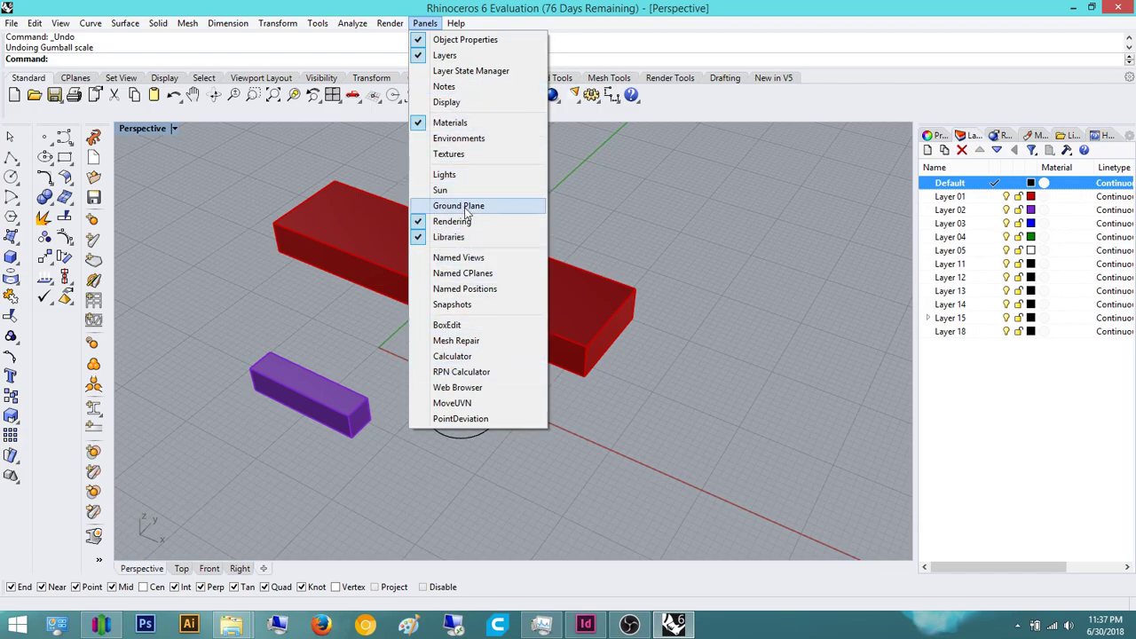
click(458, 206)
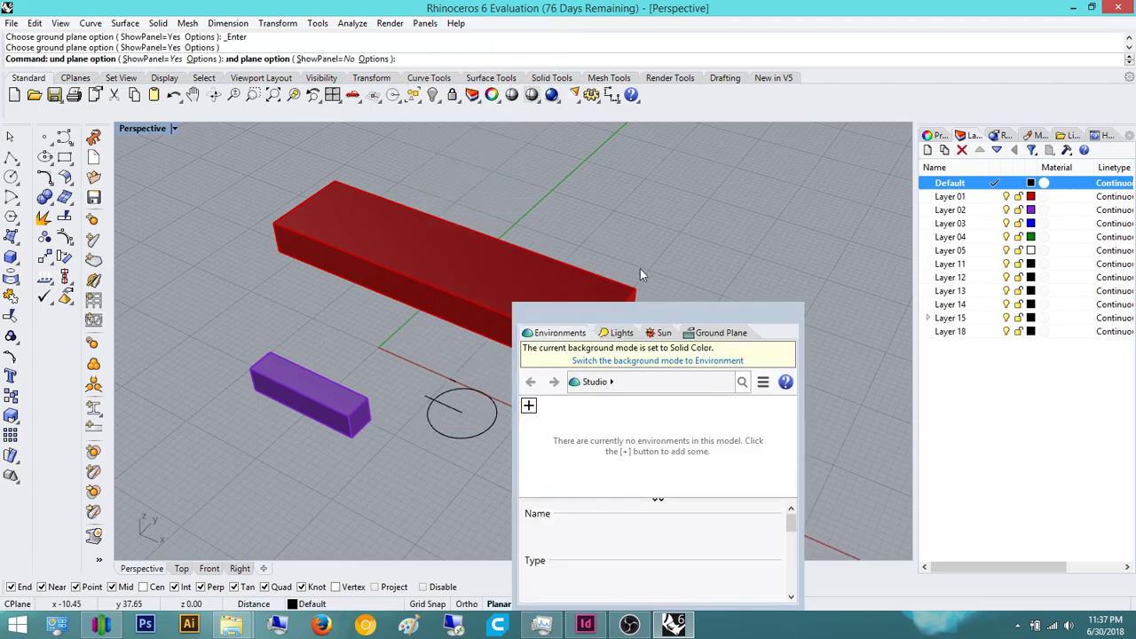
click(424, 23)
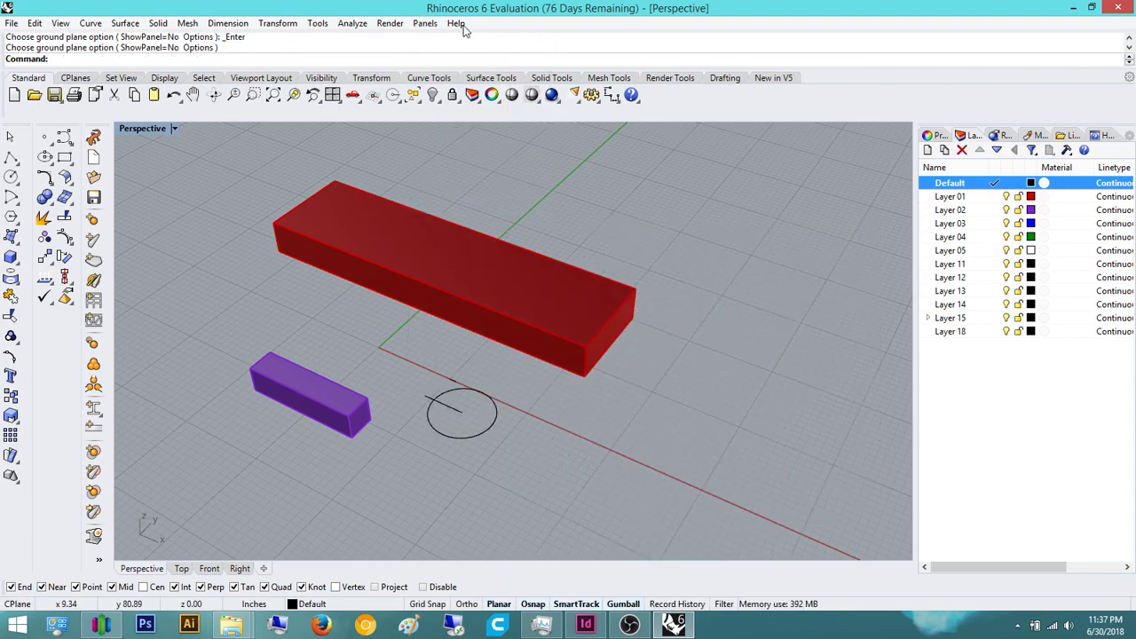
click(424, 23)
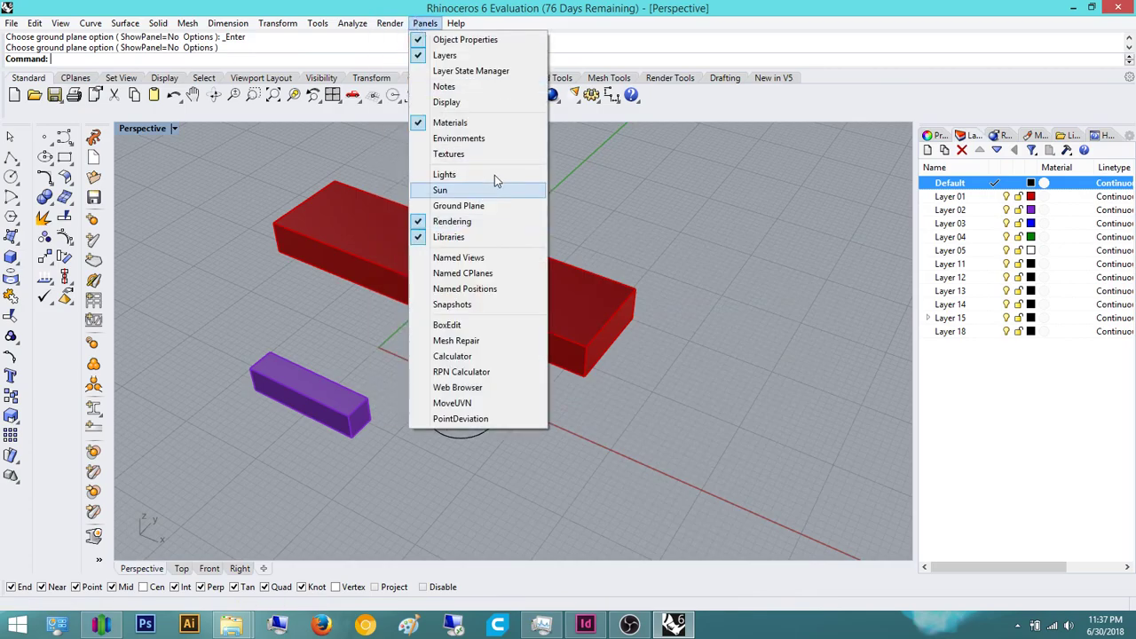
mouse_move(667, 231)
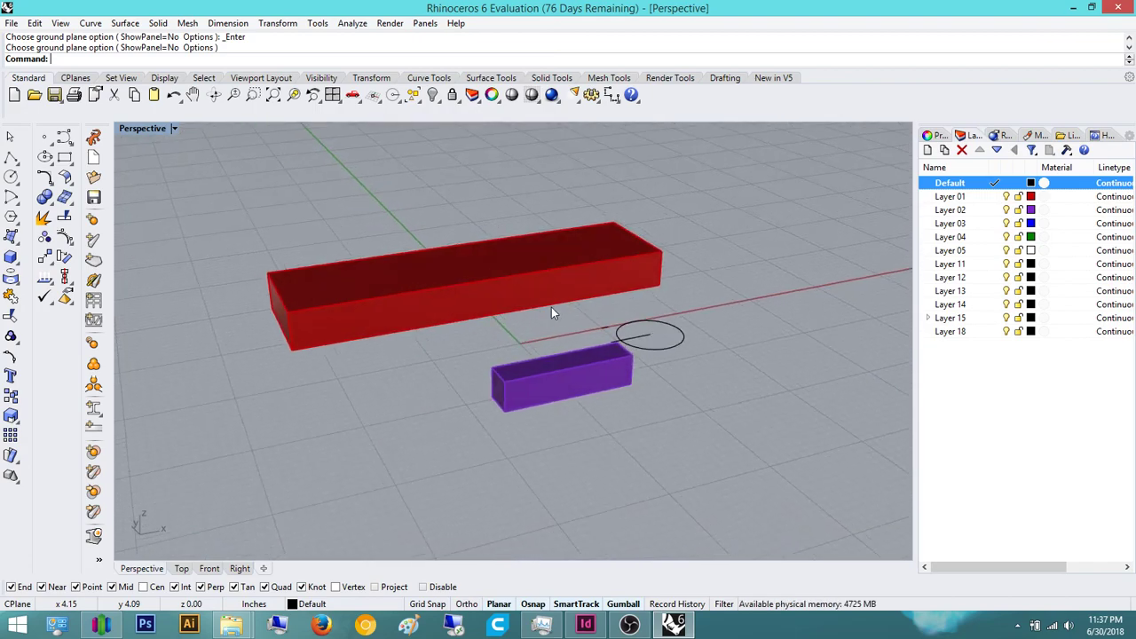
mouse_move(879, 425)
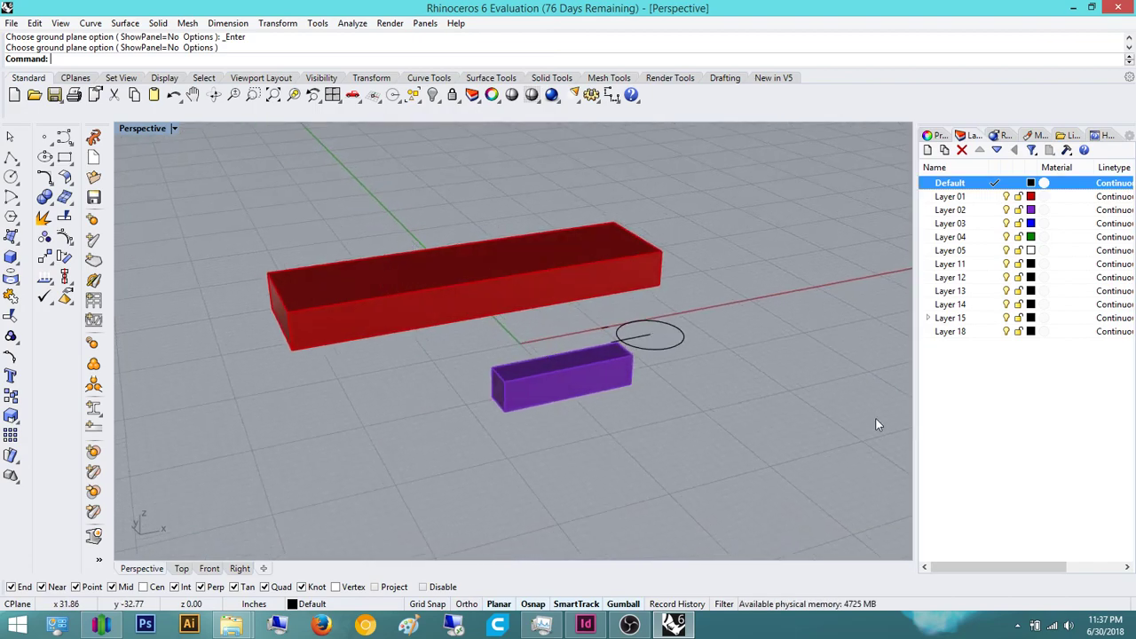